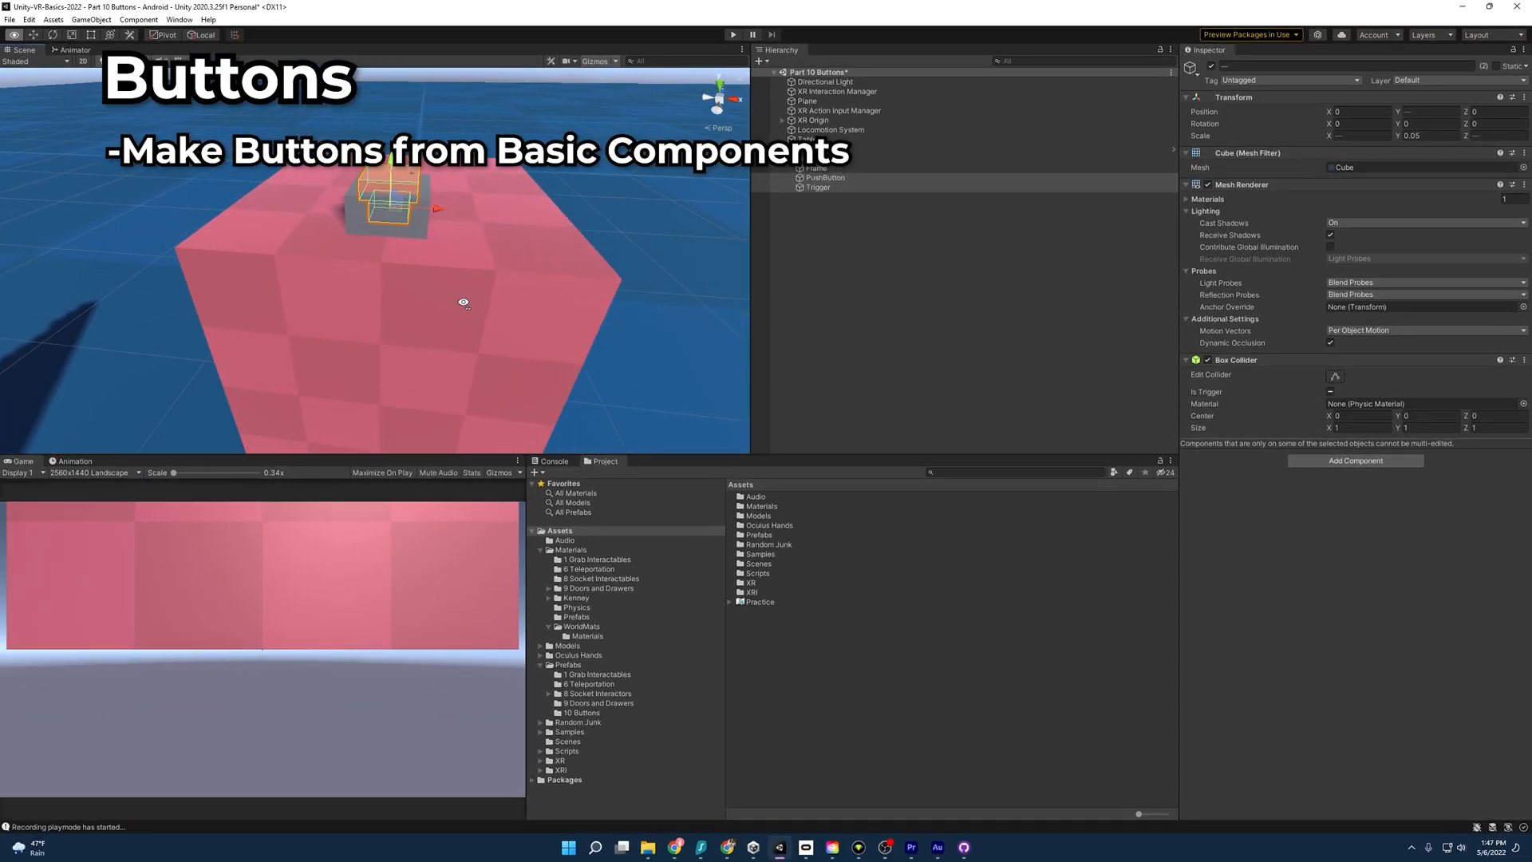
Open the Part 10 Buttons scene and browse to Assets > Prefabs > 10 Buttons
{"action": "left_click", "coordinate": [732, 34]}
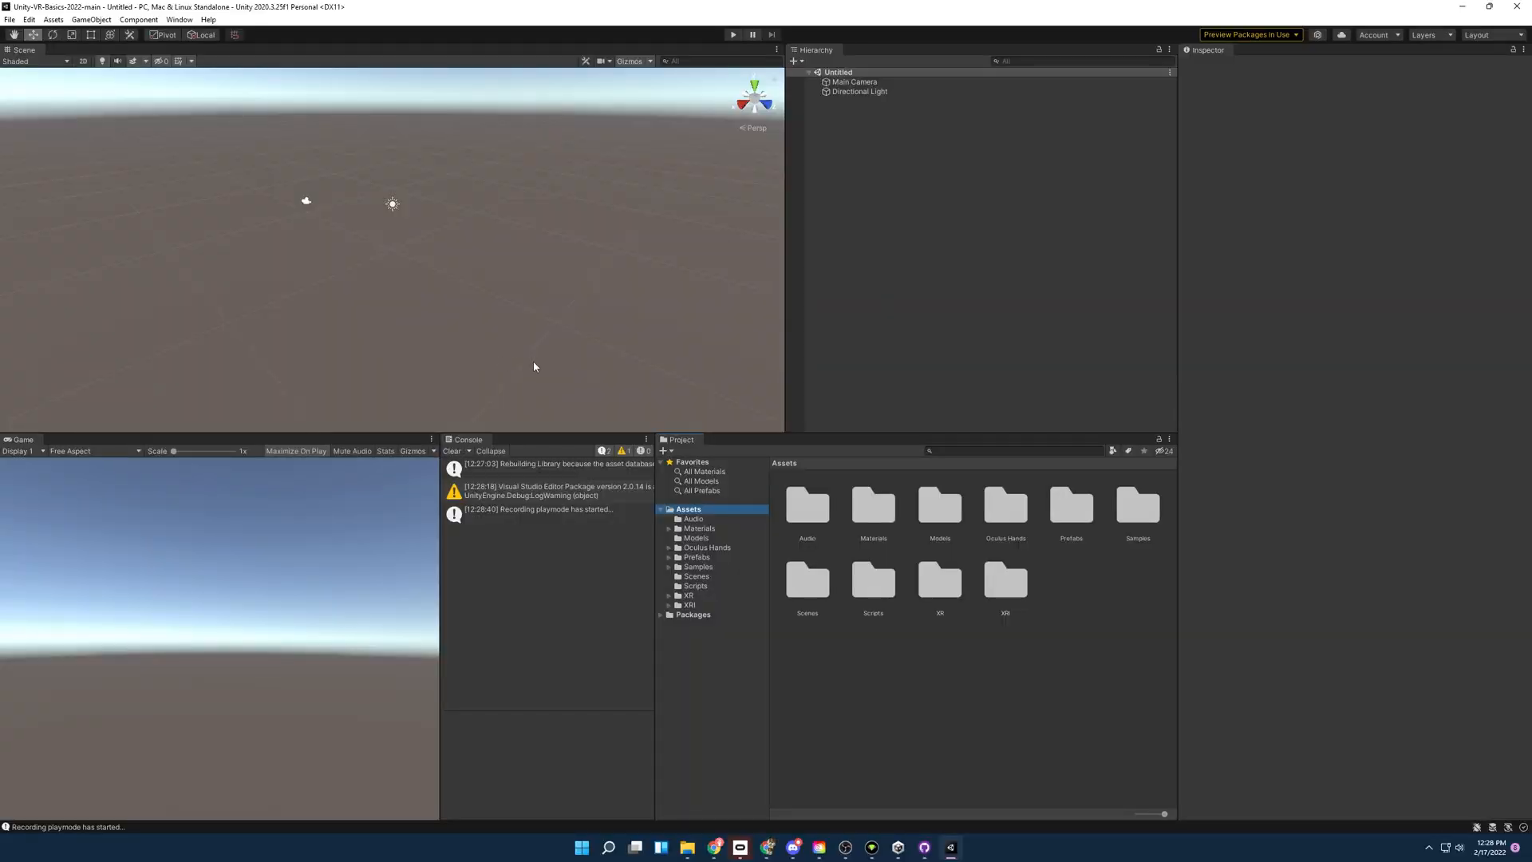
{"action": "left_click", "coordinate": [696, 576]}
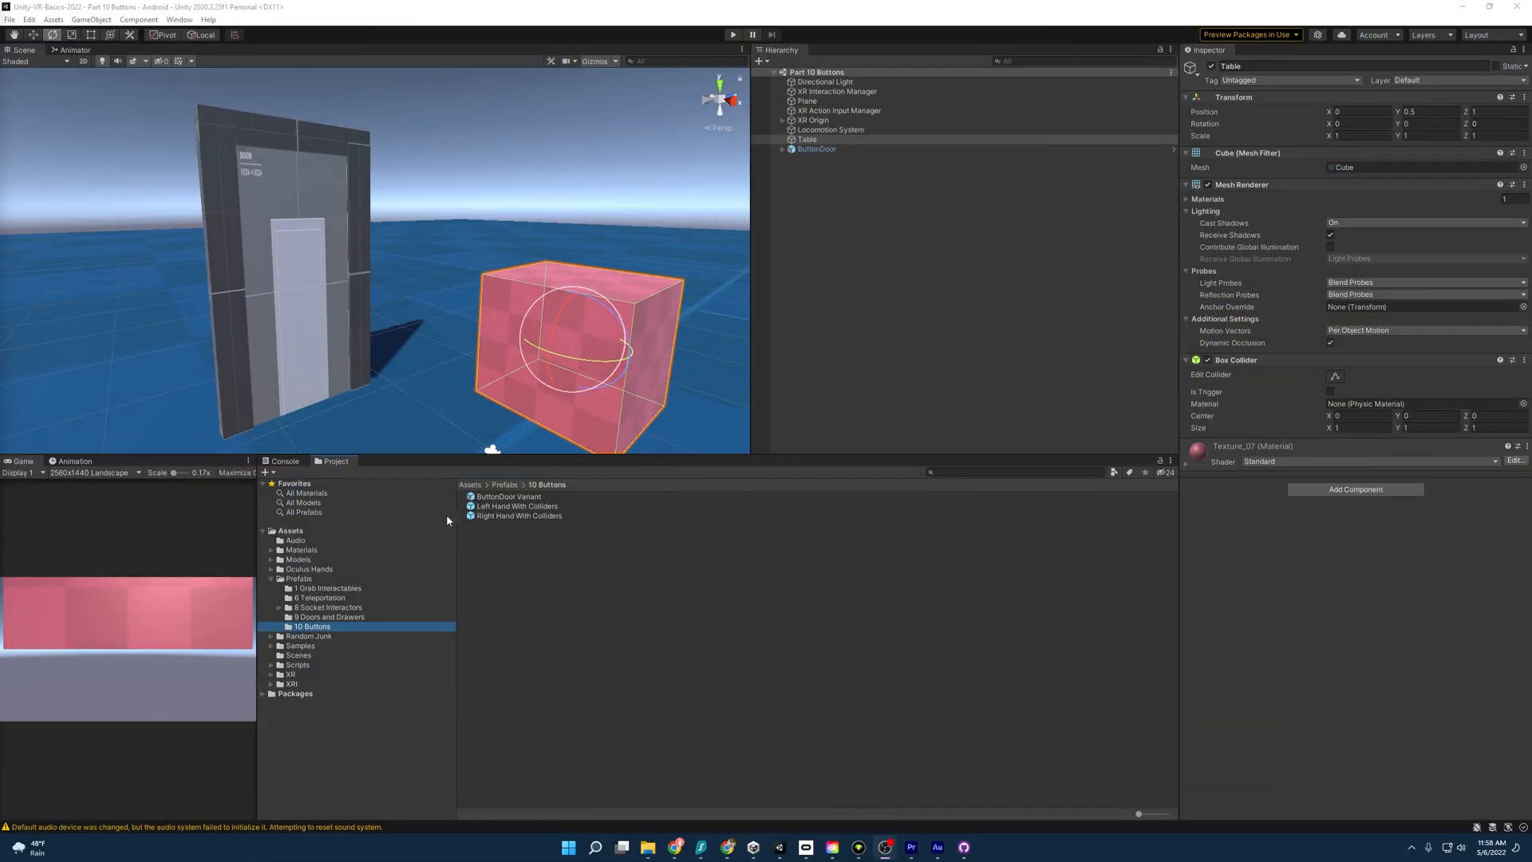
Select the Part 10 Buttons scene file, then inspect the Left Hand With Colliders prefab
{"action": "left_click", "coordinate": [298, 654]}
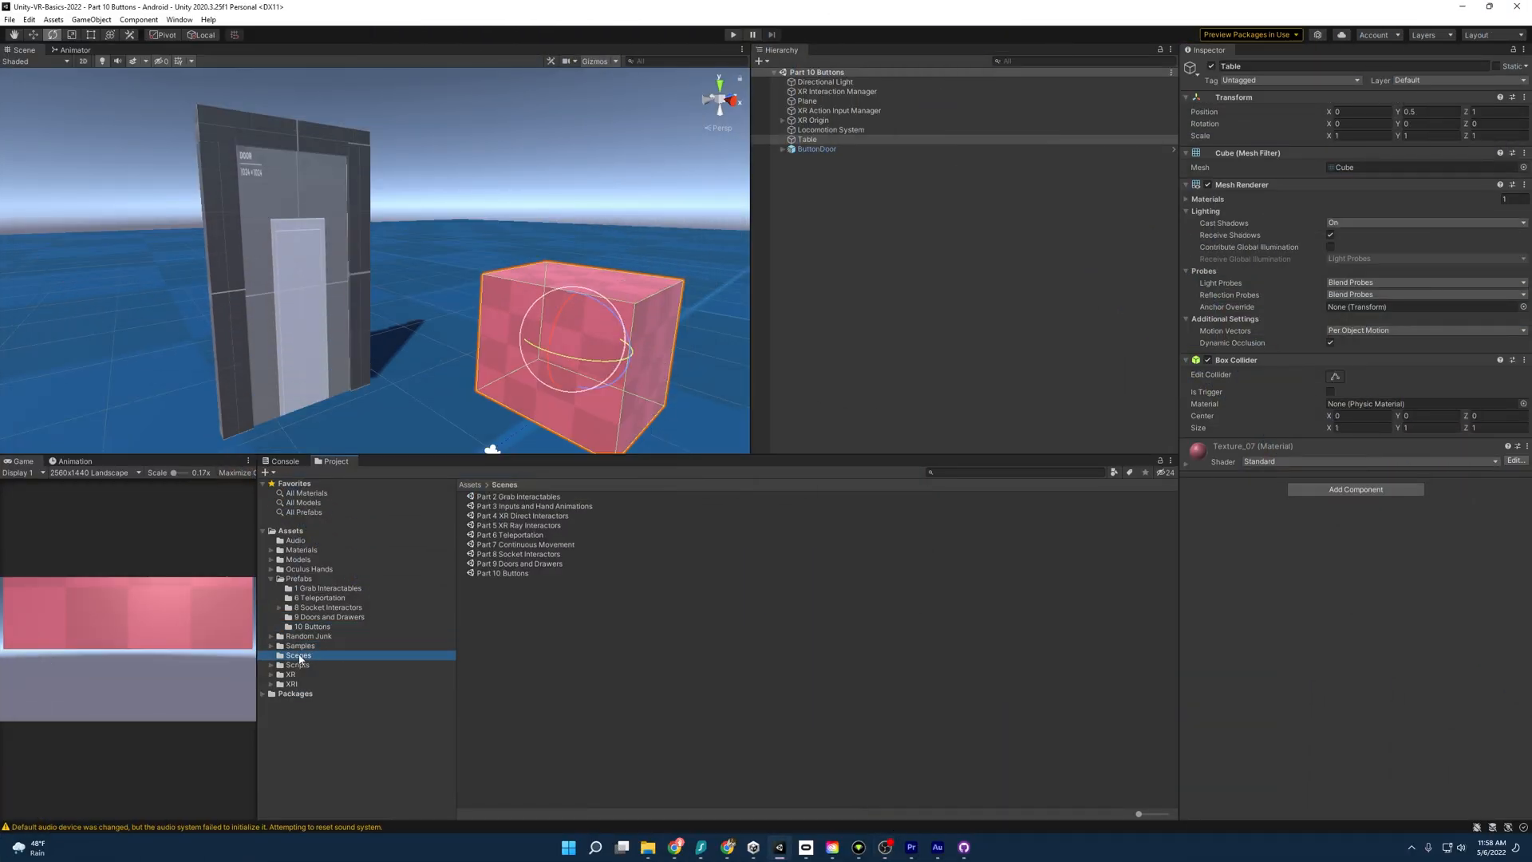
{"action": "left_click", "coordinate": [501, 573]}
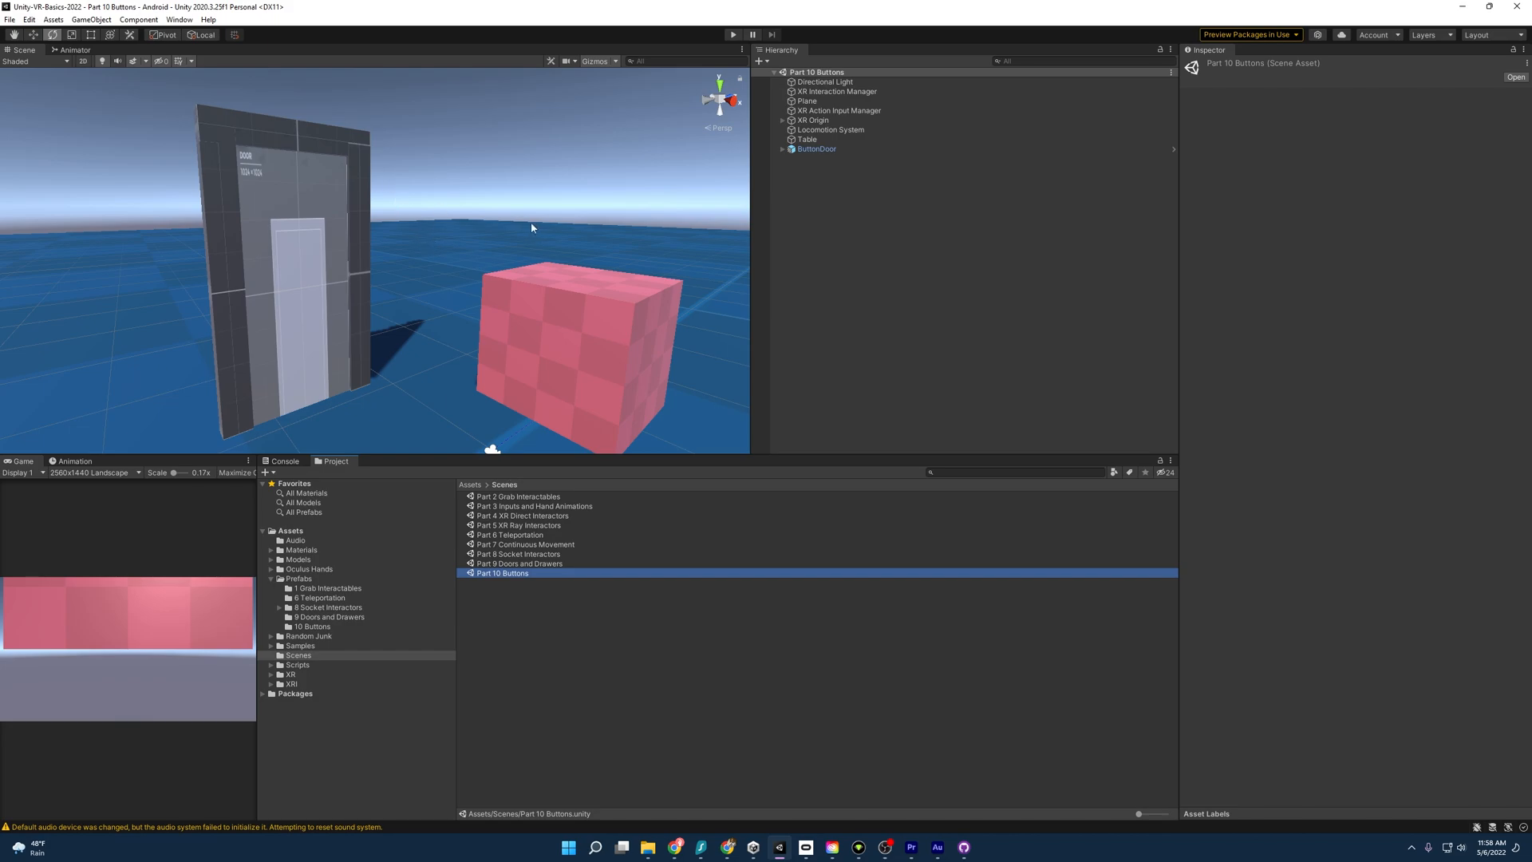
{"action": "mouse_move", "coordinate": [384, 175]}
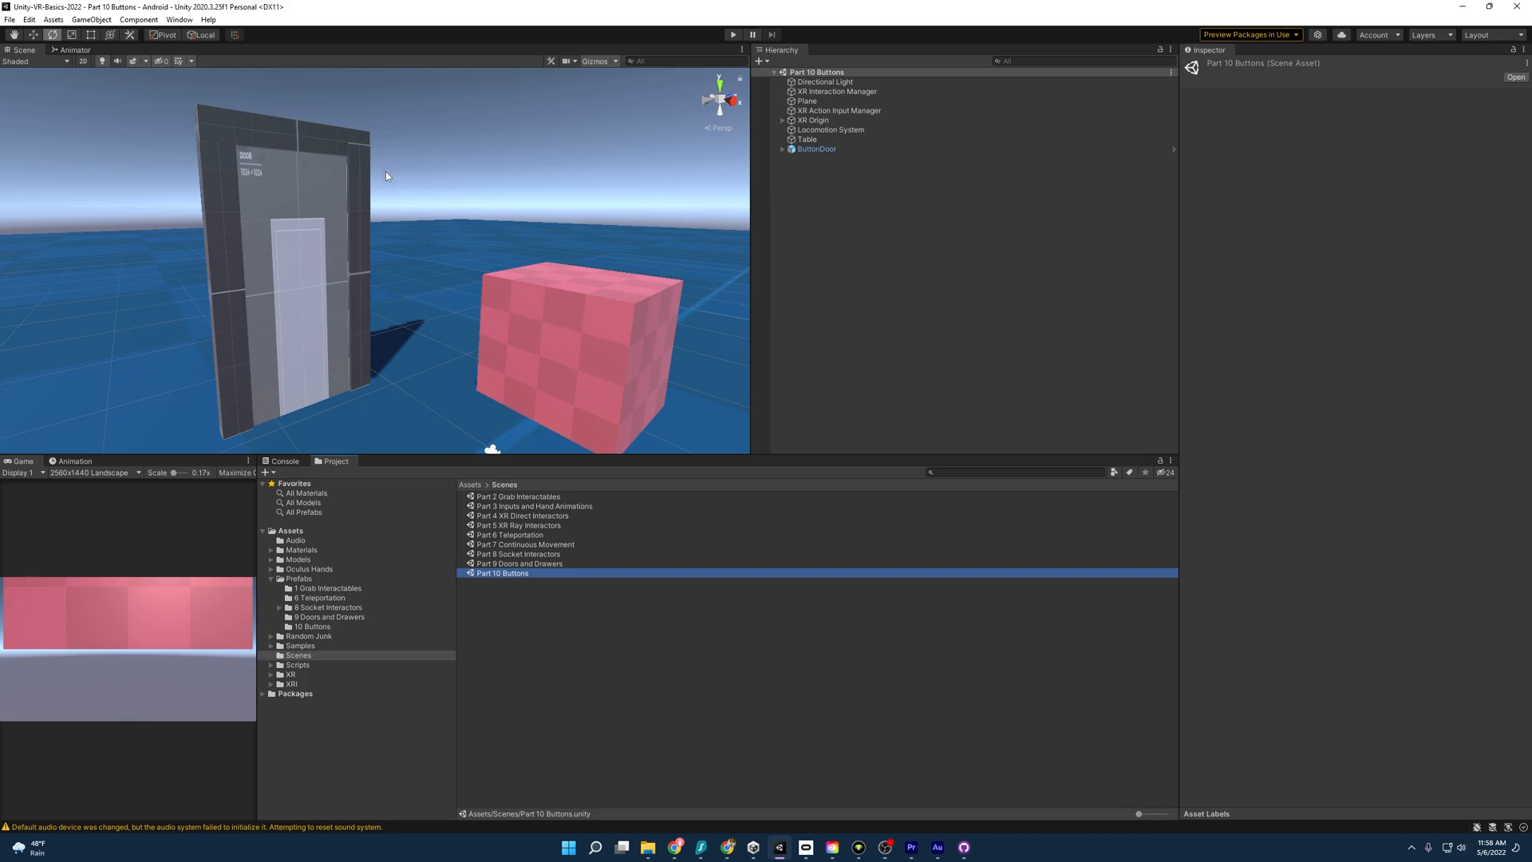
{"action": "mouse_move", "coordinate": [330, 269]}
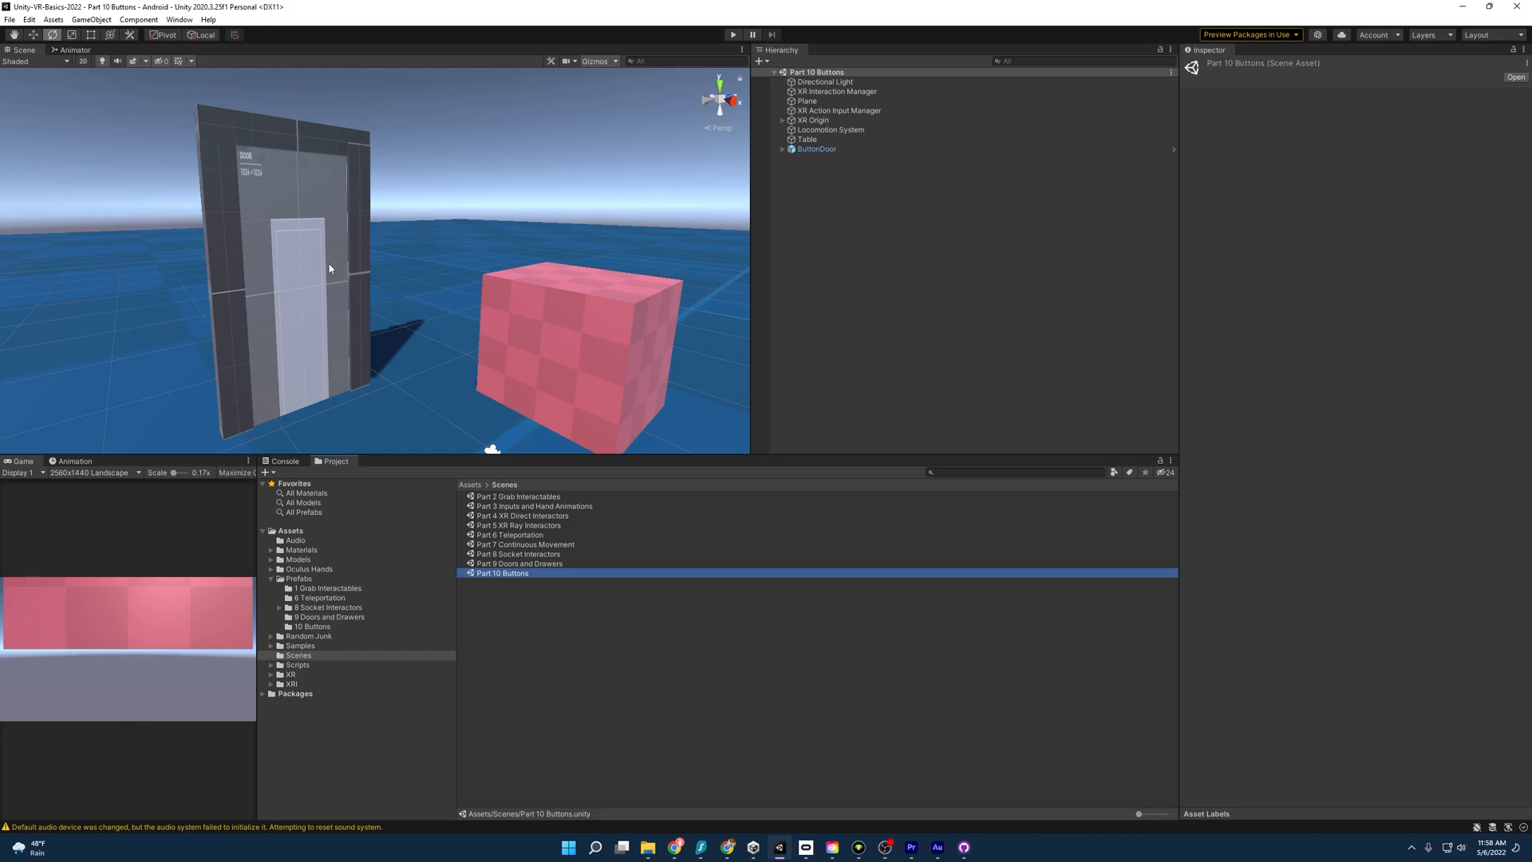
{"action": "mouse_move", "coordinate": [279, 308]}
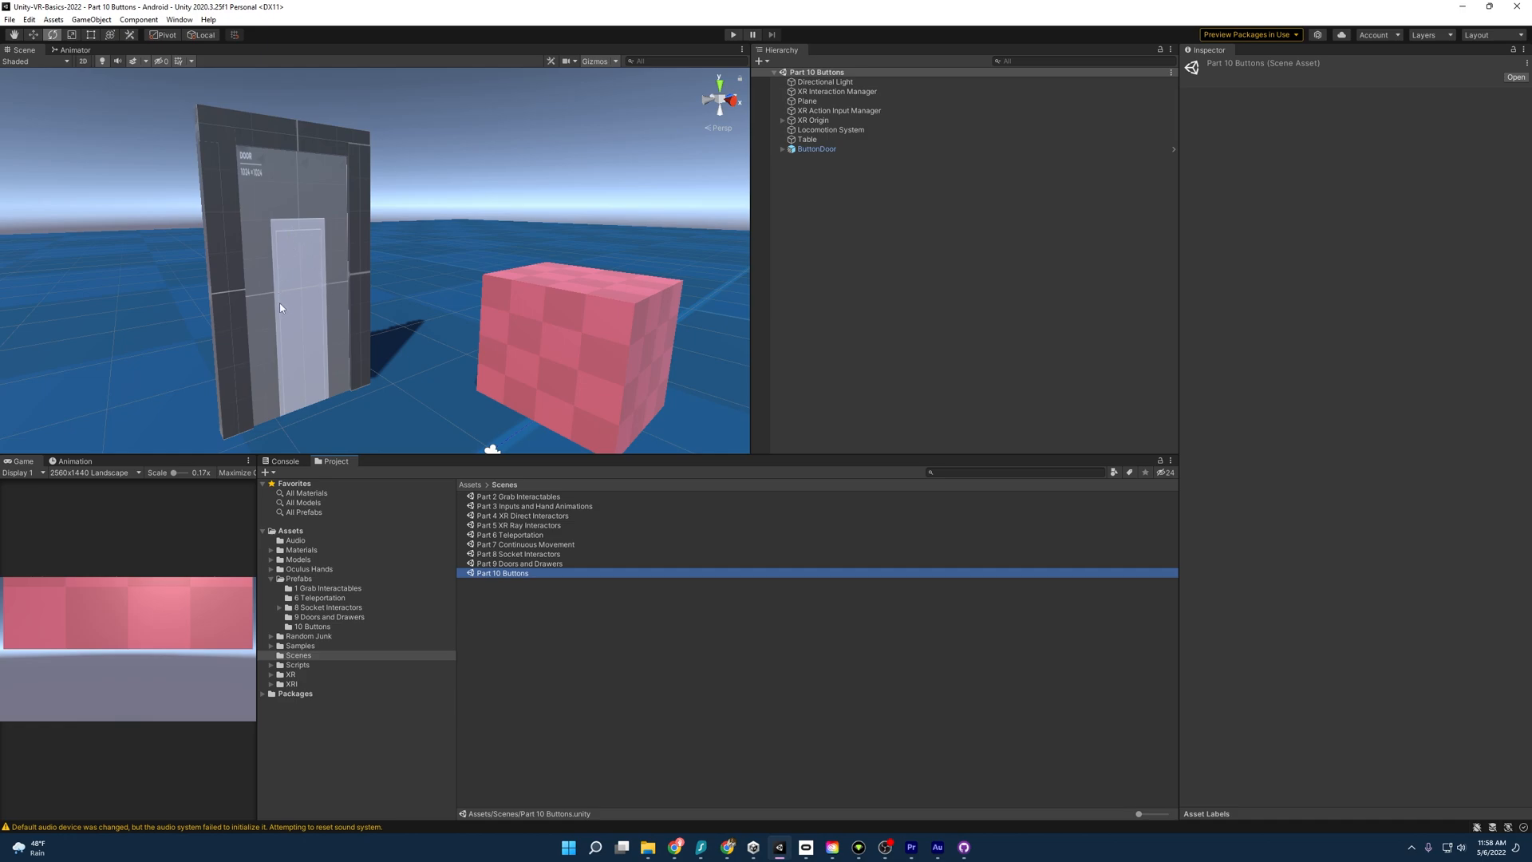
{"action": "mouse_move", "coordinate": [554, 294]}
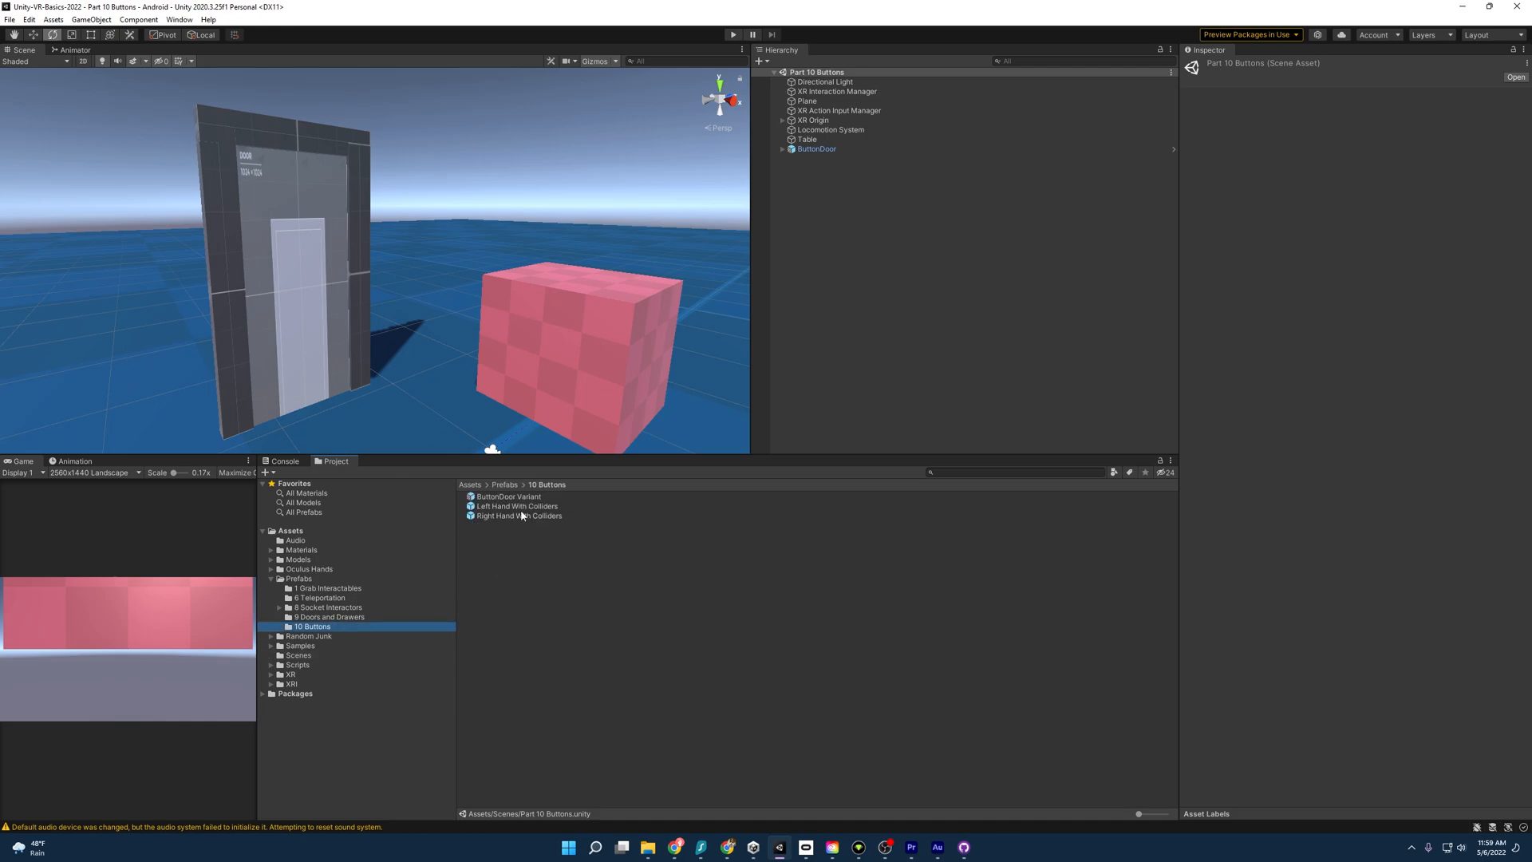
{"action": "left_click", "coordinate": [514, 506]}
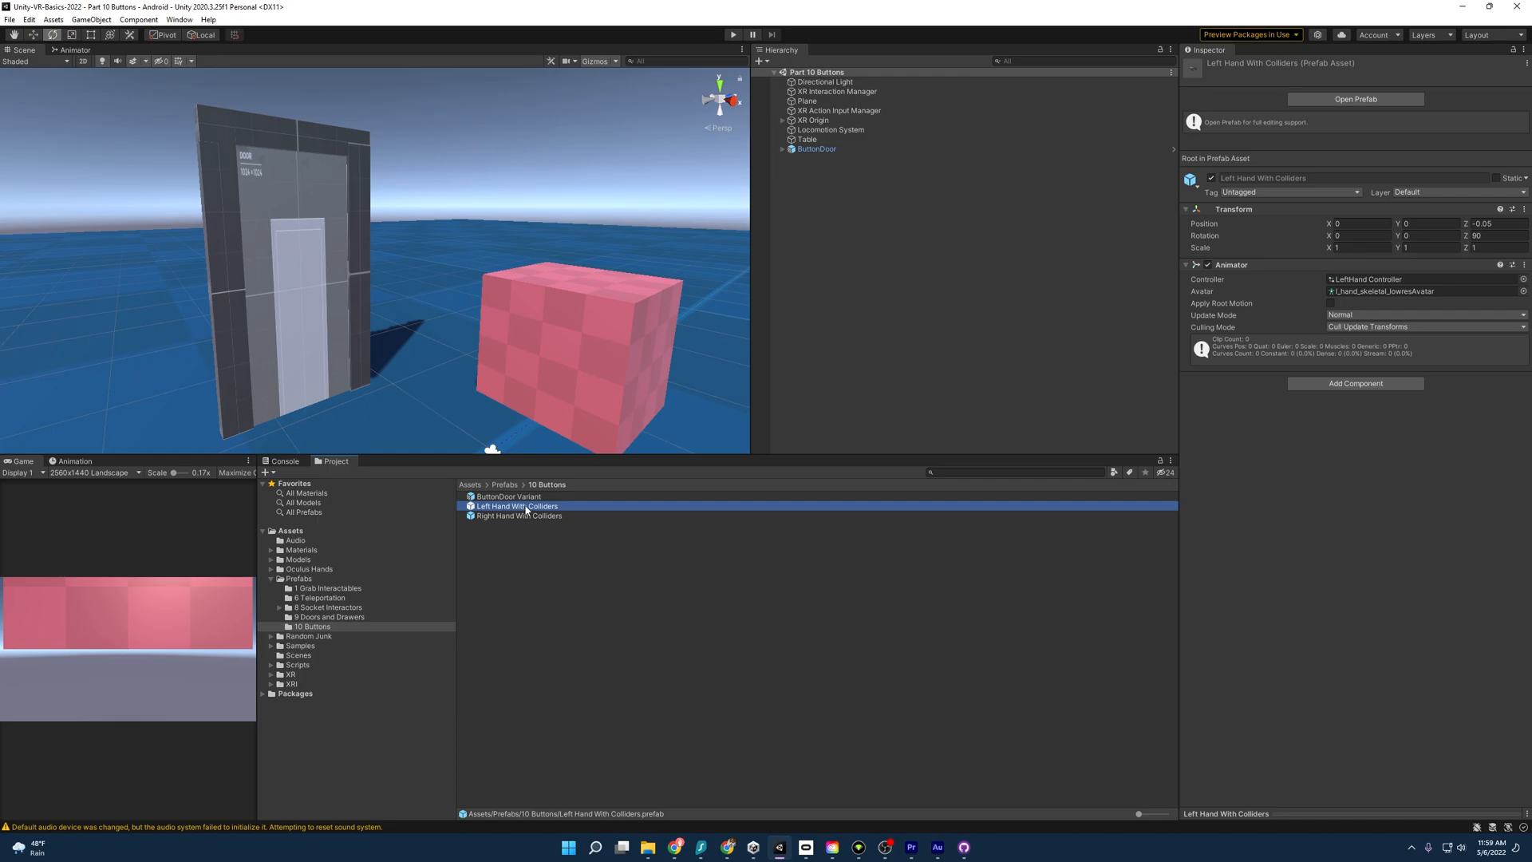
{"action": "double_click", "coordinate": [516, 506]}
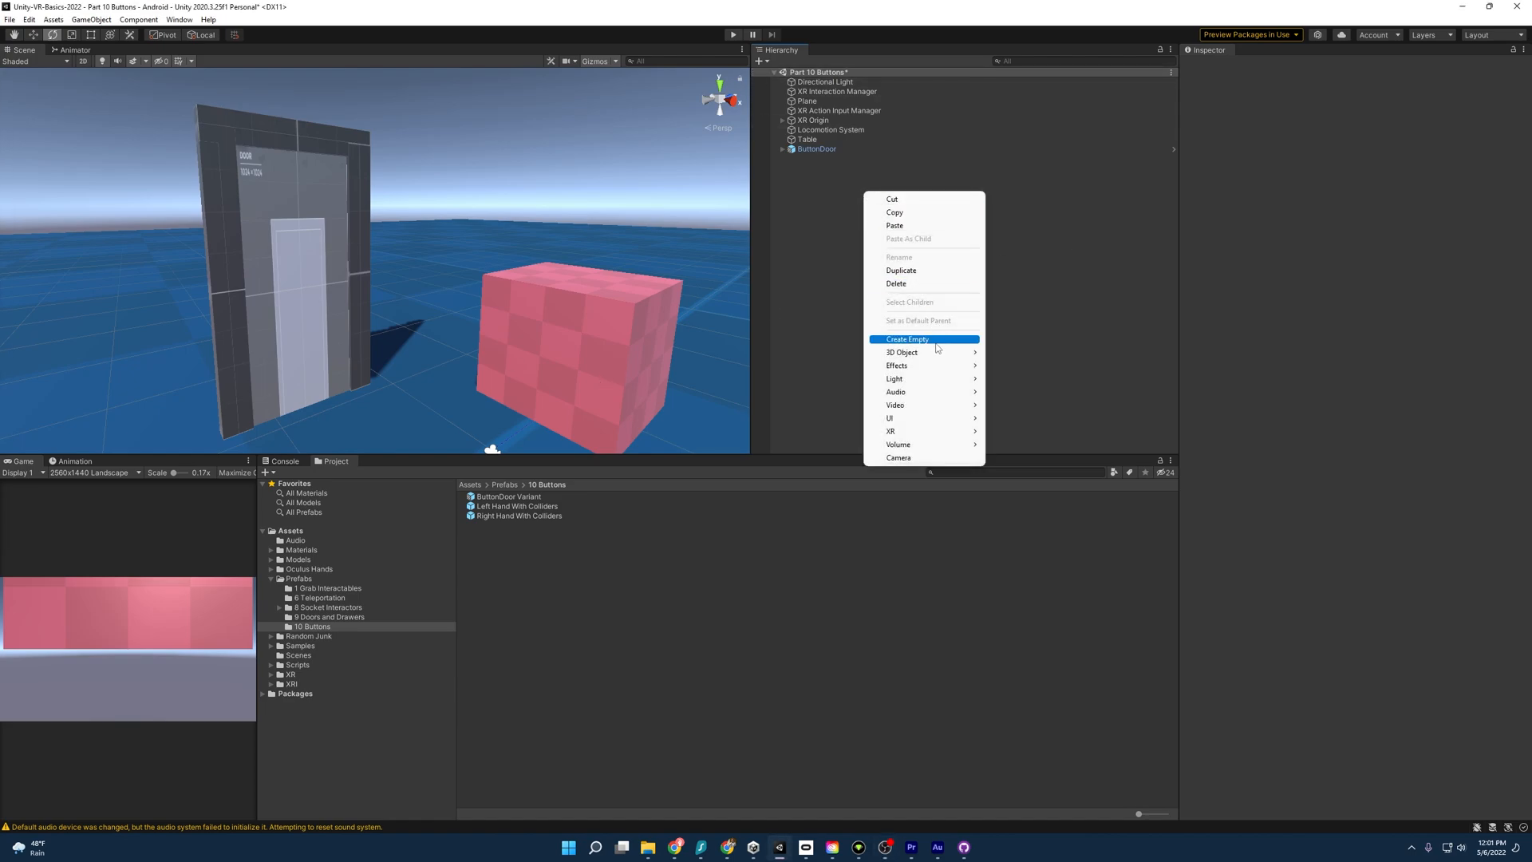
Create an empty object named Button at position 0,0,0 with a child cube named Frame
{"action": "left_click", "coordinate": [907, 339]}
{"action": "type", "text": "Button"}
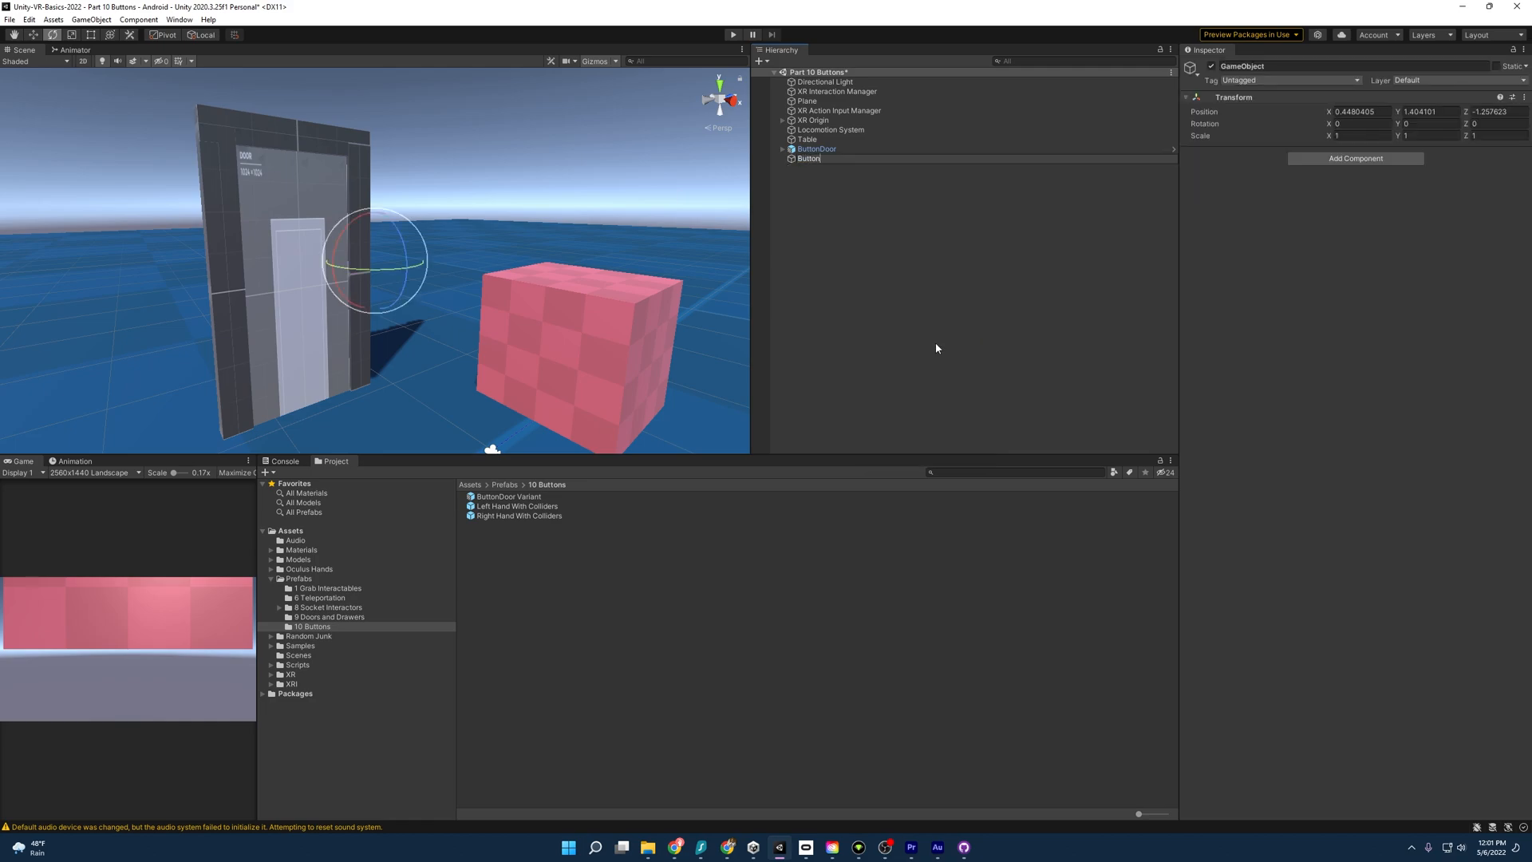
{"action": "right_click", "coordinate": [808, 158]}
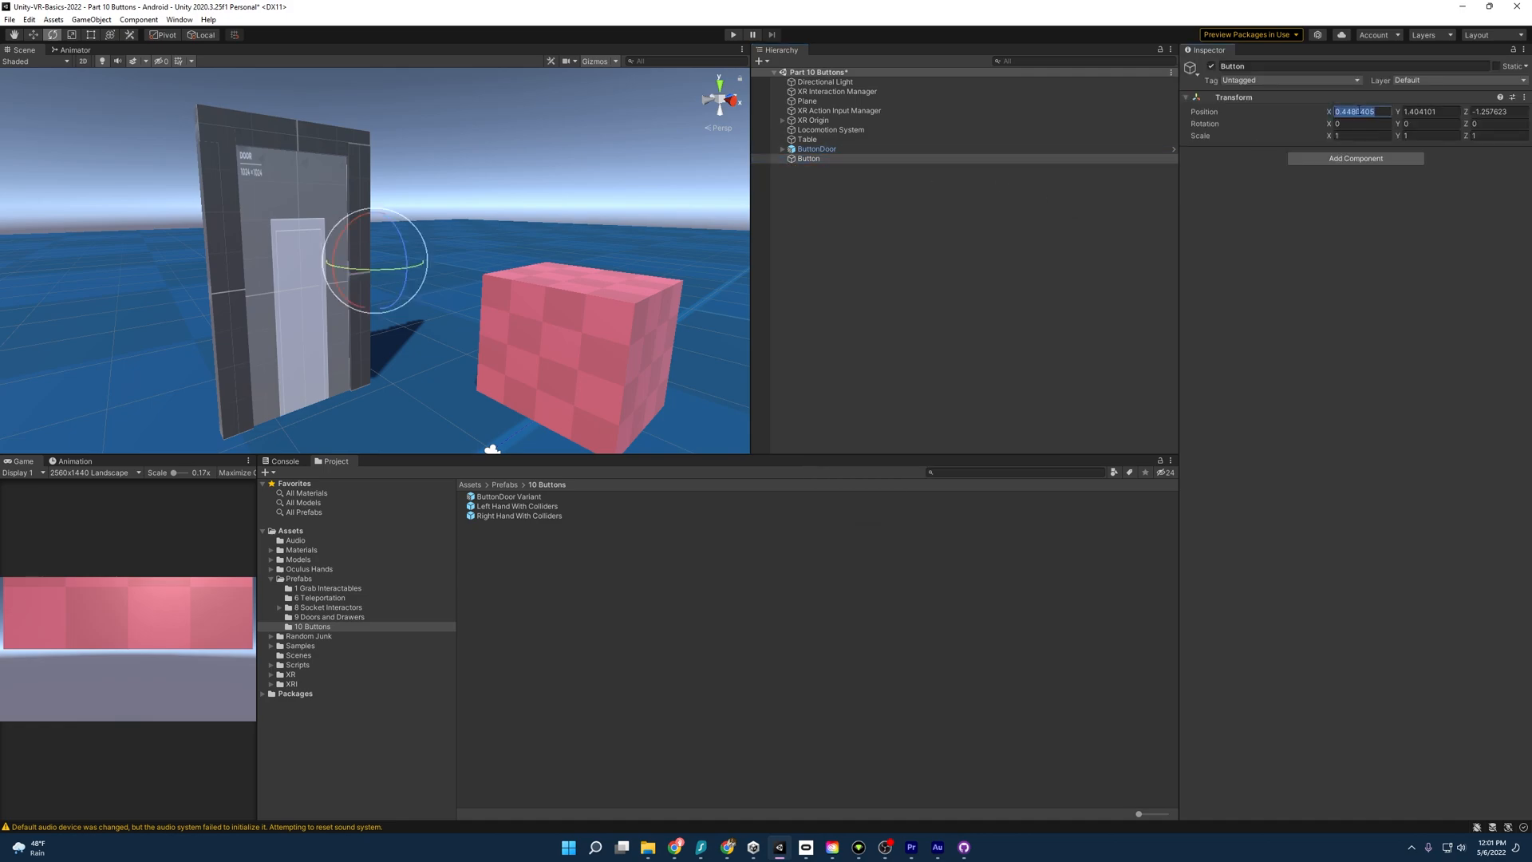
{"action": "right_click", "coordinate": [807, 158]}
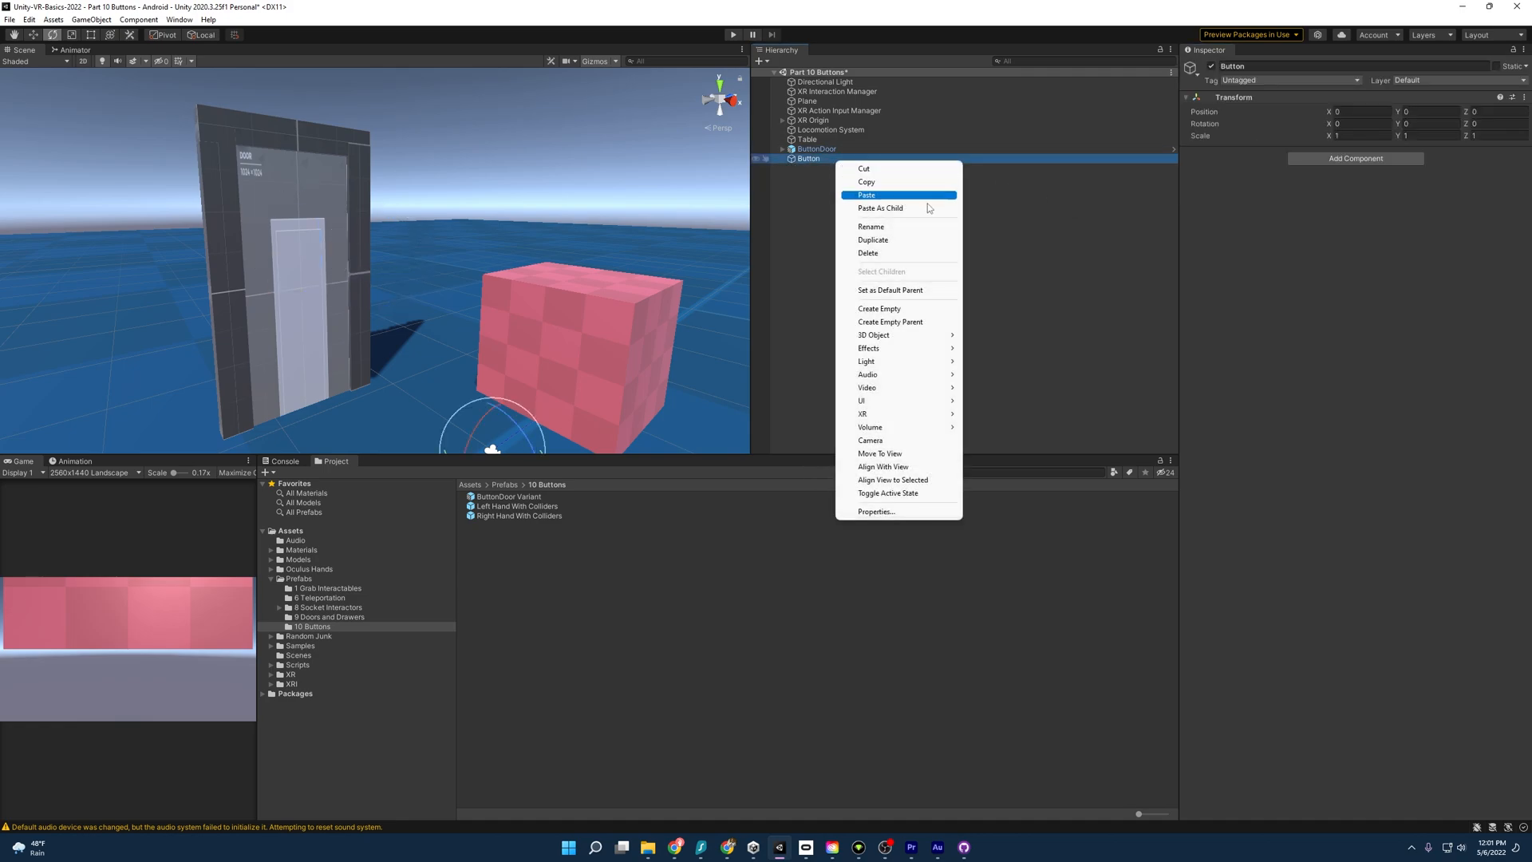
{"action": "mouse_move", "coordinate": [872, 335]}
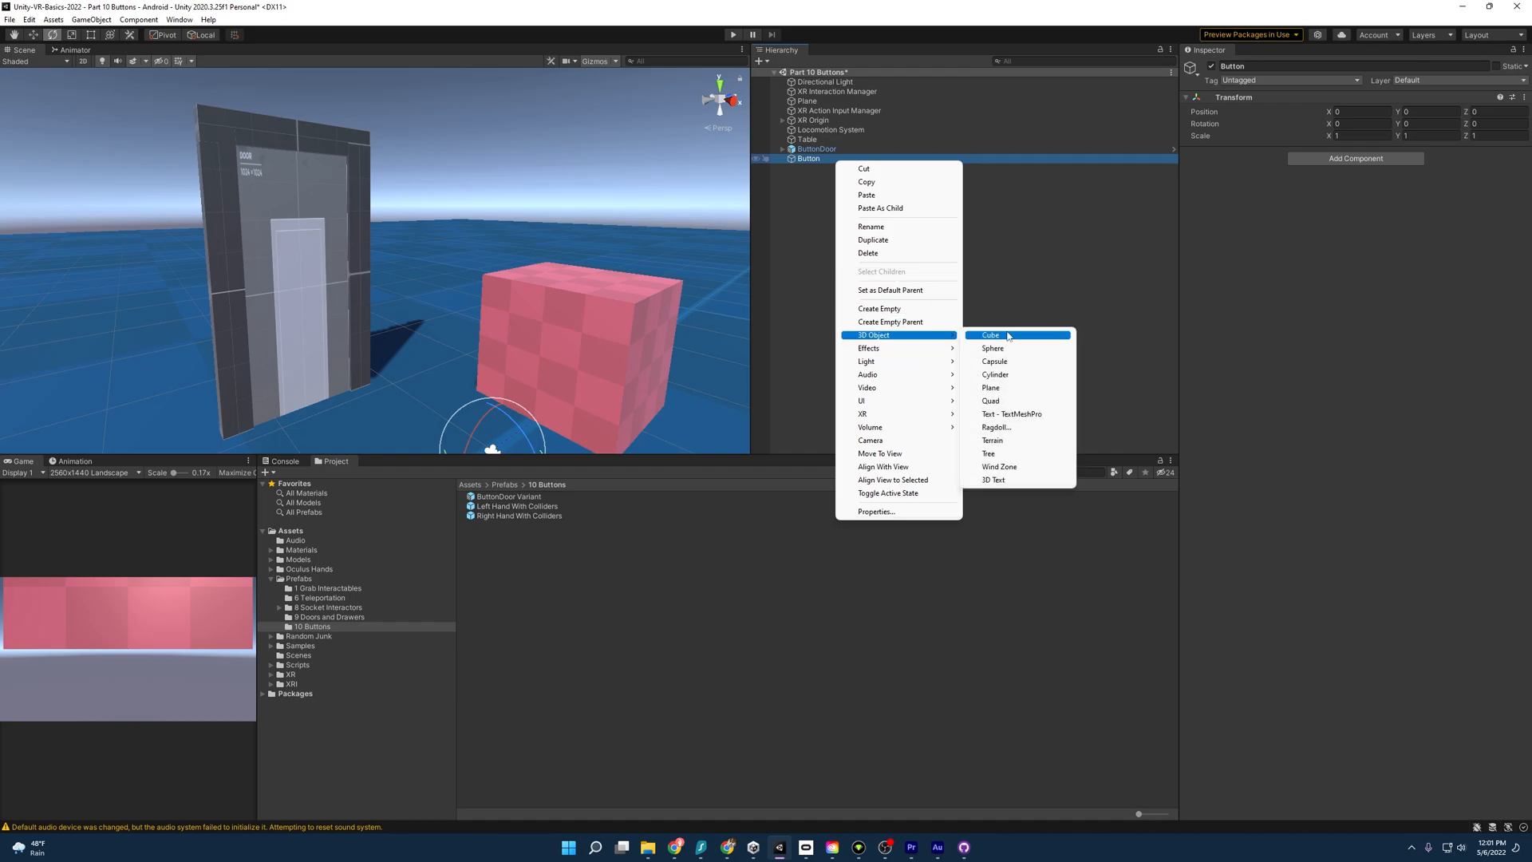
{"action": "left_click", "coordinate": [989, 335]}
{"action": "type", "text": "Frame"}
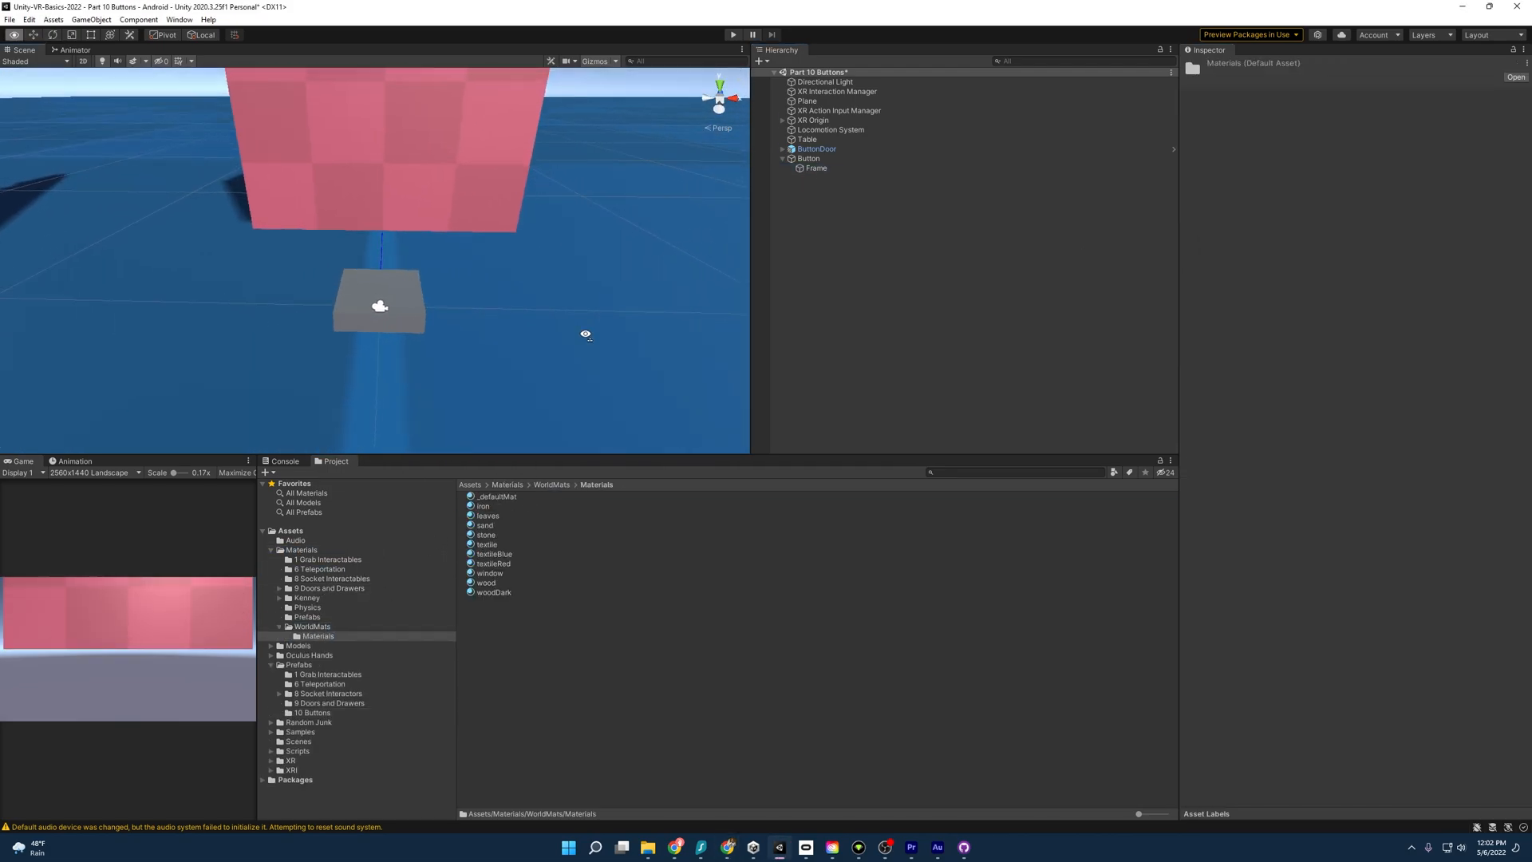
Apply the iron material to Frame and remove its Box Collider component
{"action": "left_click", "coordinate": [815, 167]}
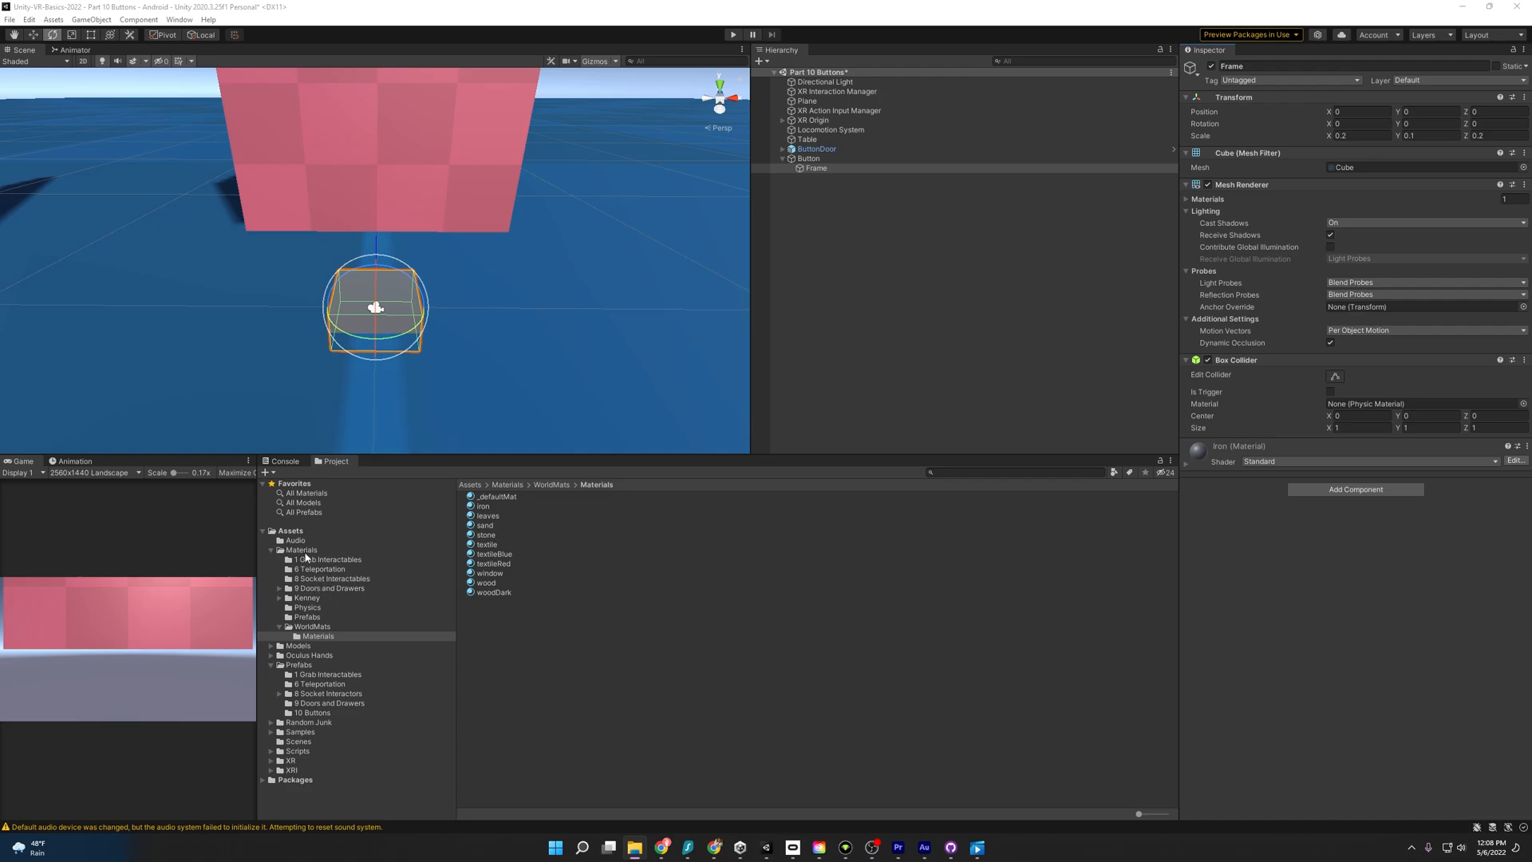
{"action": "mouse_move", "coordinate": [426, 364]}
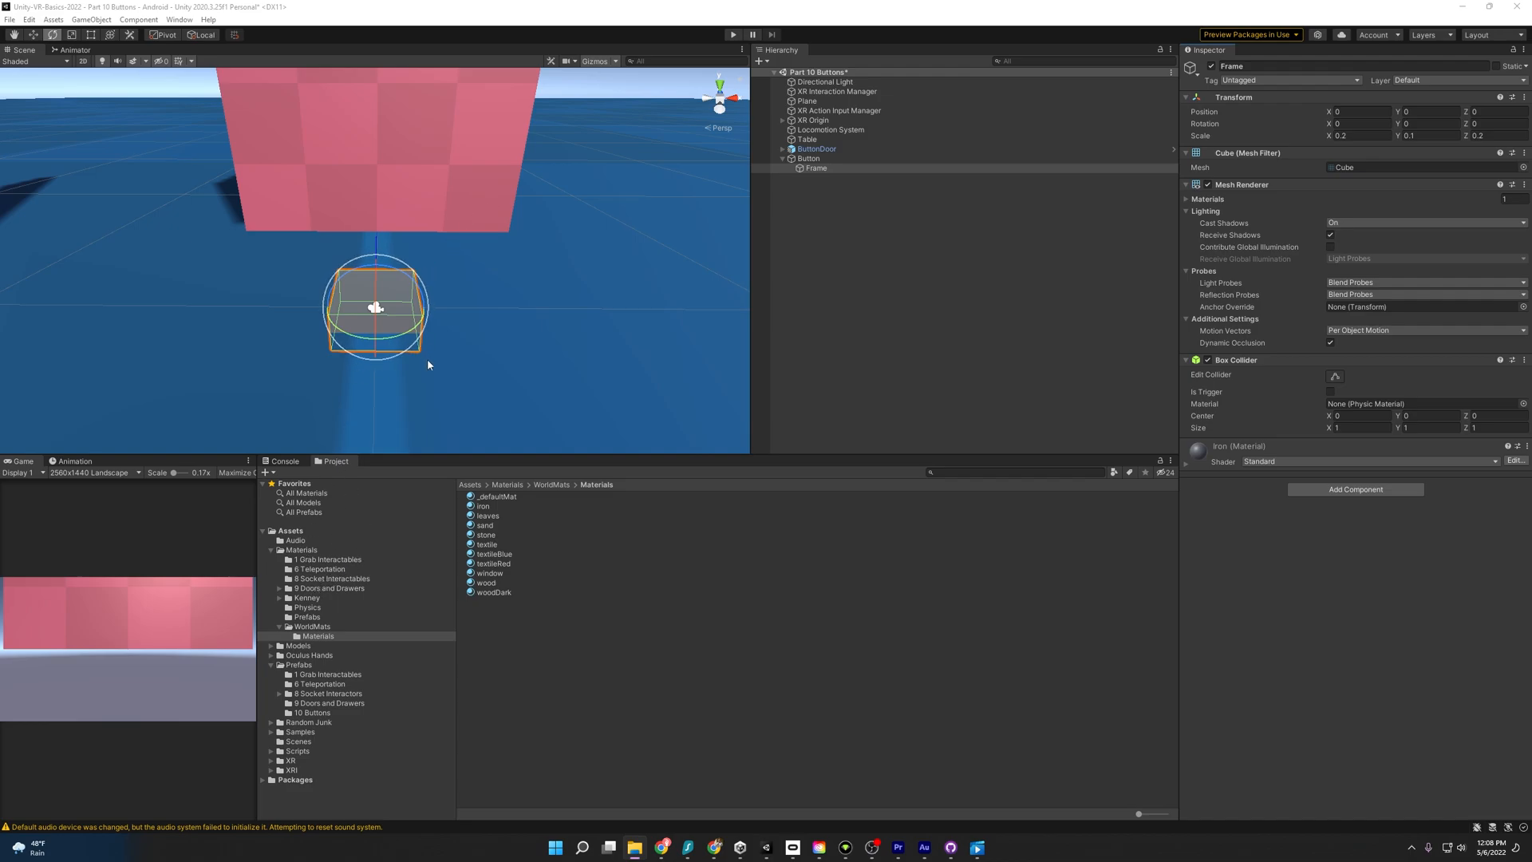
{"action": "mouse_move", "coordinate": [308, 633]}
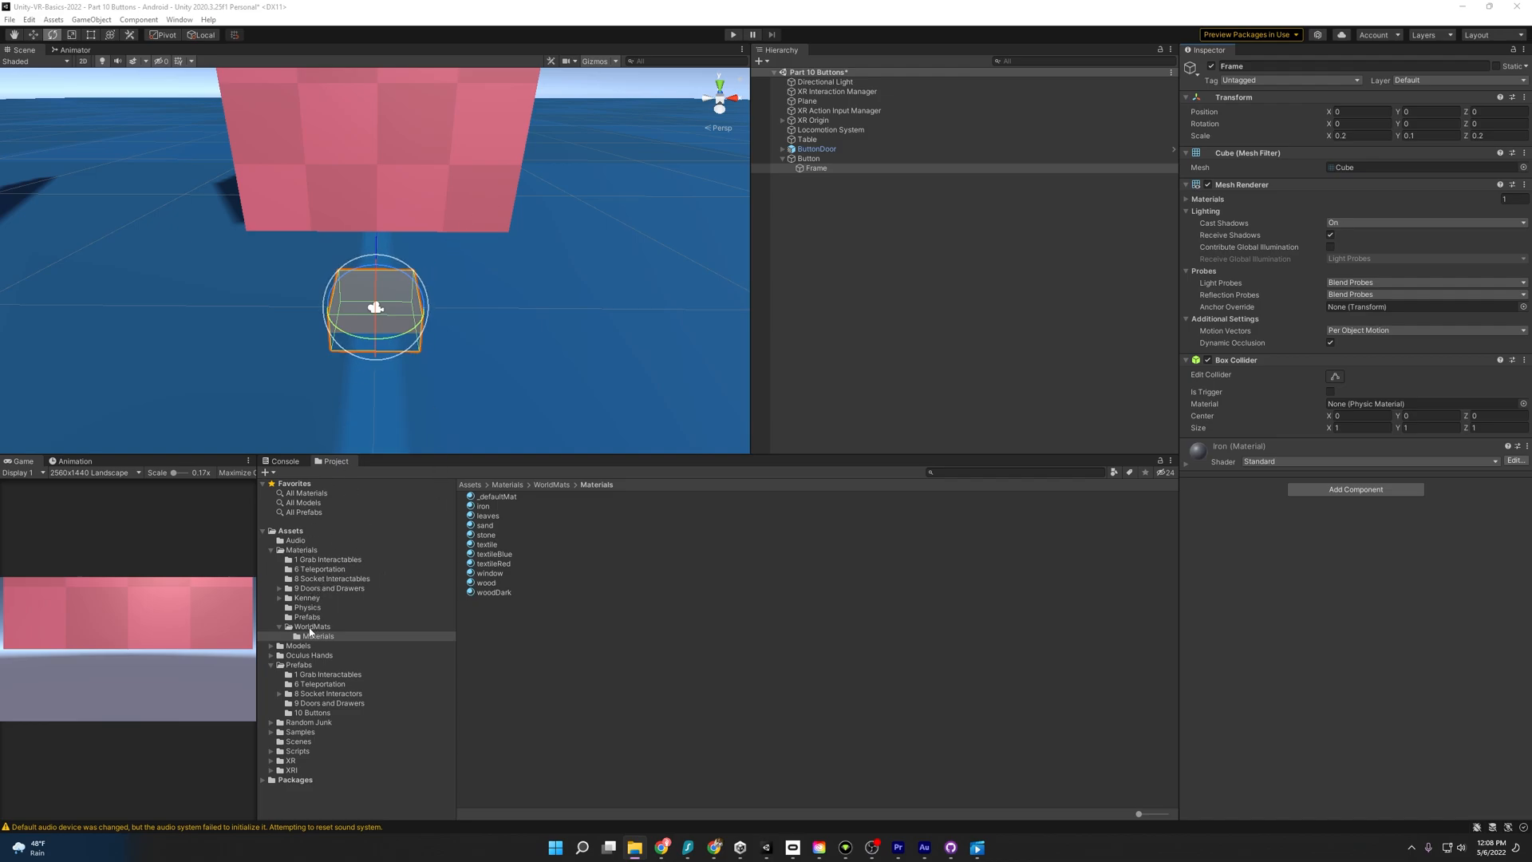
{"action": "left_click", "coordinate": [482, 505]}
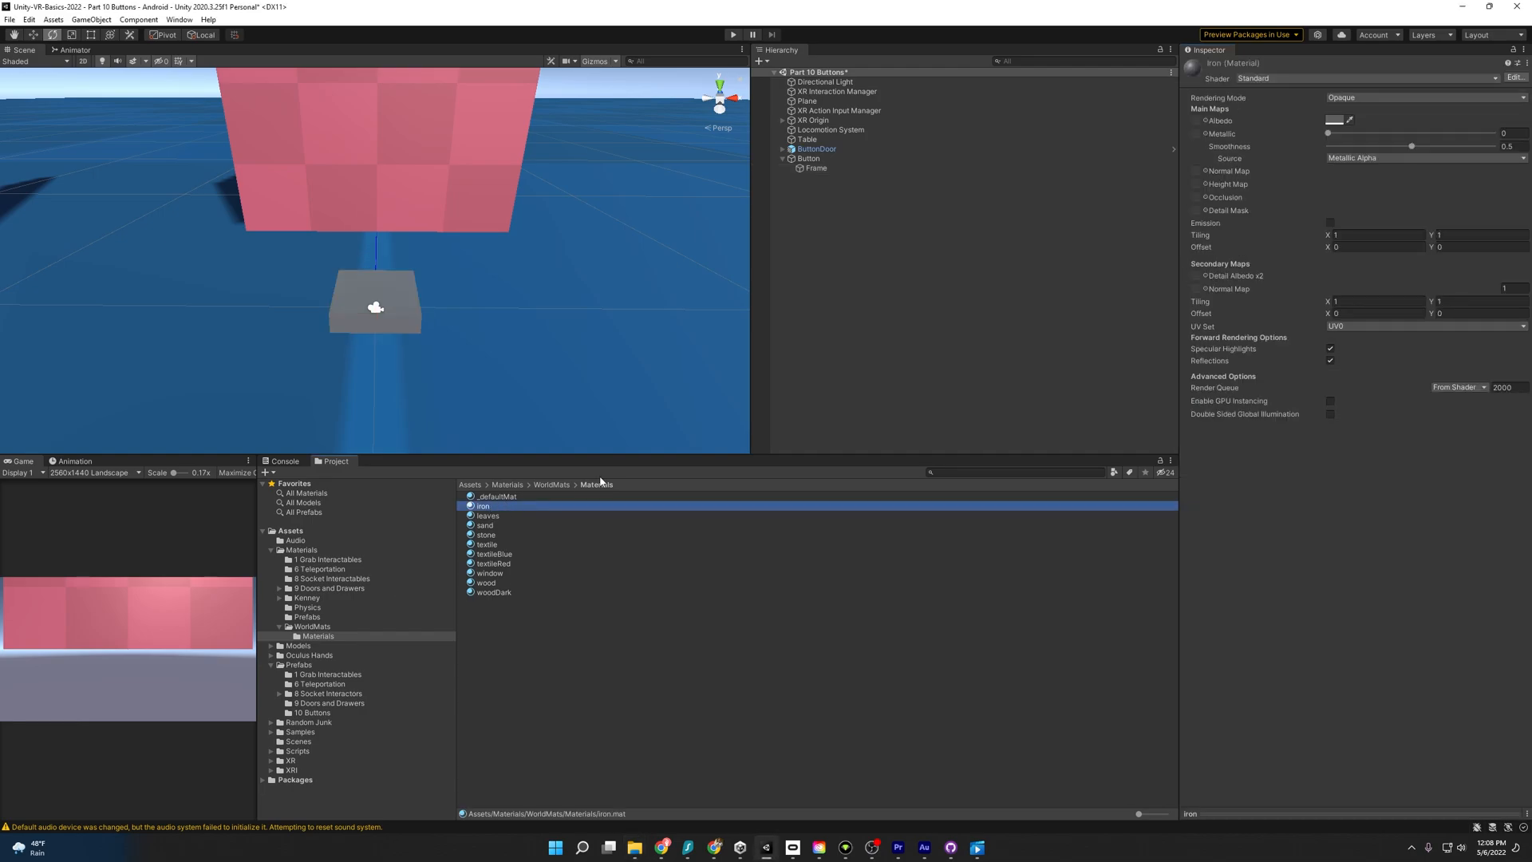
{"action": "left_click", "coordinate": [815, 167]}
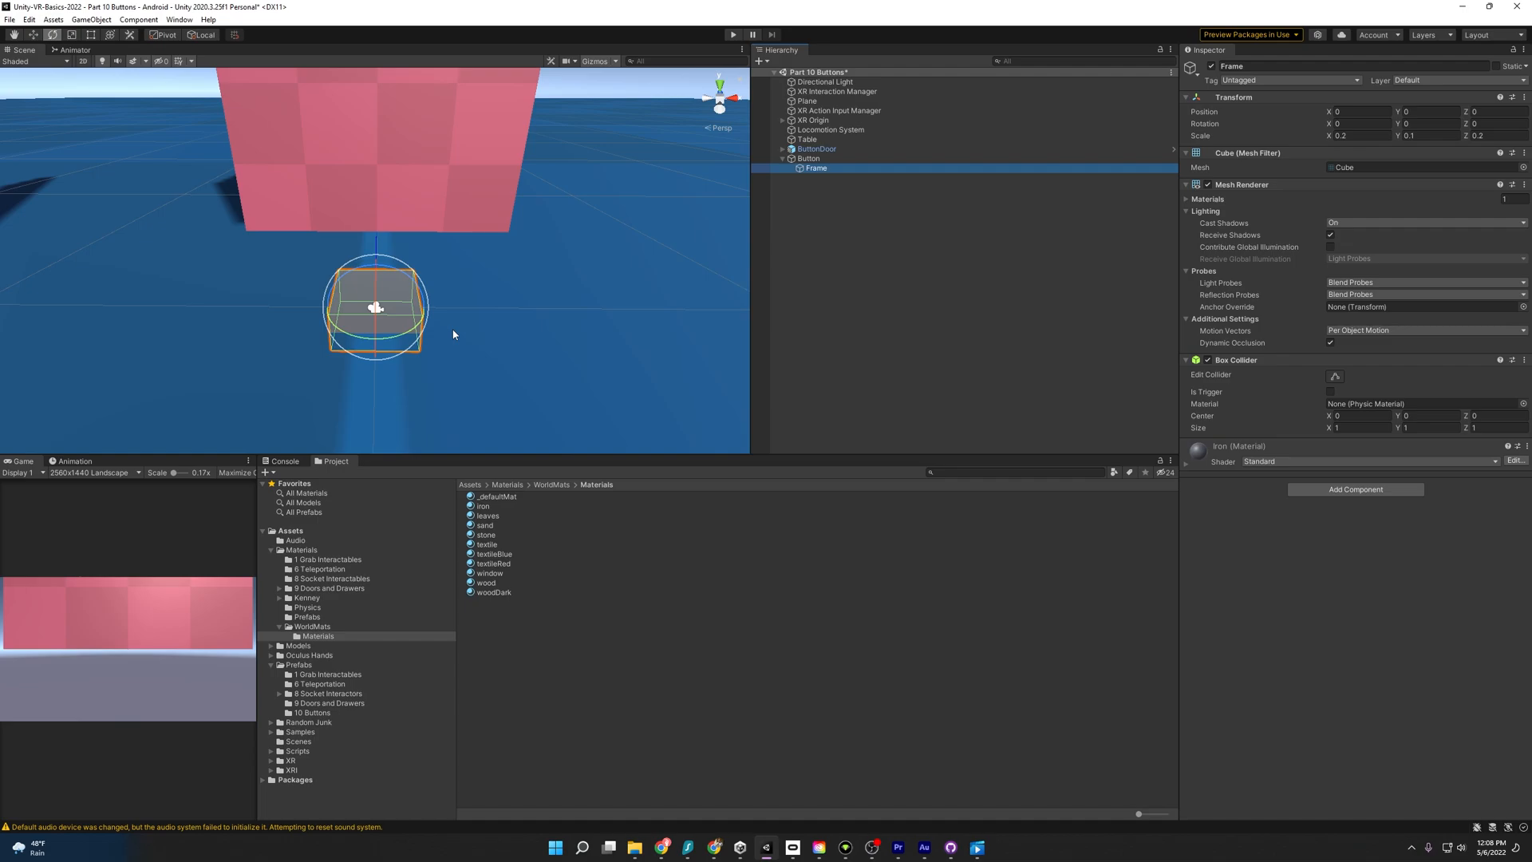
{"action": "mouse_move", "coordinate": [1414, 373]}
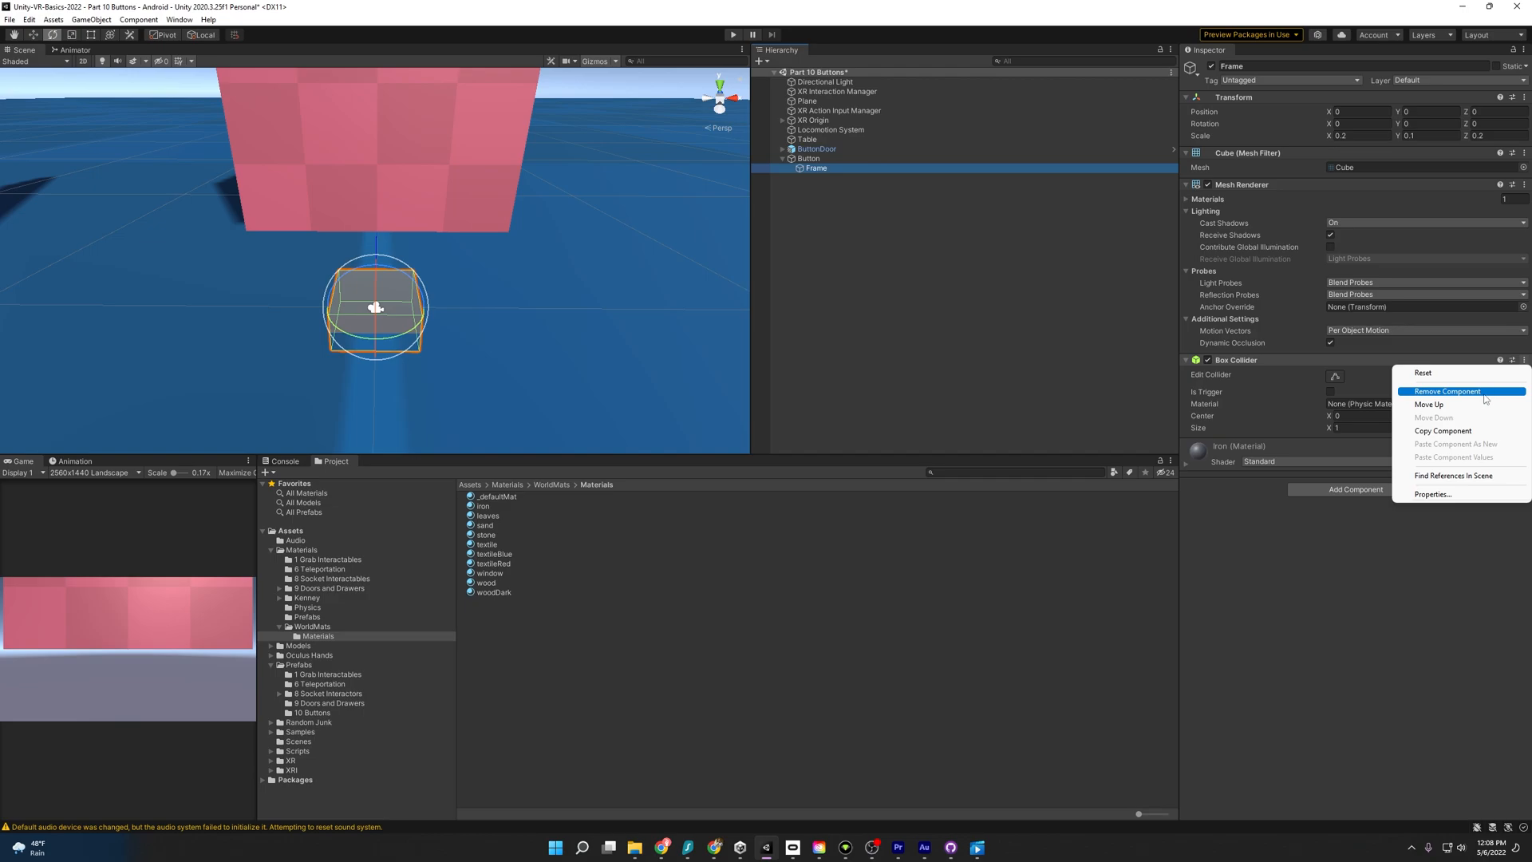
{"action": "left_click", "coordinate": [1446, 390]}
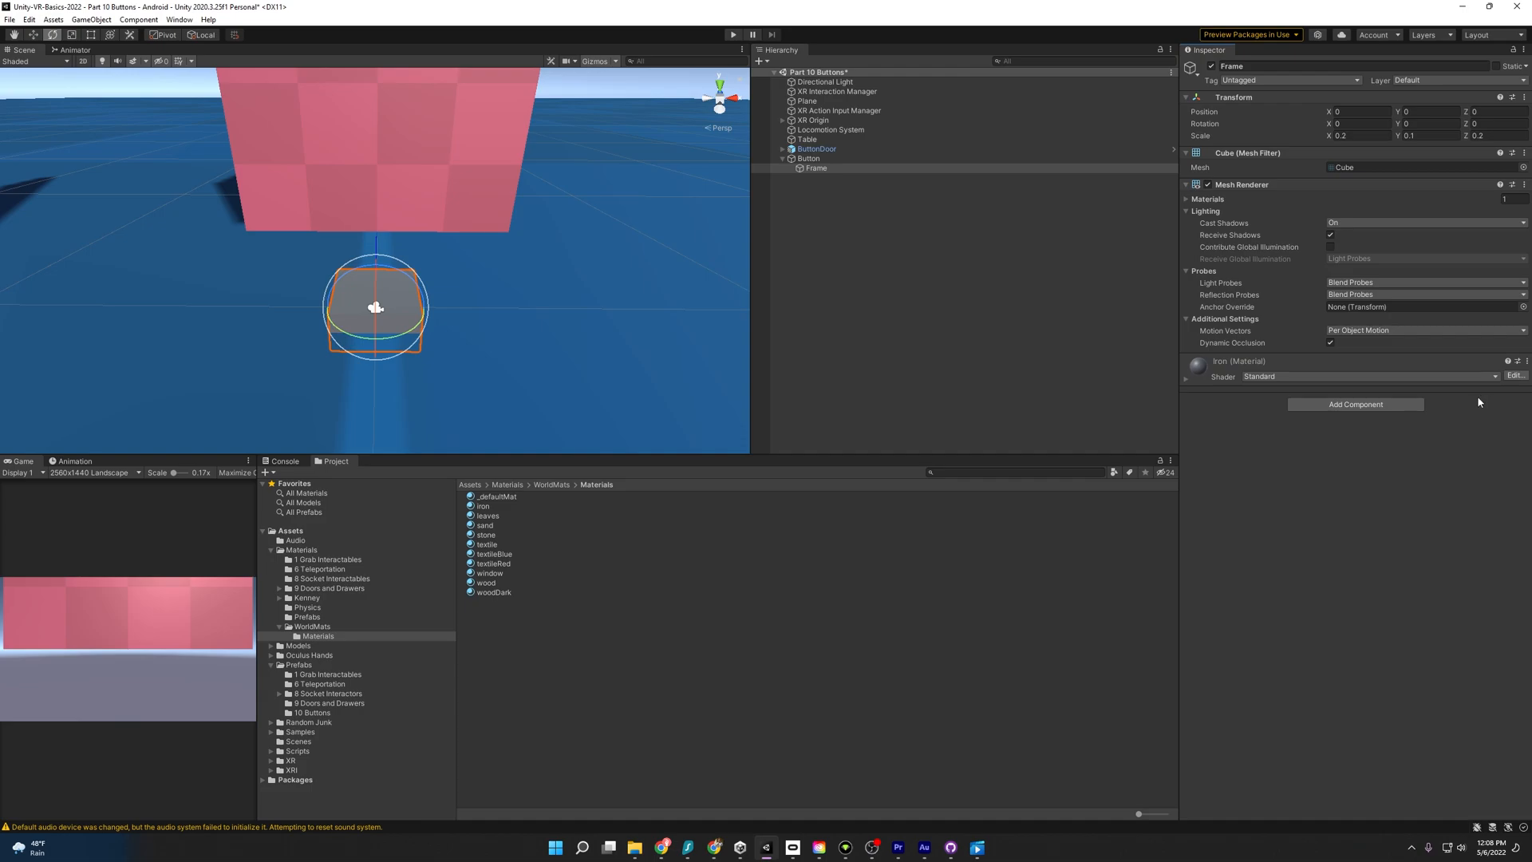
{"action": "mouse_move", "coordinate": [1240, 375]}
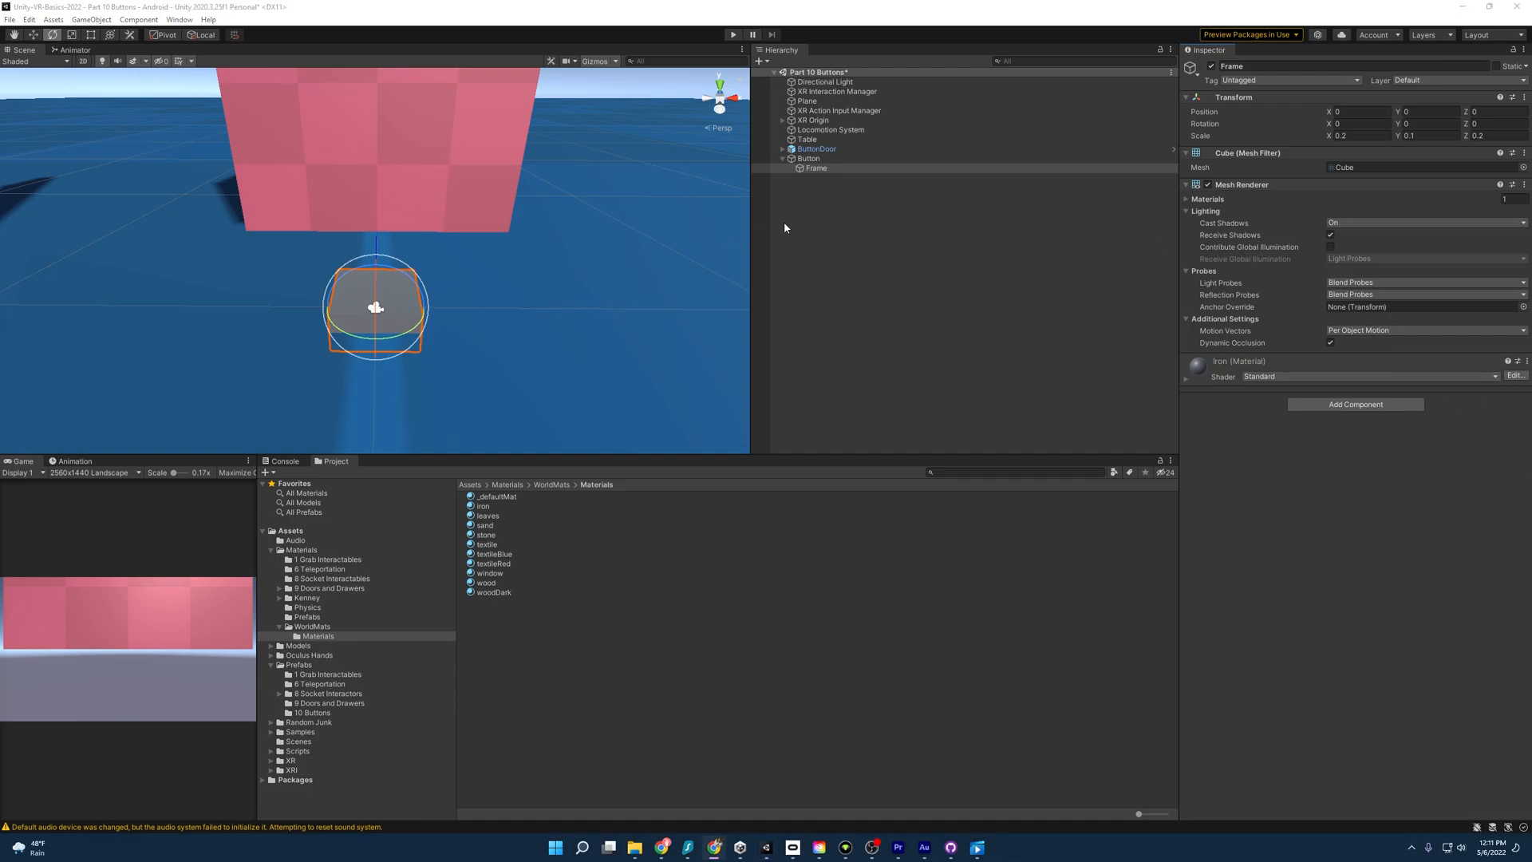
Add a PushButton cube under Button at Y 0.055, scale 0.14/0.05/0.14, with textileRed material
{"action": "left_click", "coordinate": [807, 158]}
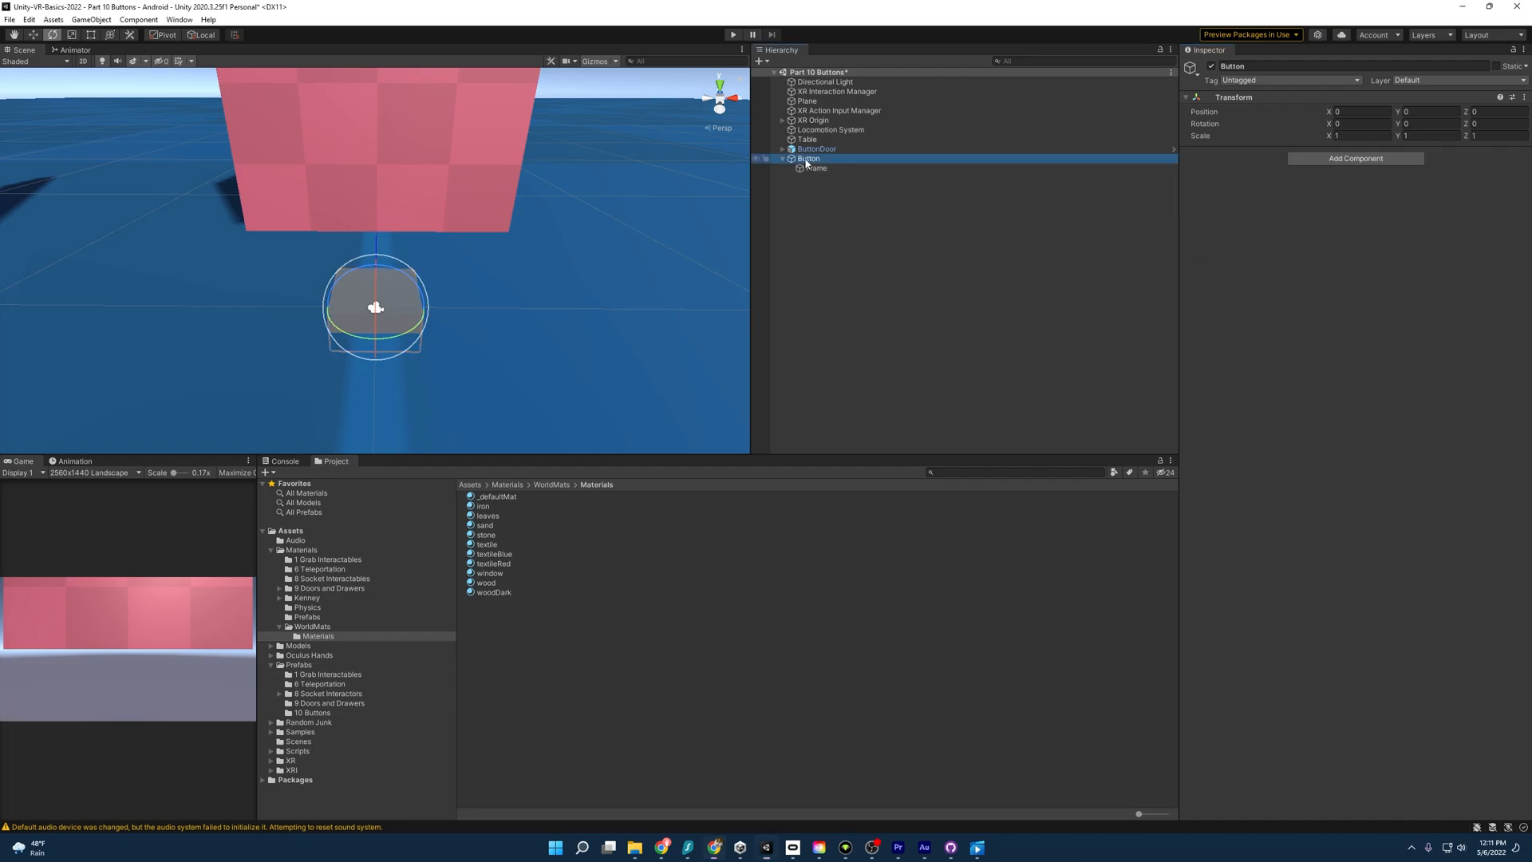
{"action": "right_click", "coordinate": [805, 158]}
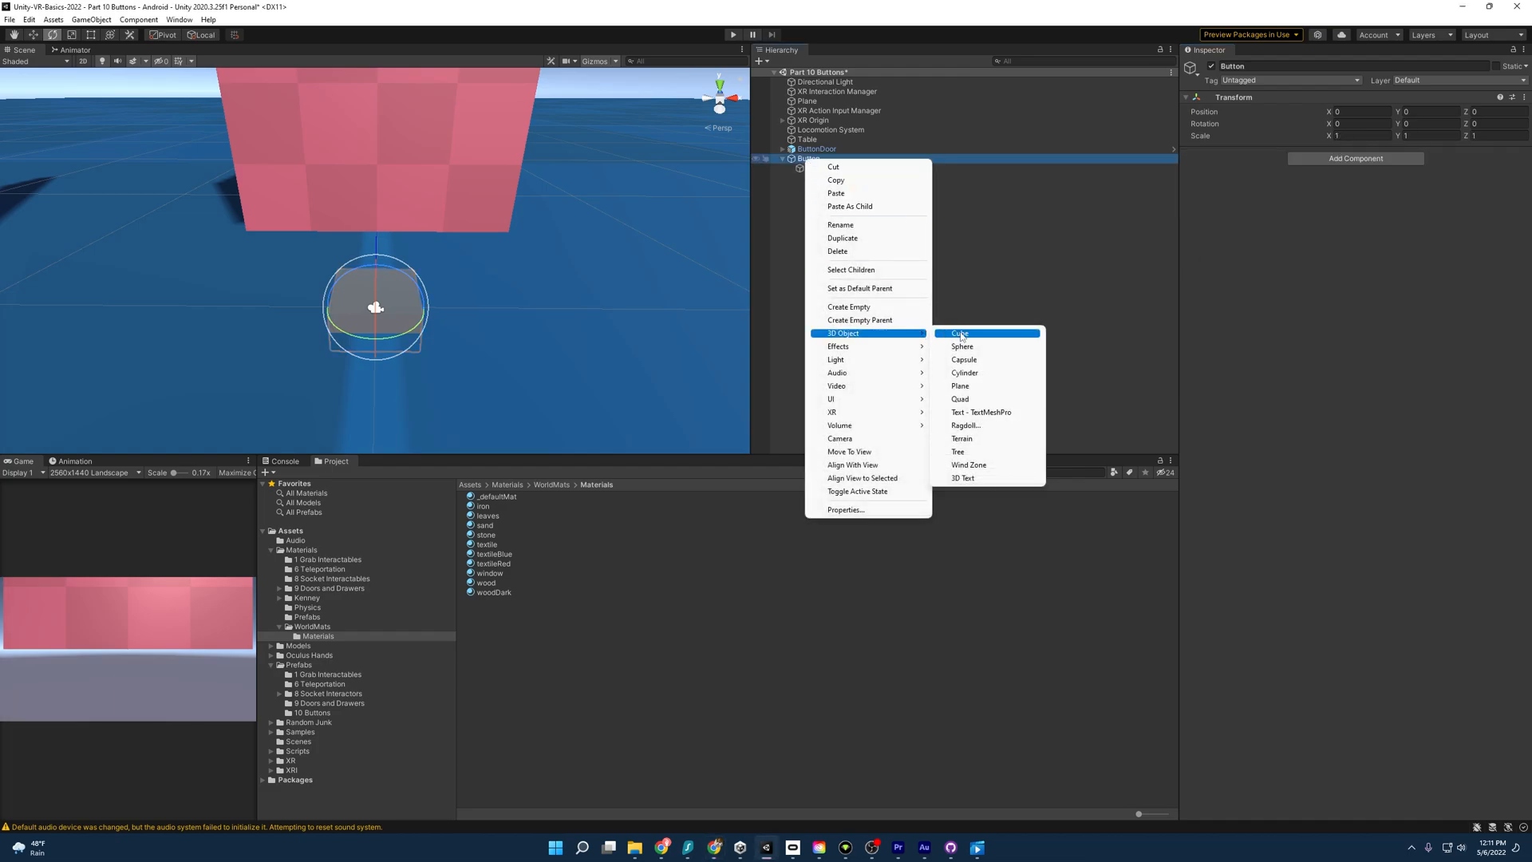
{"action": "left_click", "coordinate": [958, 334]}
{"action": "type", "text": "PushButton"}
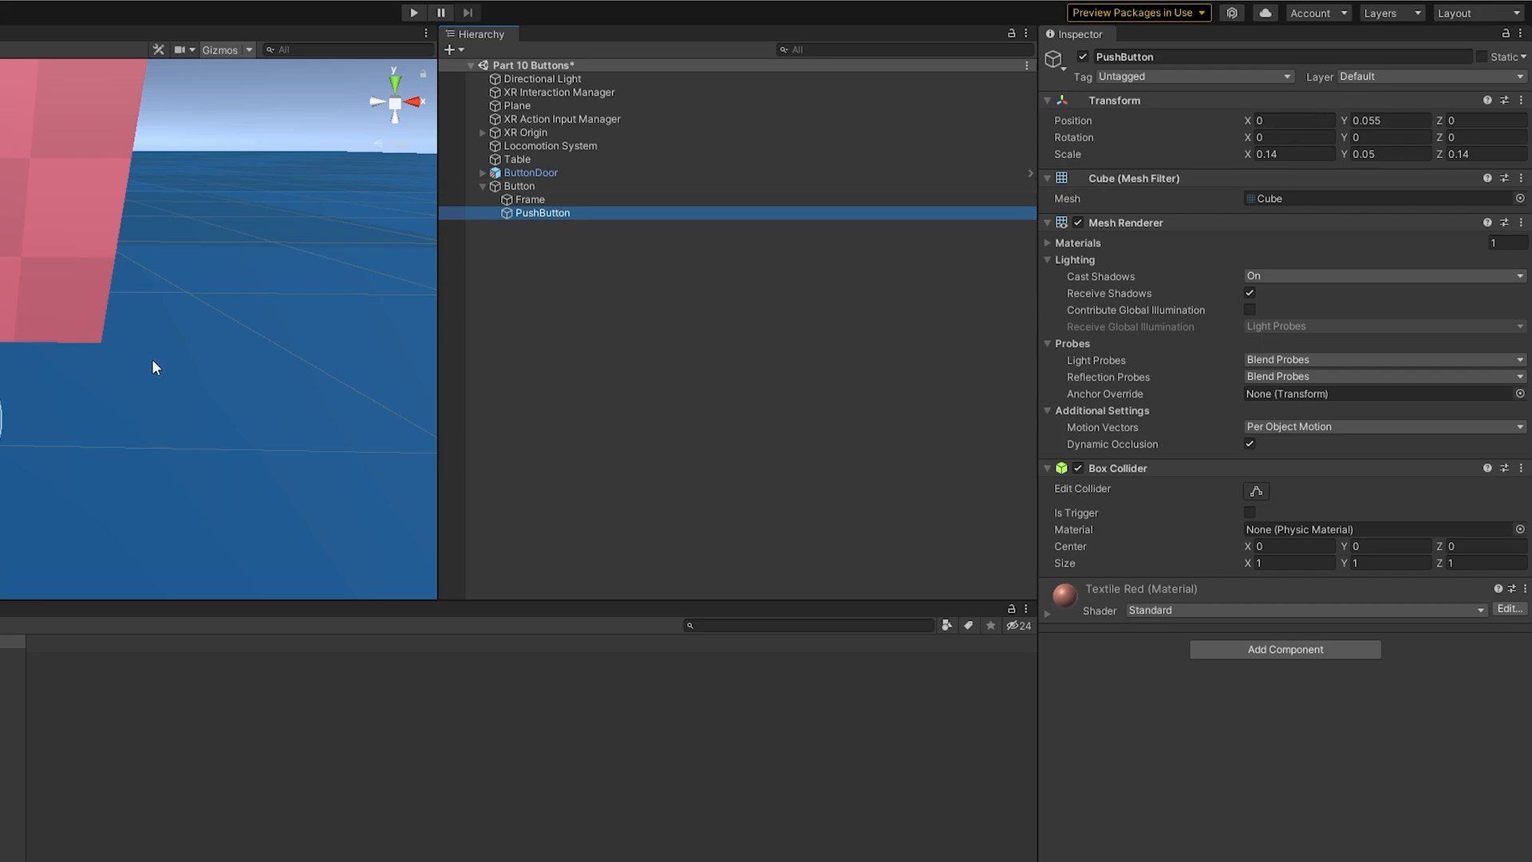
{"action": "mouse_move", "coordinate": [1217, 166]}
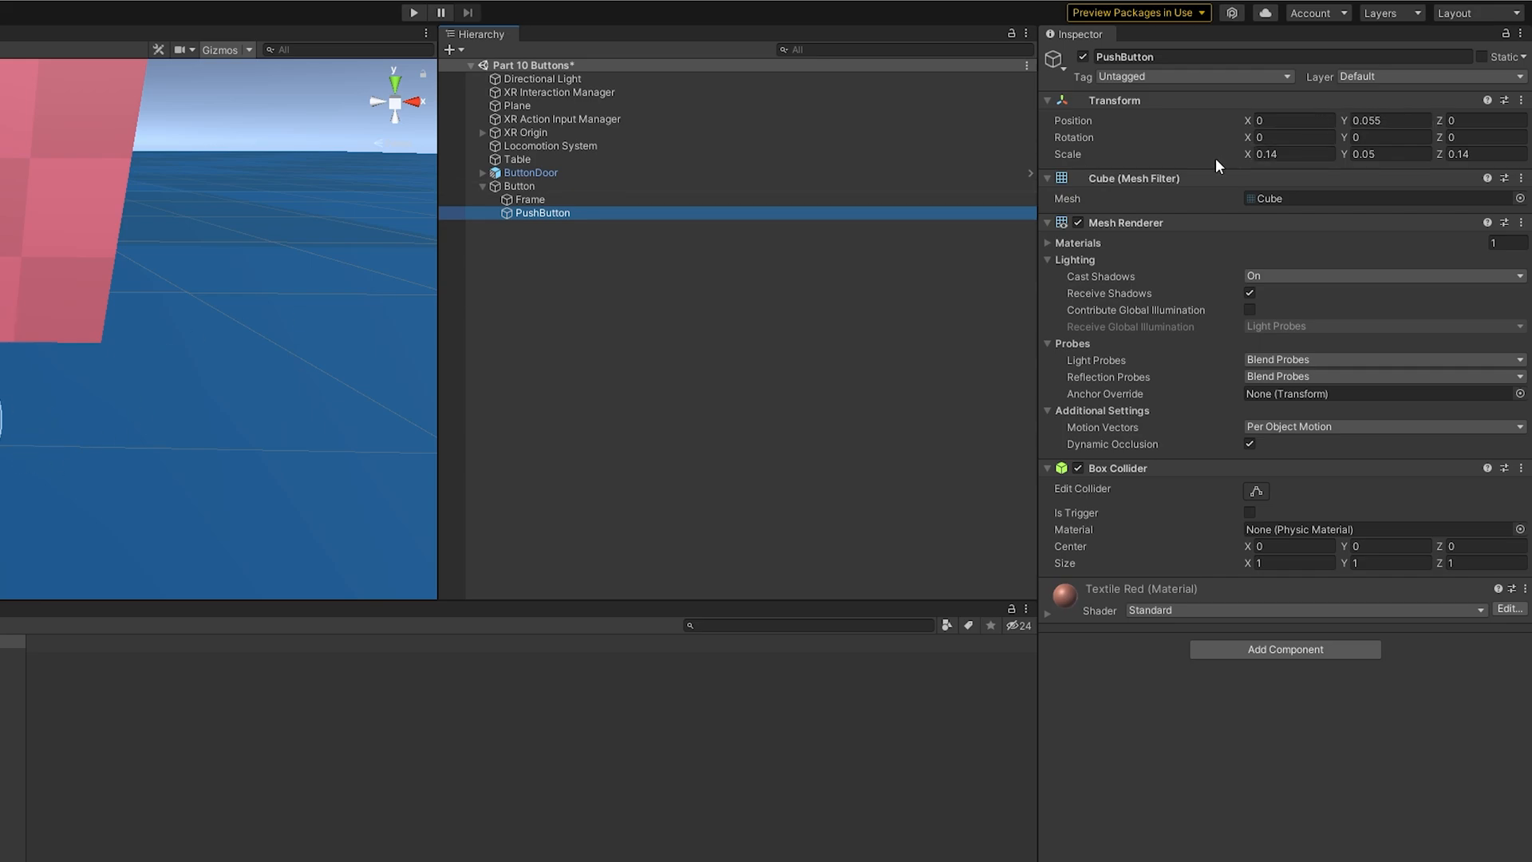
{"action": "mouse_move", "coordinate": [1341, 163]}
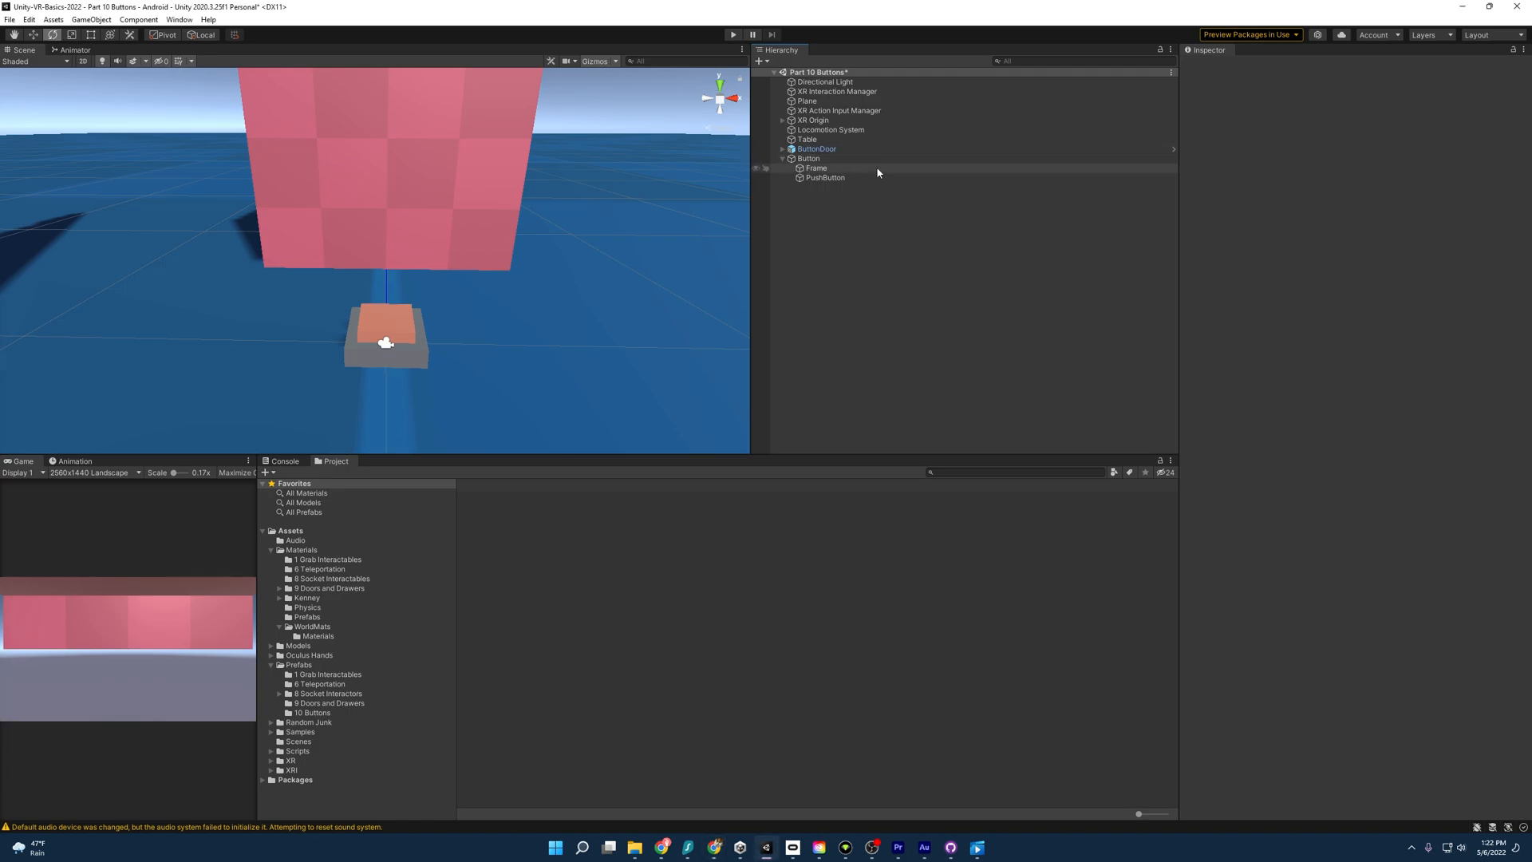
Add a Trigger cube under Button, scaled 0.1/0.05/0.1 at Y −0.01, with Is Trigger ticked
{"action": "right_click", "coordinate": [807, 158]}
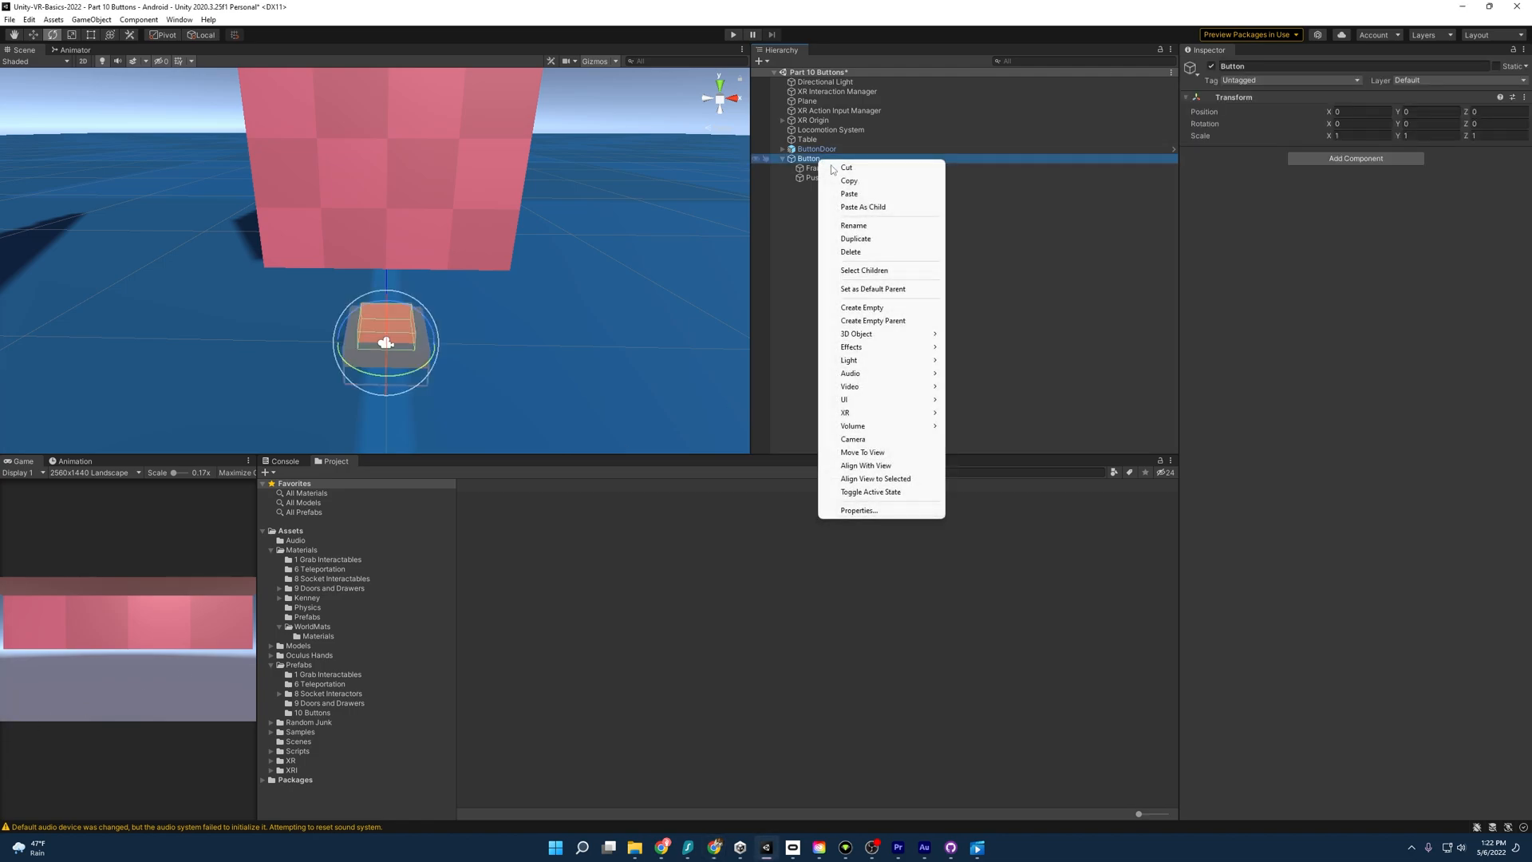
{"action": "mouse_move", "coordinate": [855, 333]}
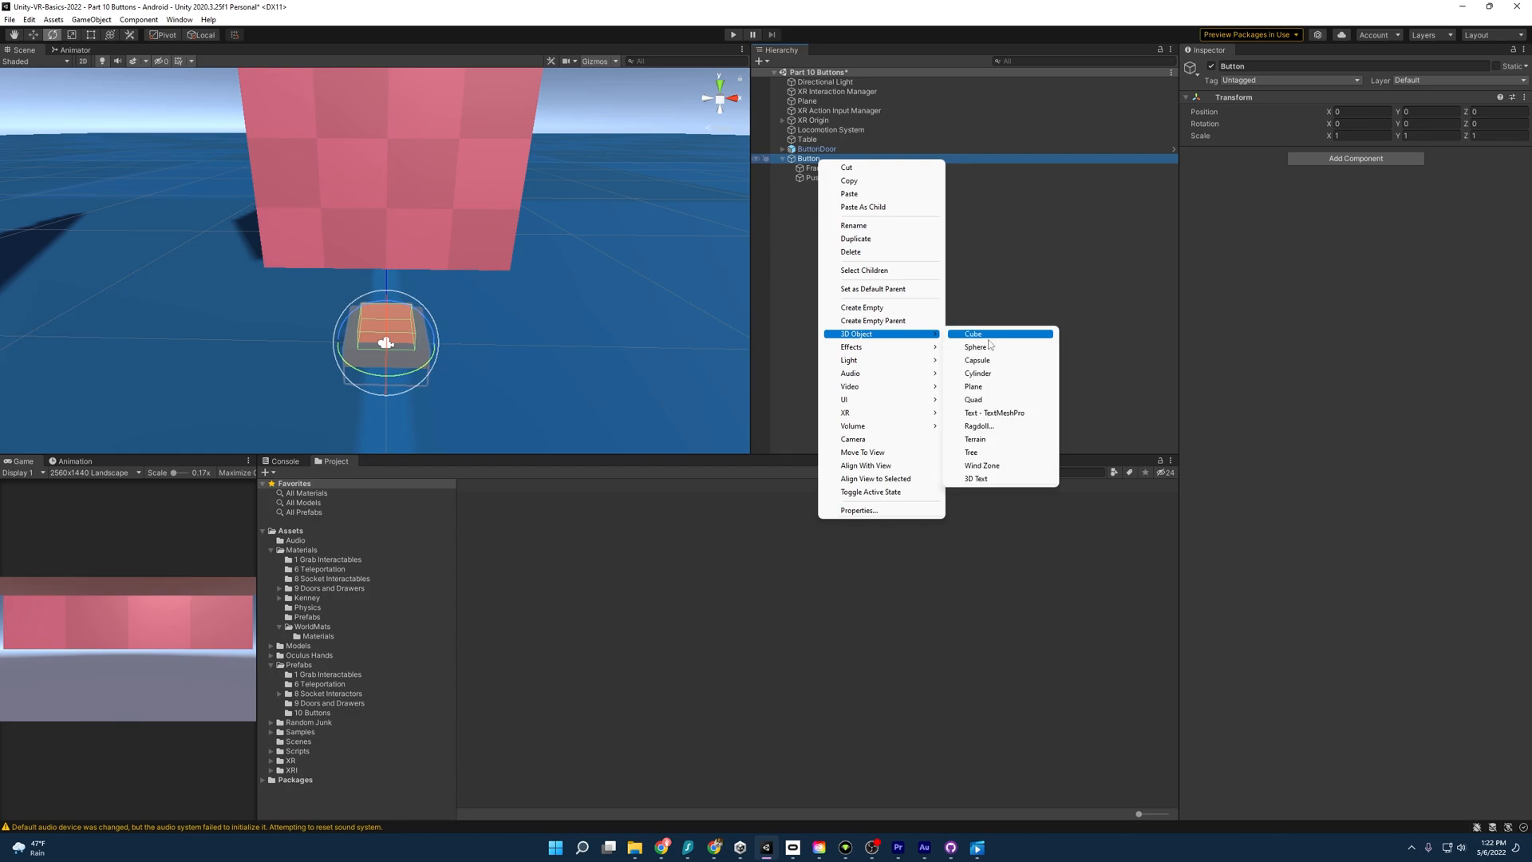
{"action": "left_click", "coordinate": [971, 334]}
{"action": "type", "text": "0.1"}
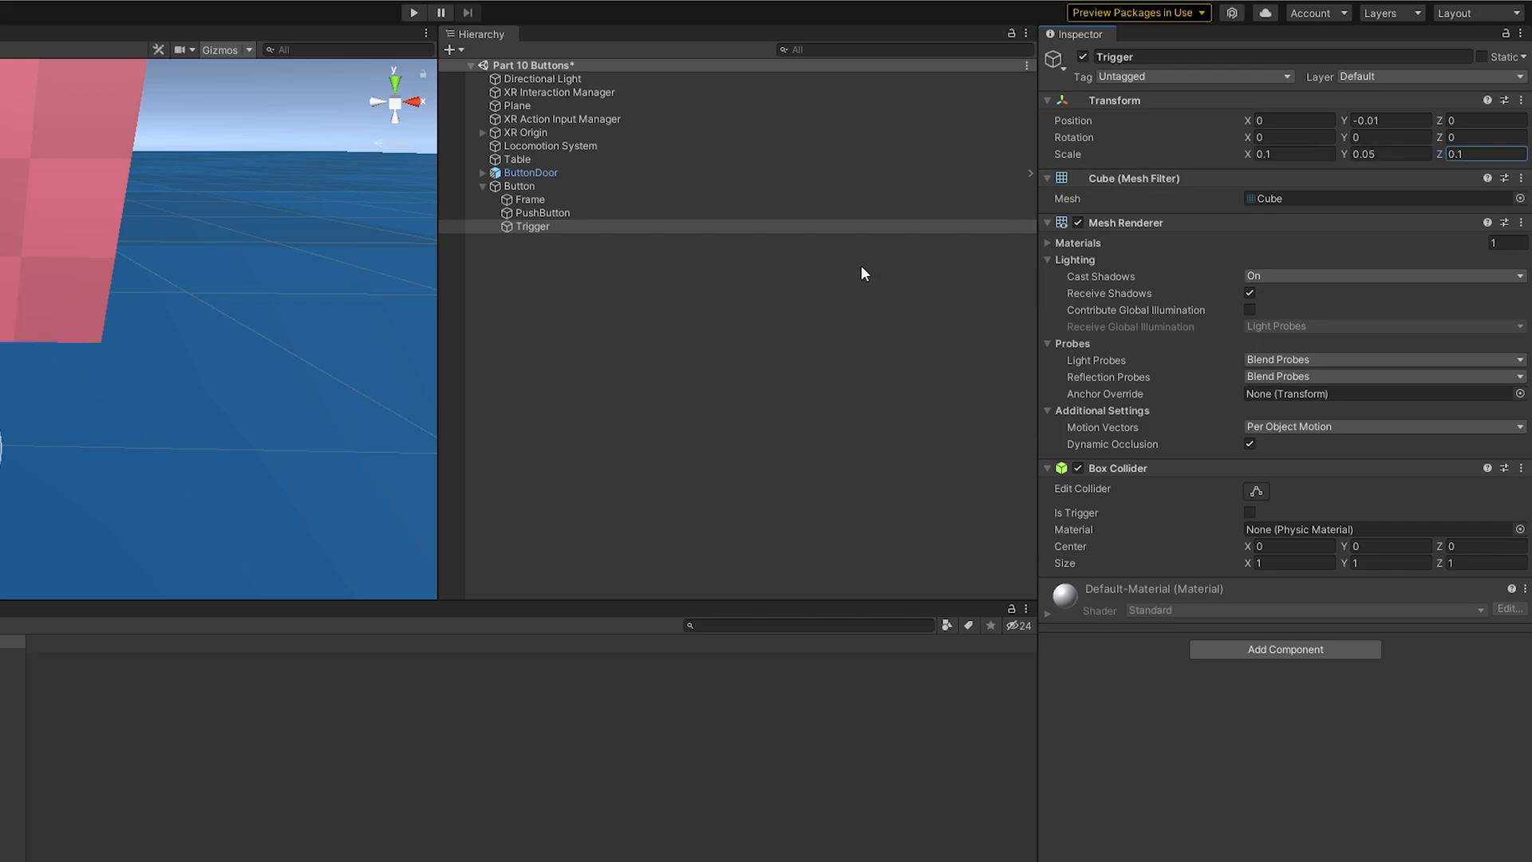
{"action": "mouse_move", "coordinate": [1243, 593]}
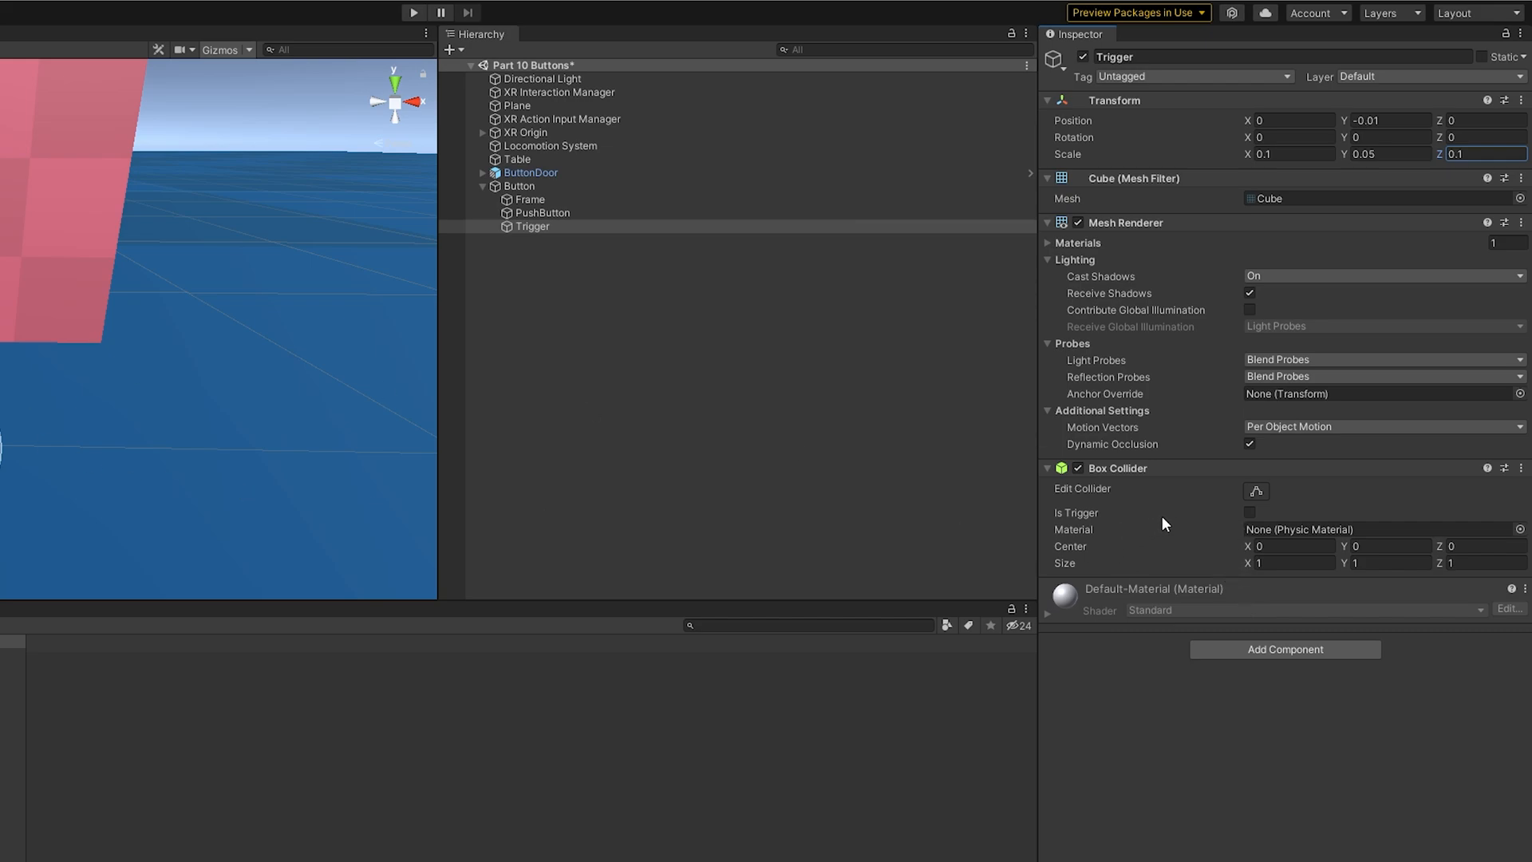
{"action": "mouse_move", "coordinate": [1302, 479]}
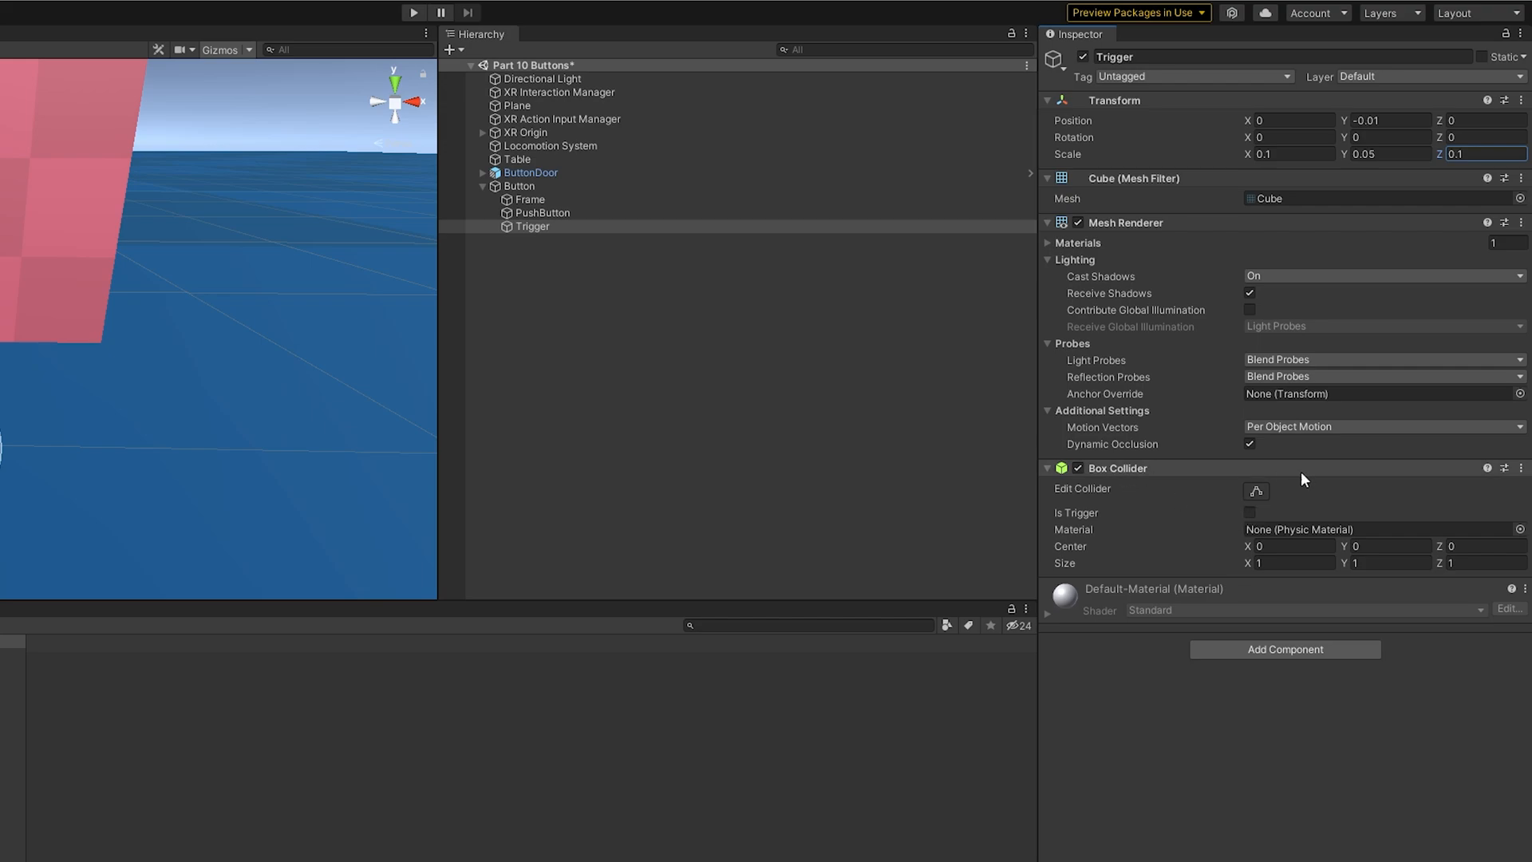
{"action": "left_click", "coordinate": [1249, 512]}
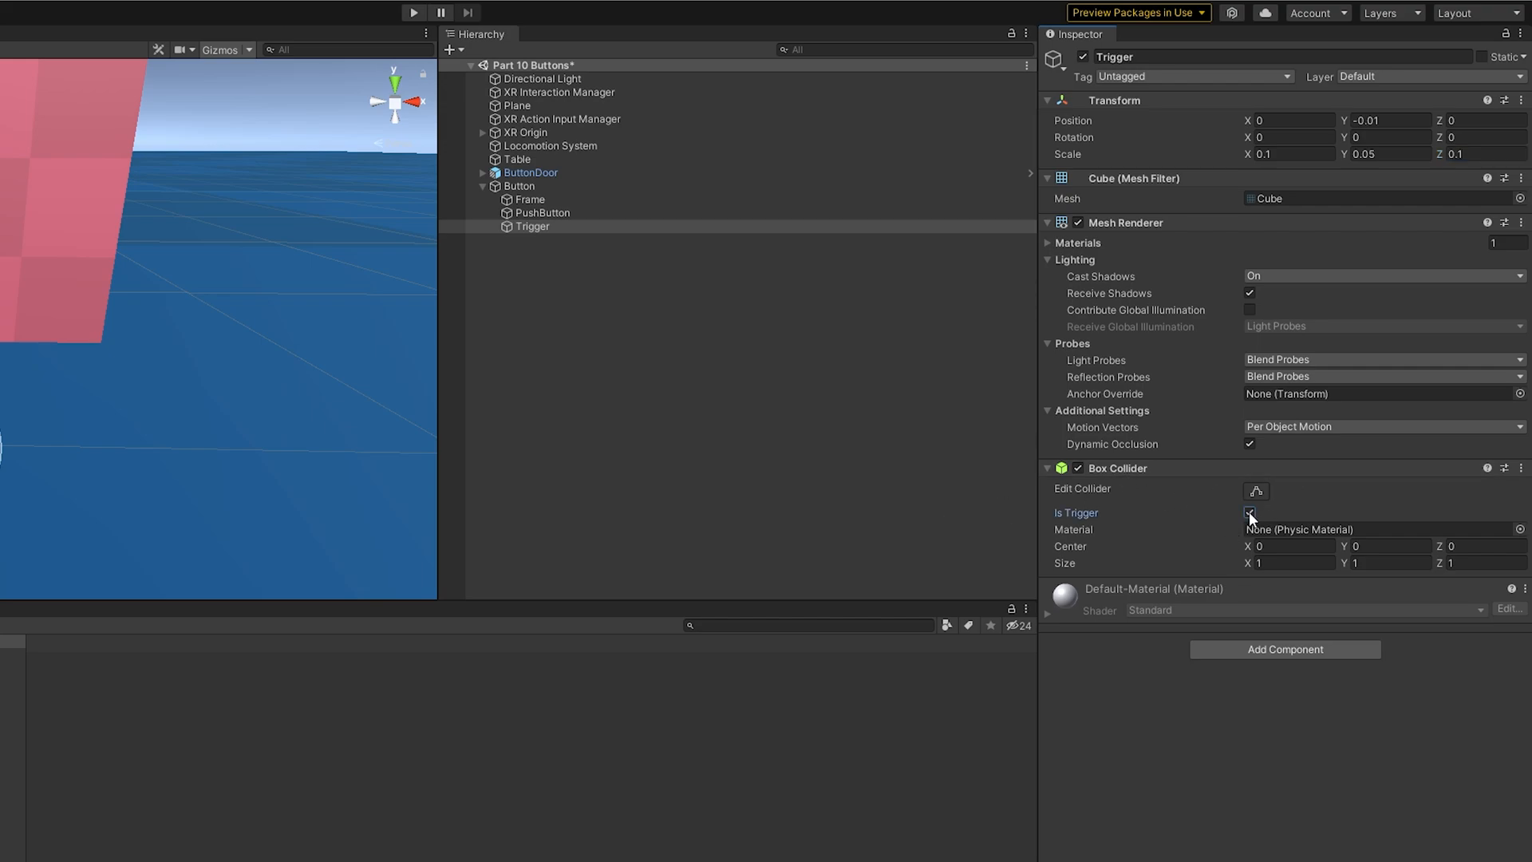
{"action": "left_click", "coordinate": [1249, 513]}
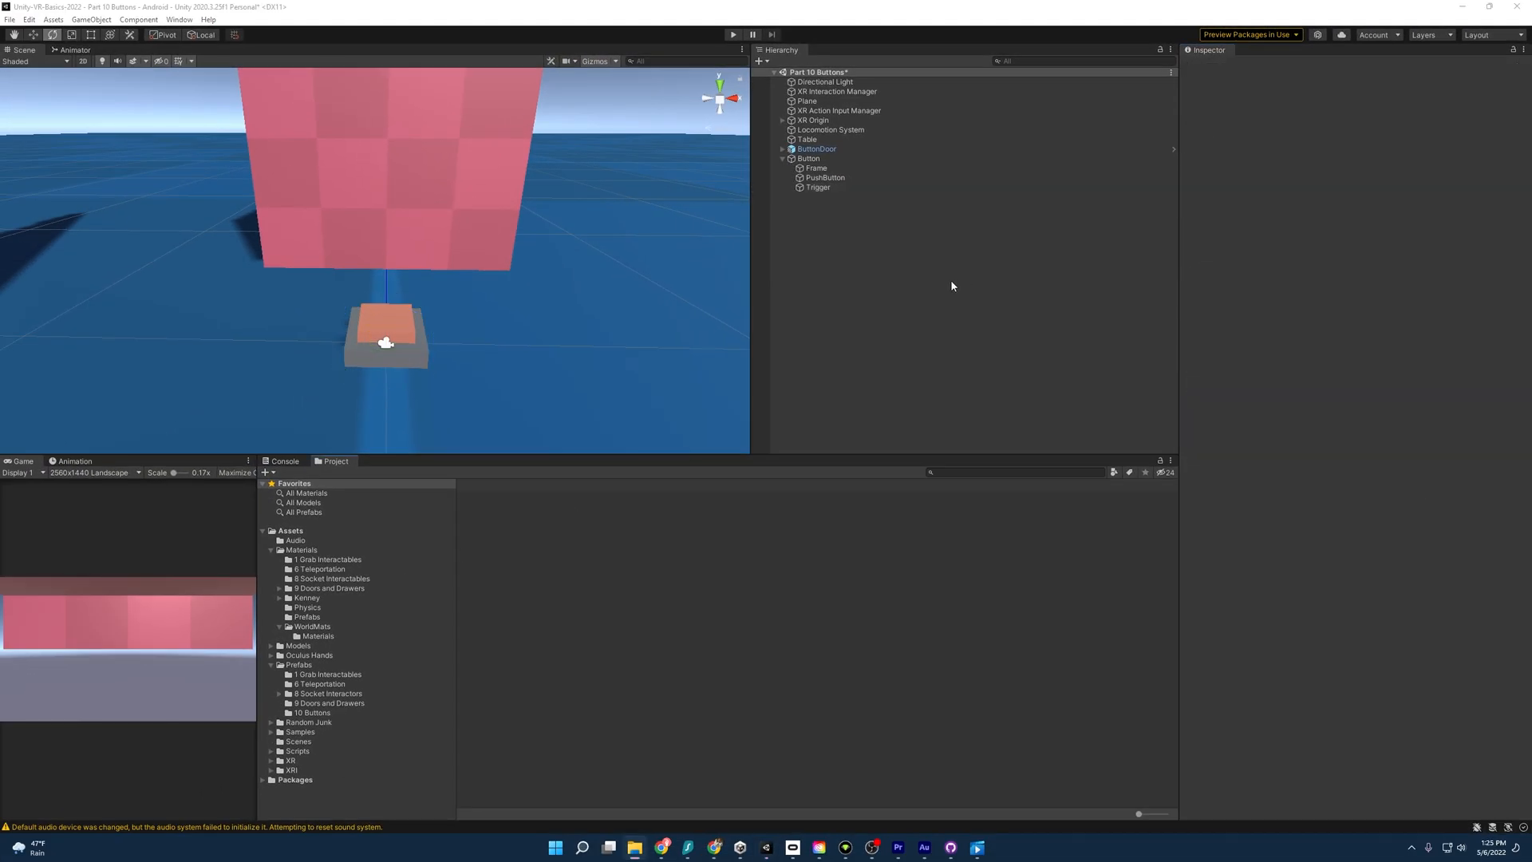
{"action": "left_click", "coordinate": [806, 158]}
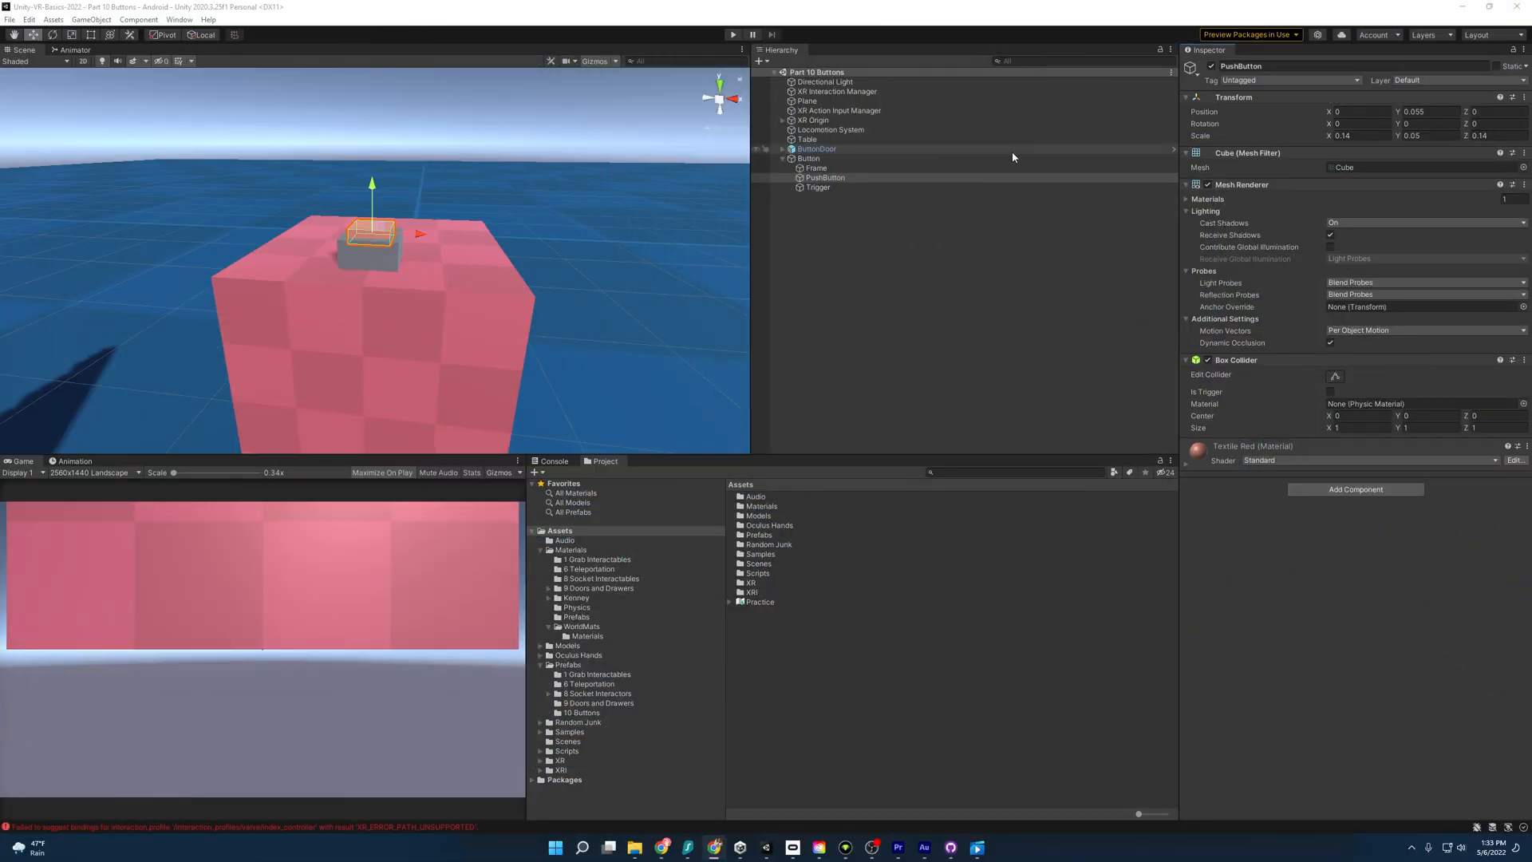
Add a Rigidbody to PushButton with Use Gravity turned off
{"action": "left_click", "coordinate": [823, 178]}
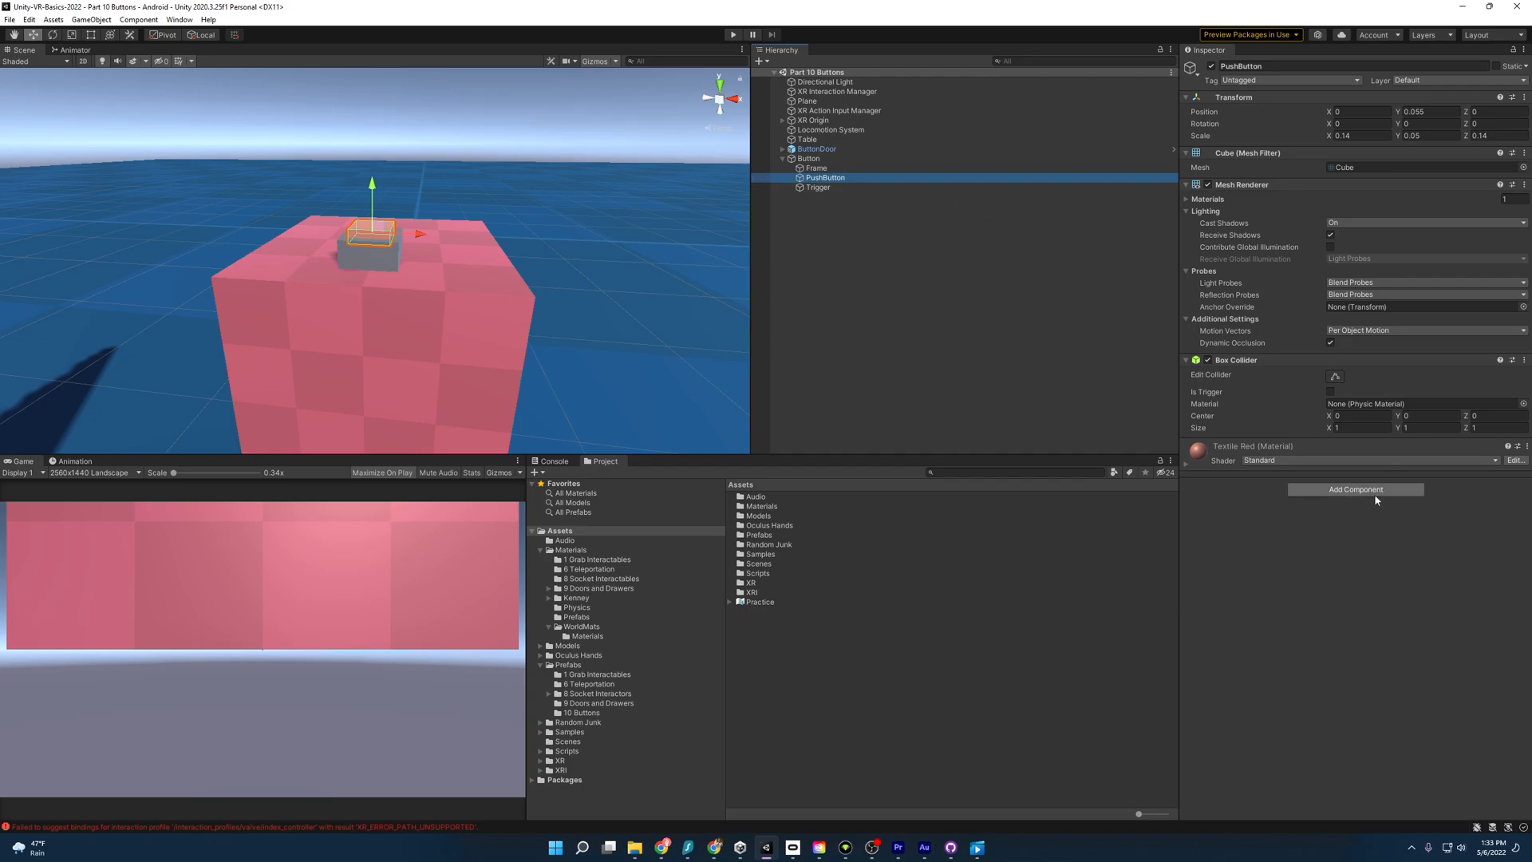
{"action": "left_click", "coordinate": [1355, 488]}
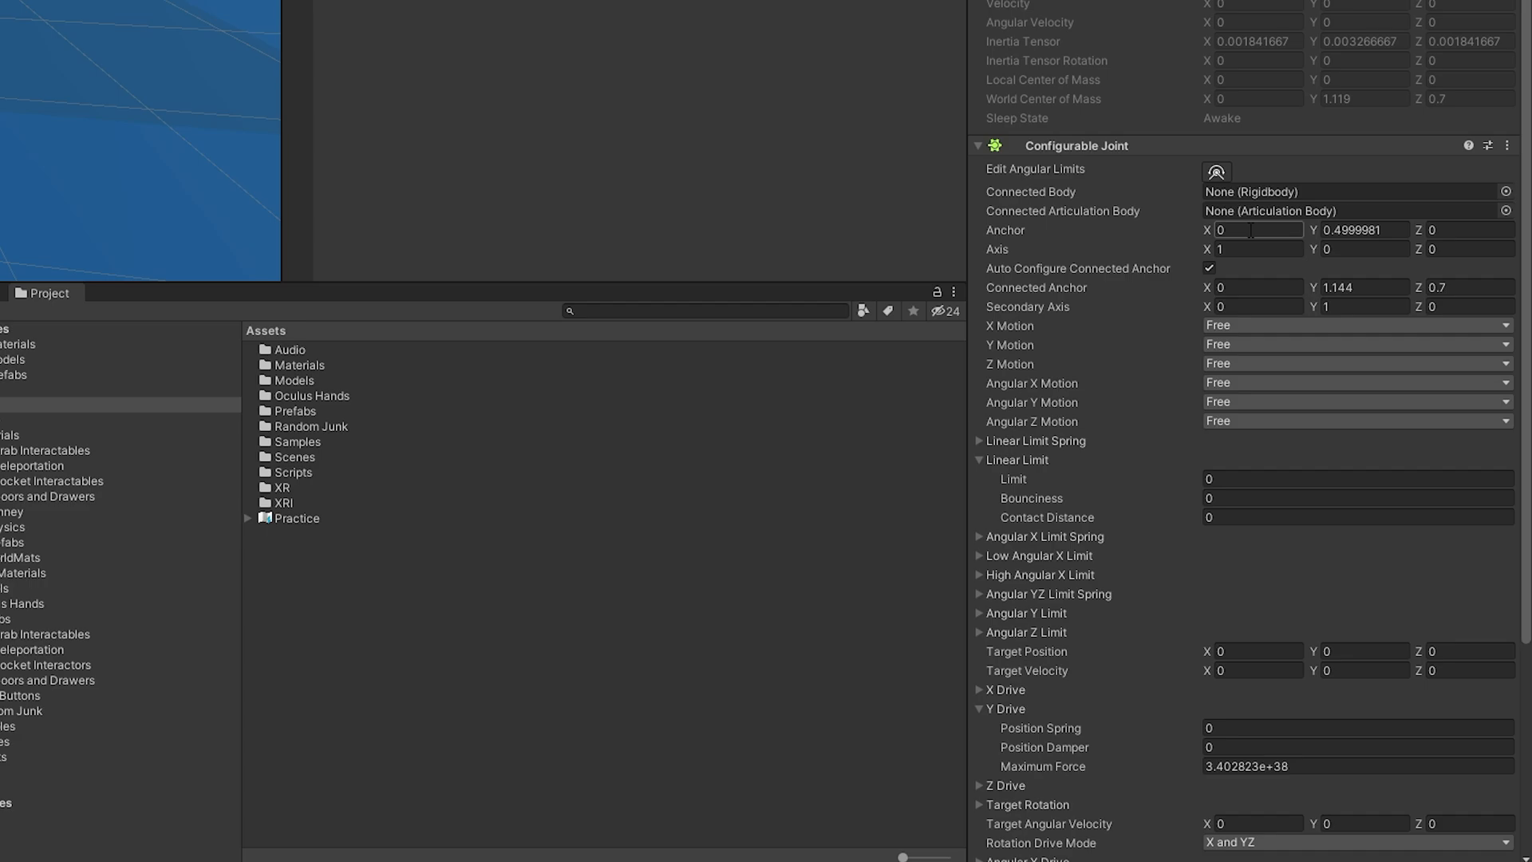
{"action": "scroll", "scroll_direction": "down", "scroll_amount": 3}
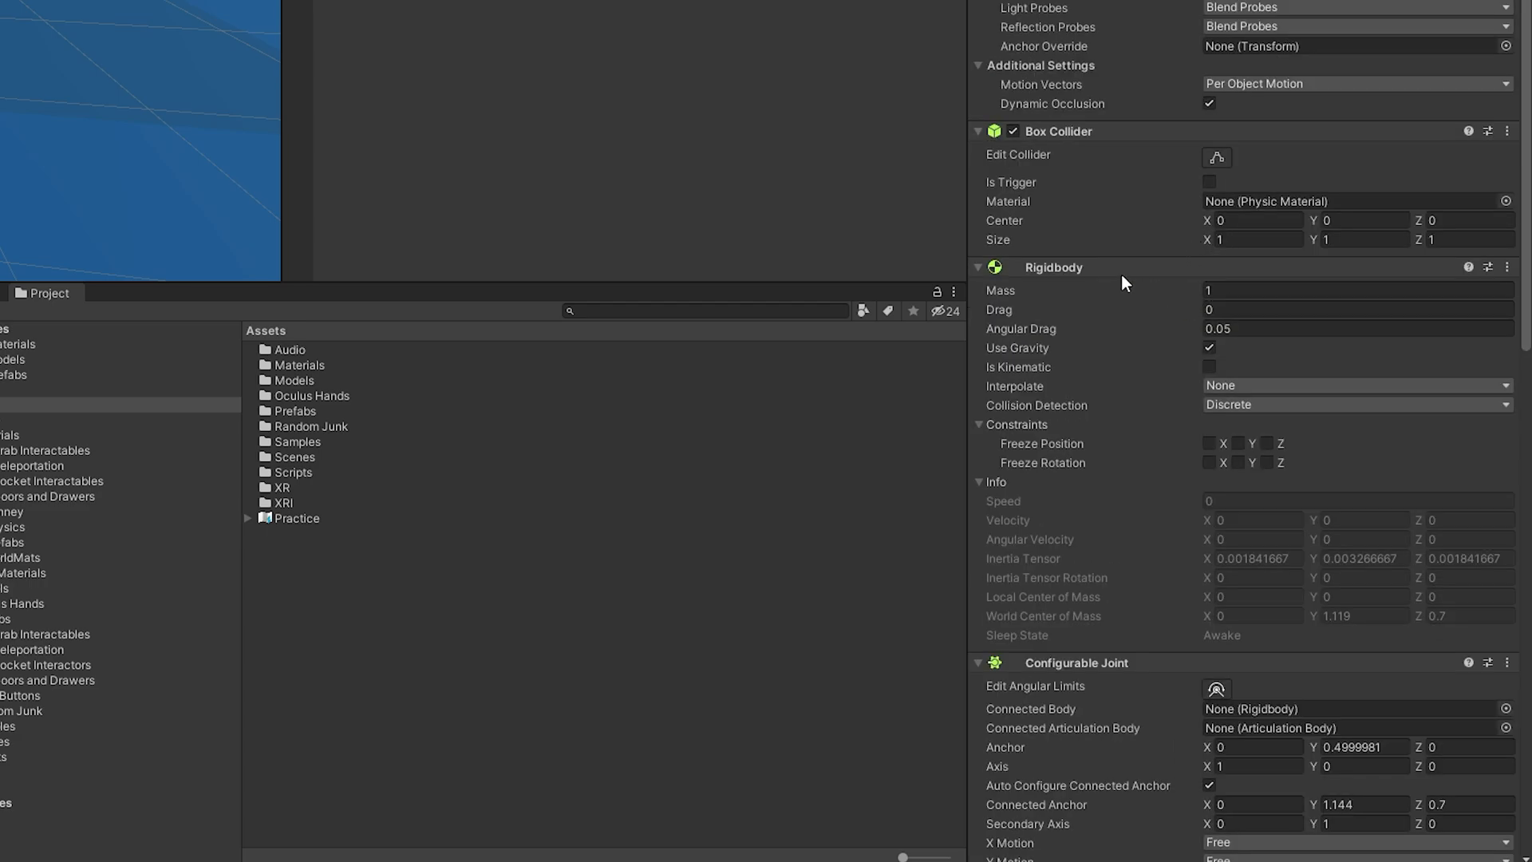
{"action": "scroll", "scroll_direction": "down", "scroll_amount": 3}
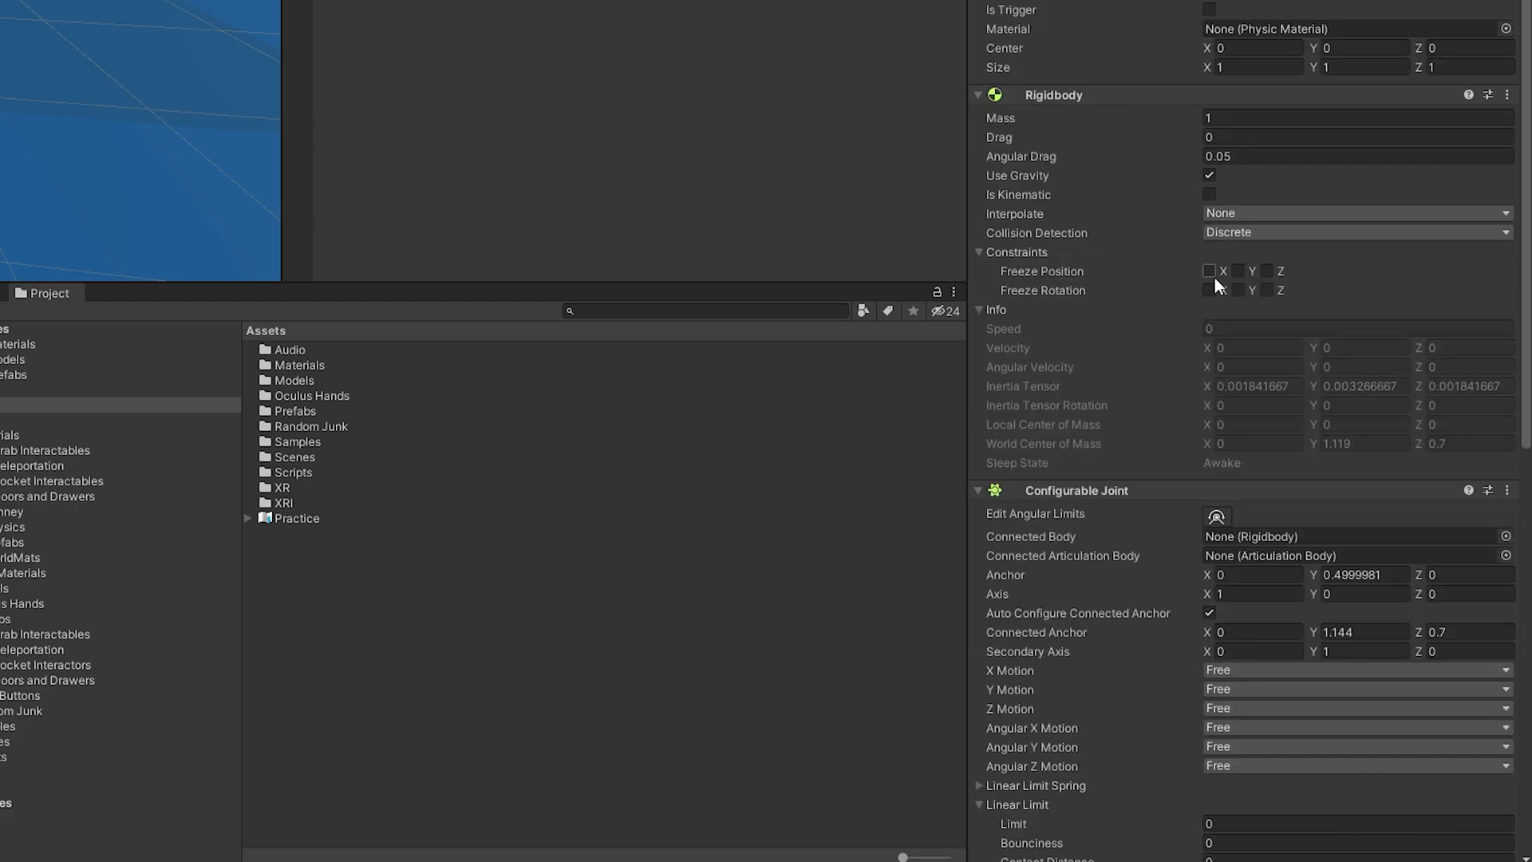
{"action": "left_click", "coordinate": [1209, 175]}
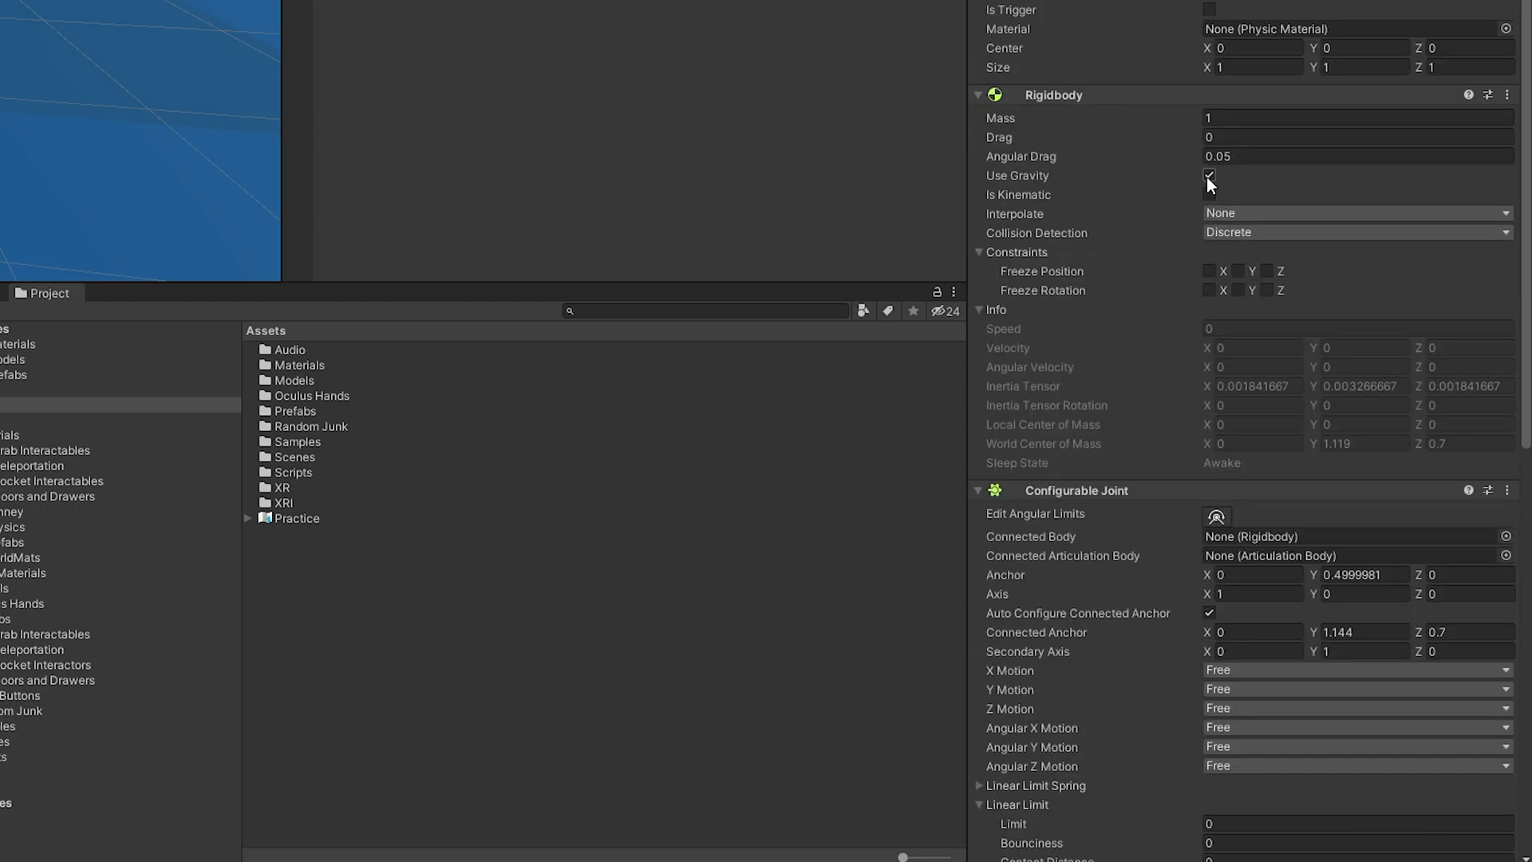
{"action": "left_click", "coordinate": [1209, 175]}
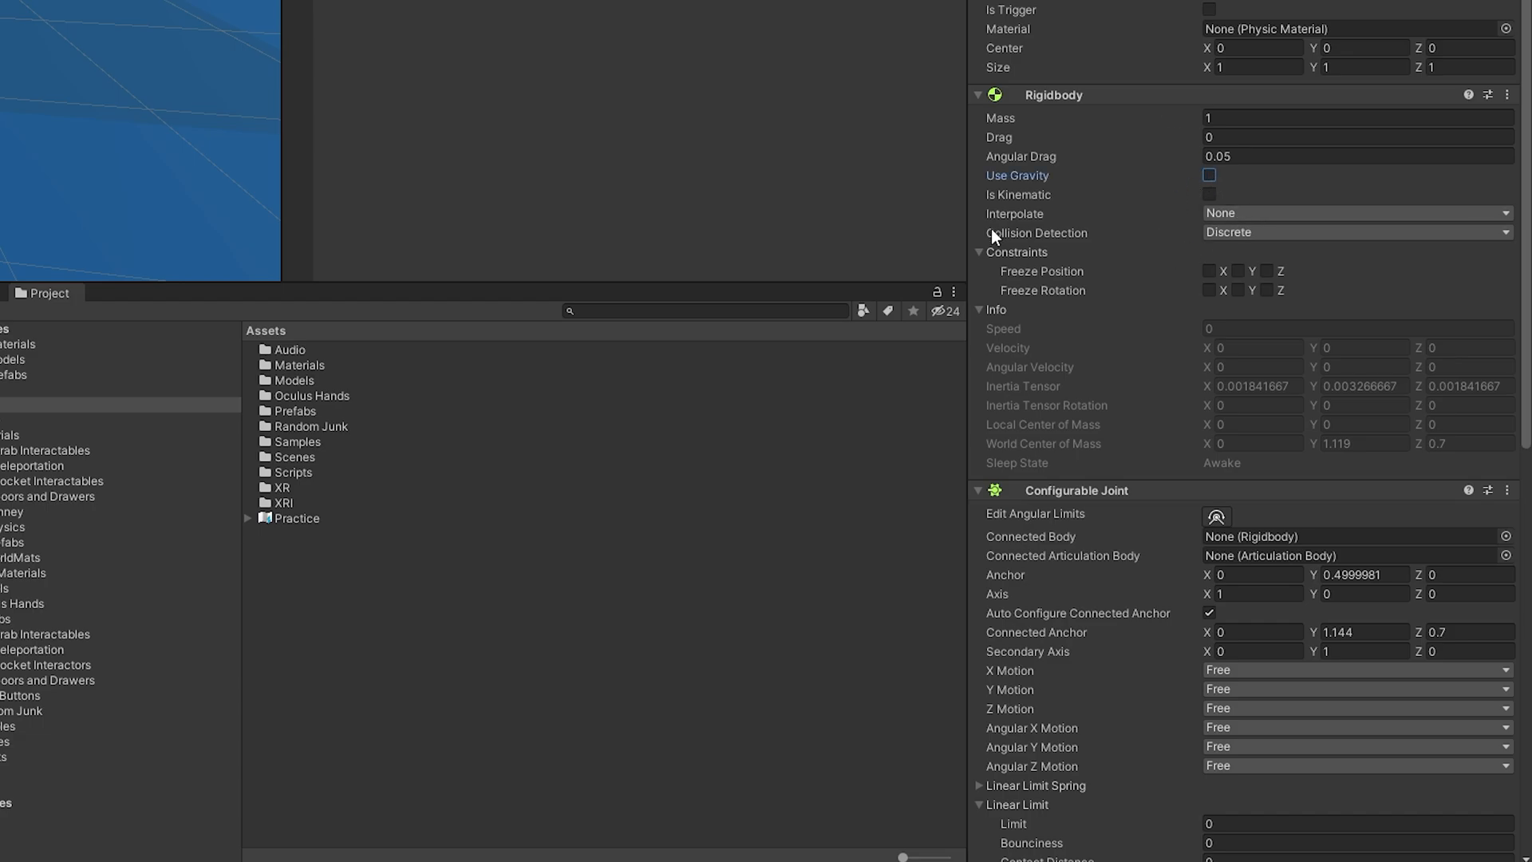
Set the Configurable Joint to Y Limited only, linear limit 0.01, spring 75, damper 10
{"action": "left_click", "coordinate": [978, 252]}
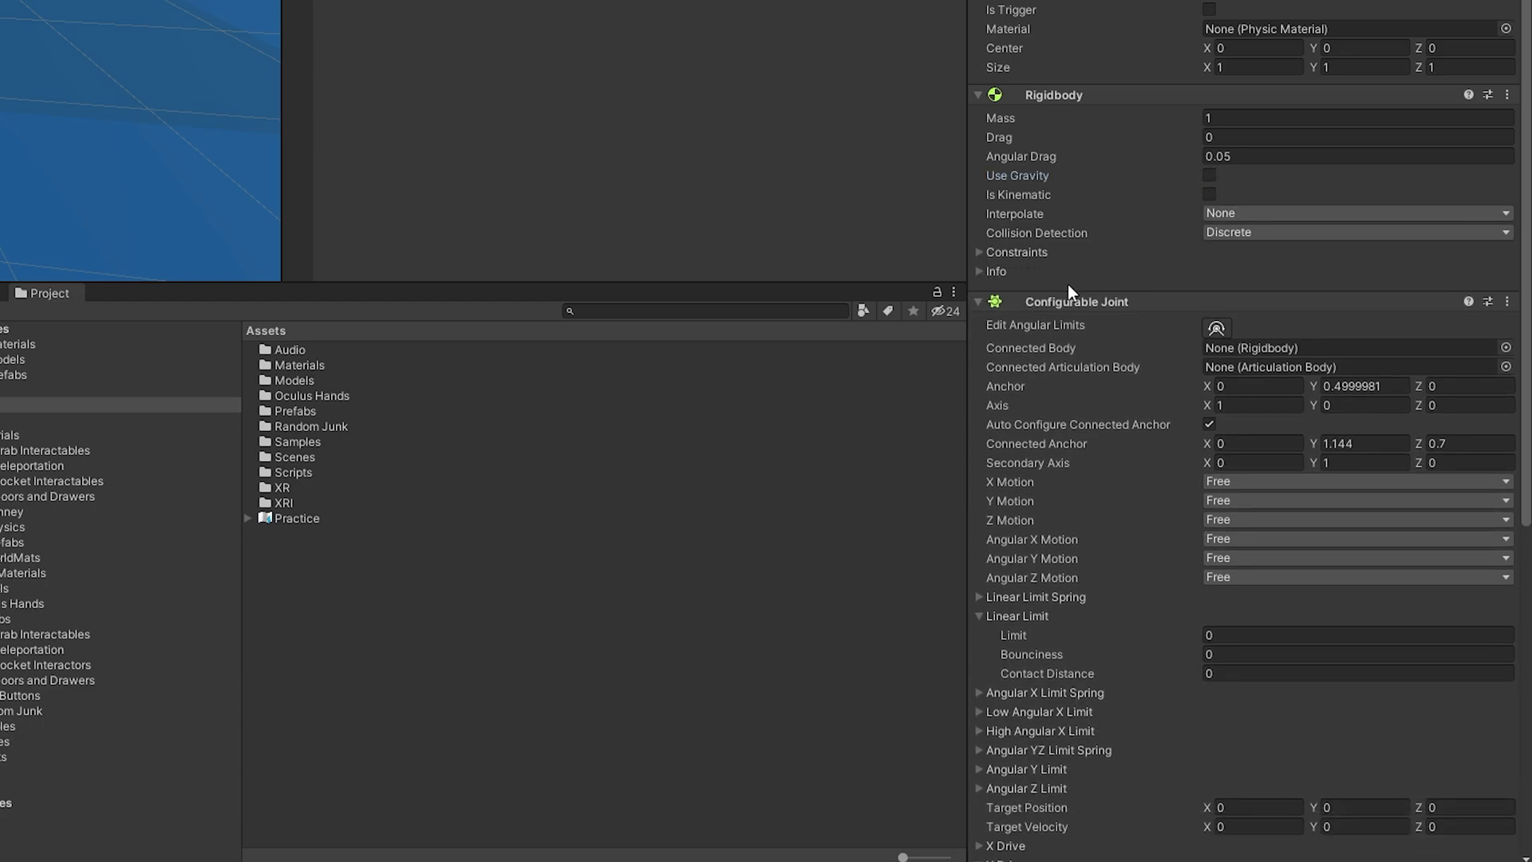
{"action": "scroll", "scroll_direction": "down", "scroll_amount": 3}
{"action": "type", "text": "10"}
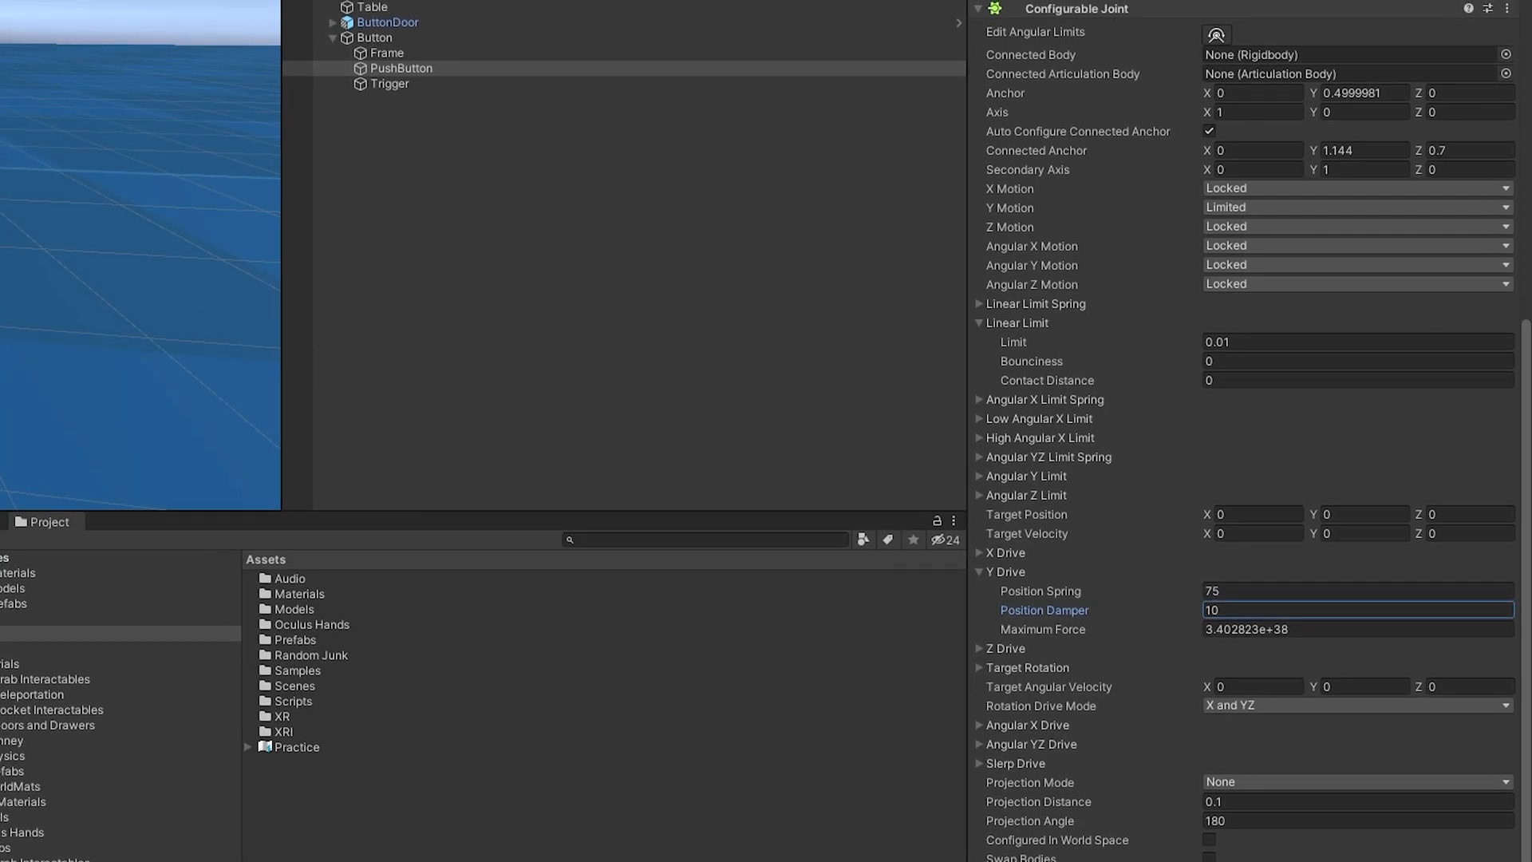
{"action": "mouse_move", "coordinate": [1244, 208]}
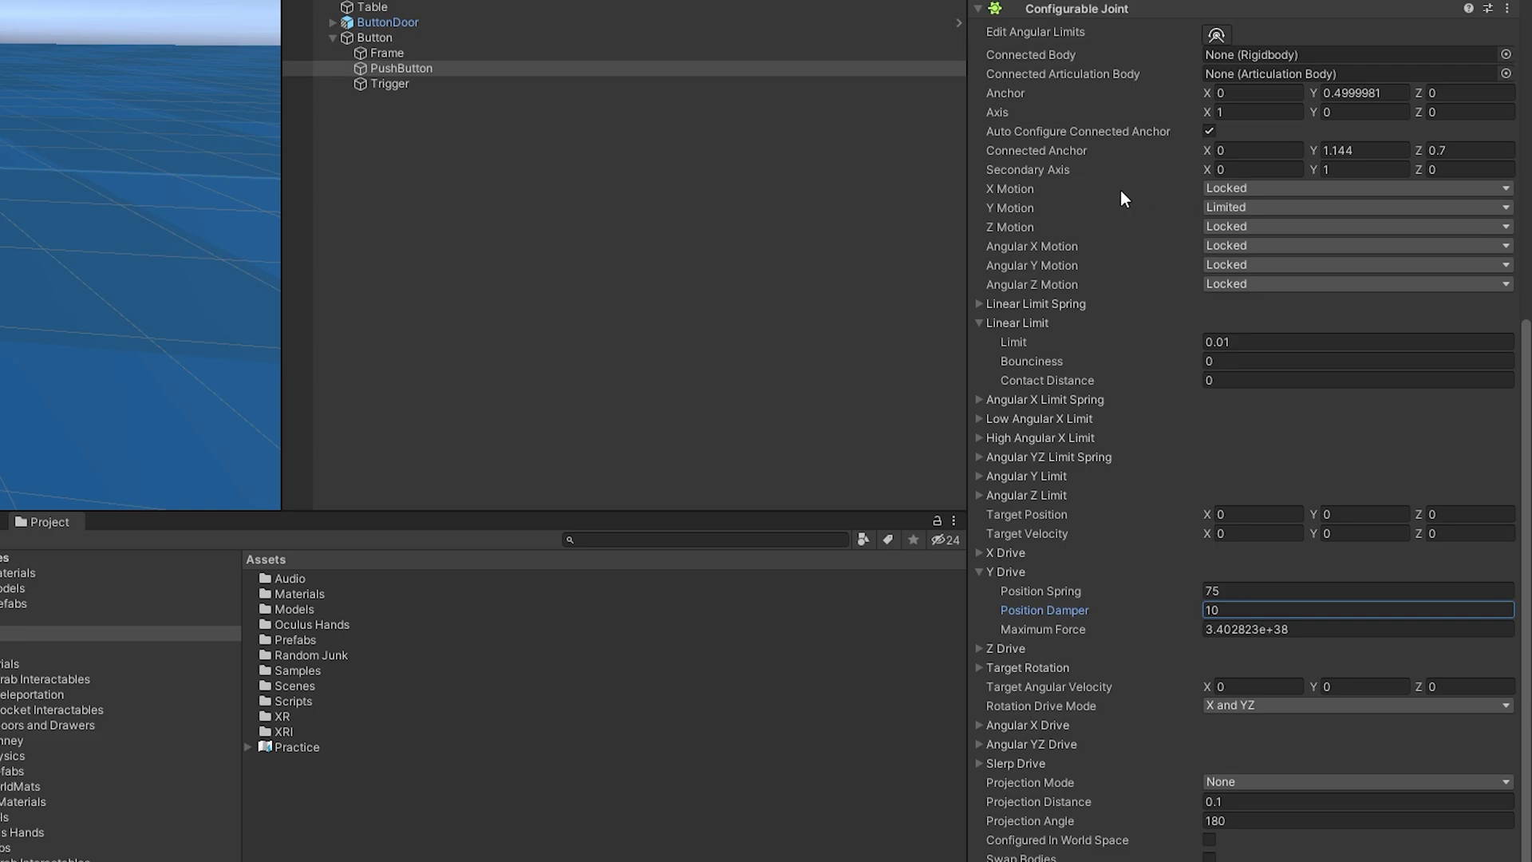
{"action": "mouse_move", "coordinate": [1199, 236]}
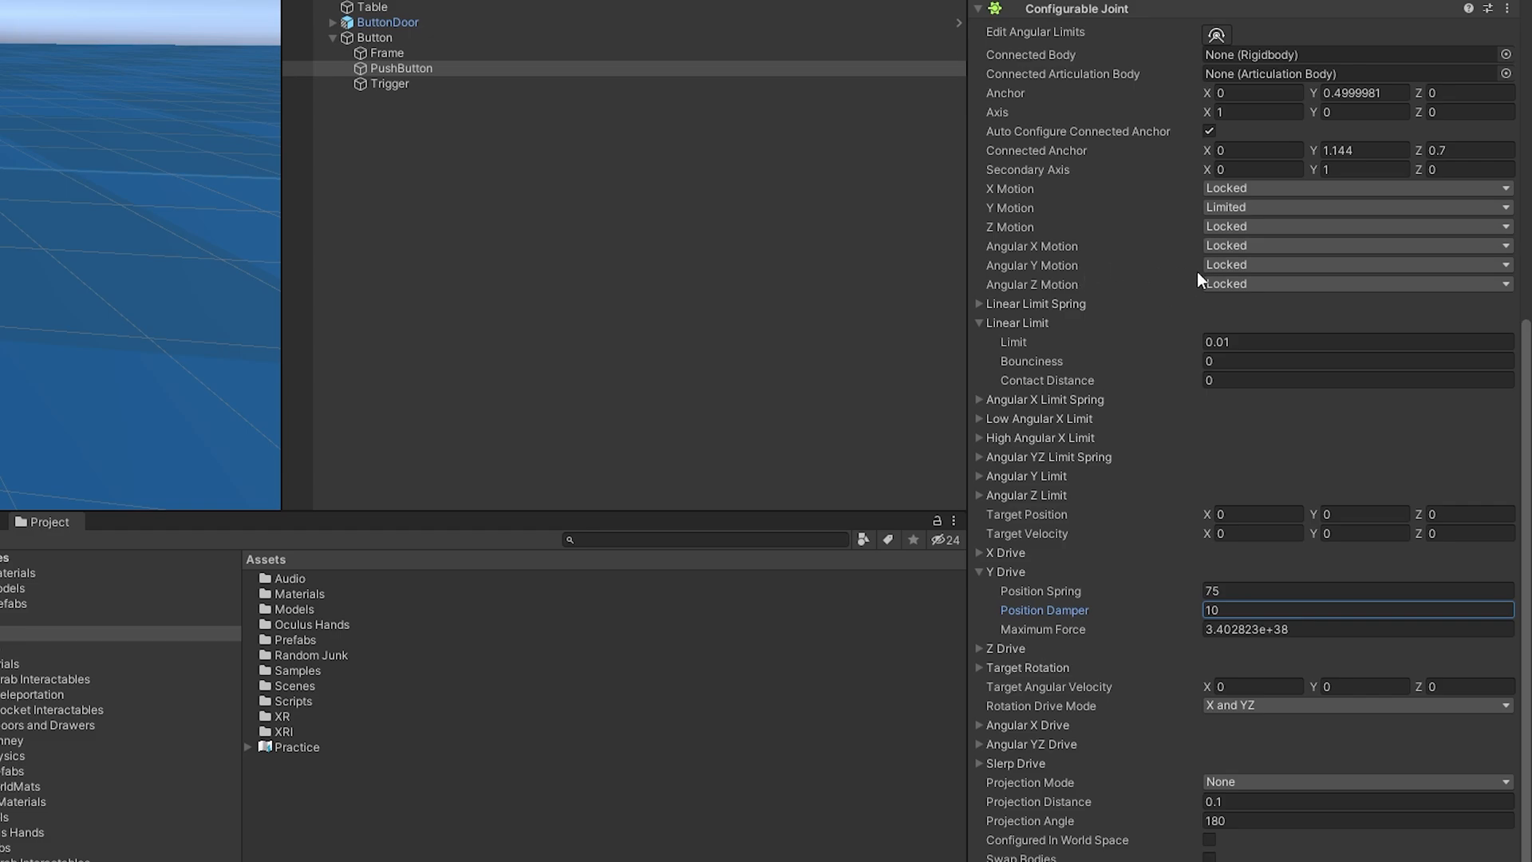
{"action": "mouse_move", "coordinate": [1094, 269]}
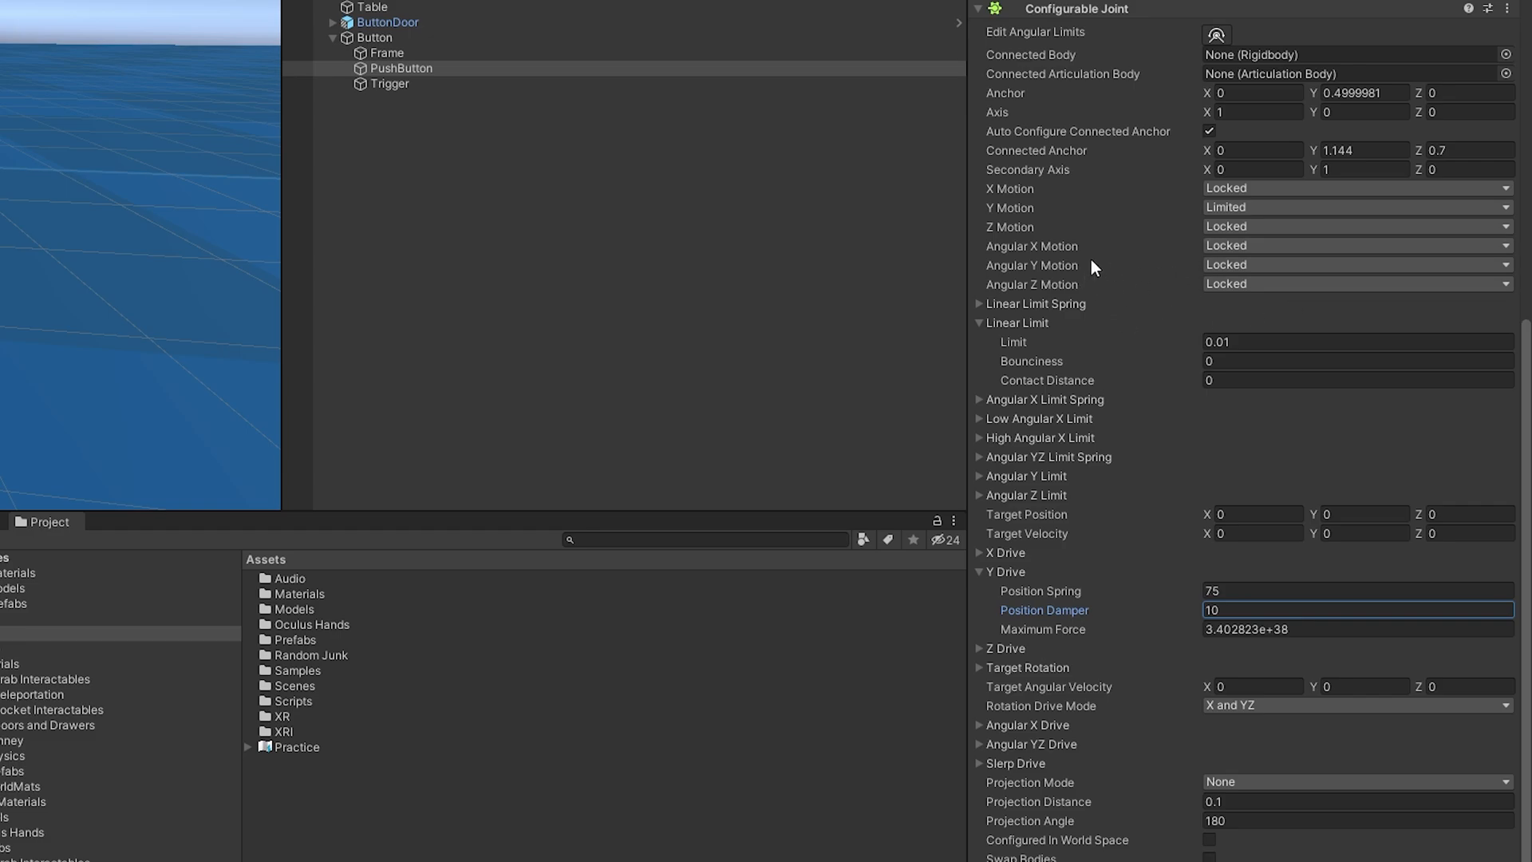
{"action": "mouse_move", "coordinate": [1118, 86]}
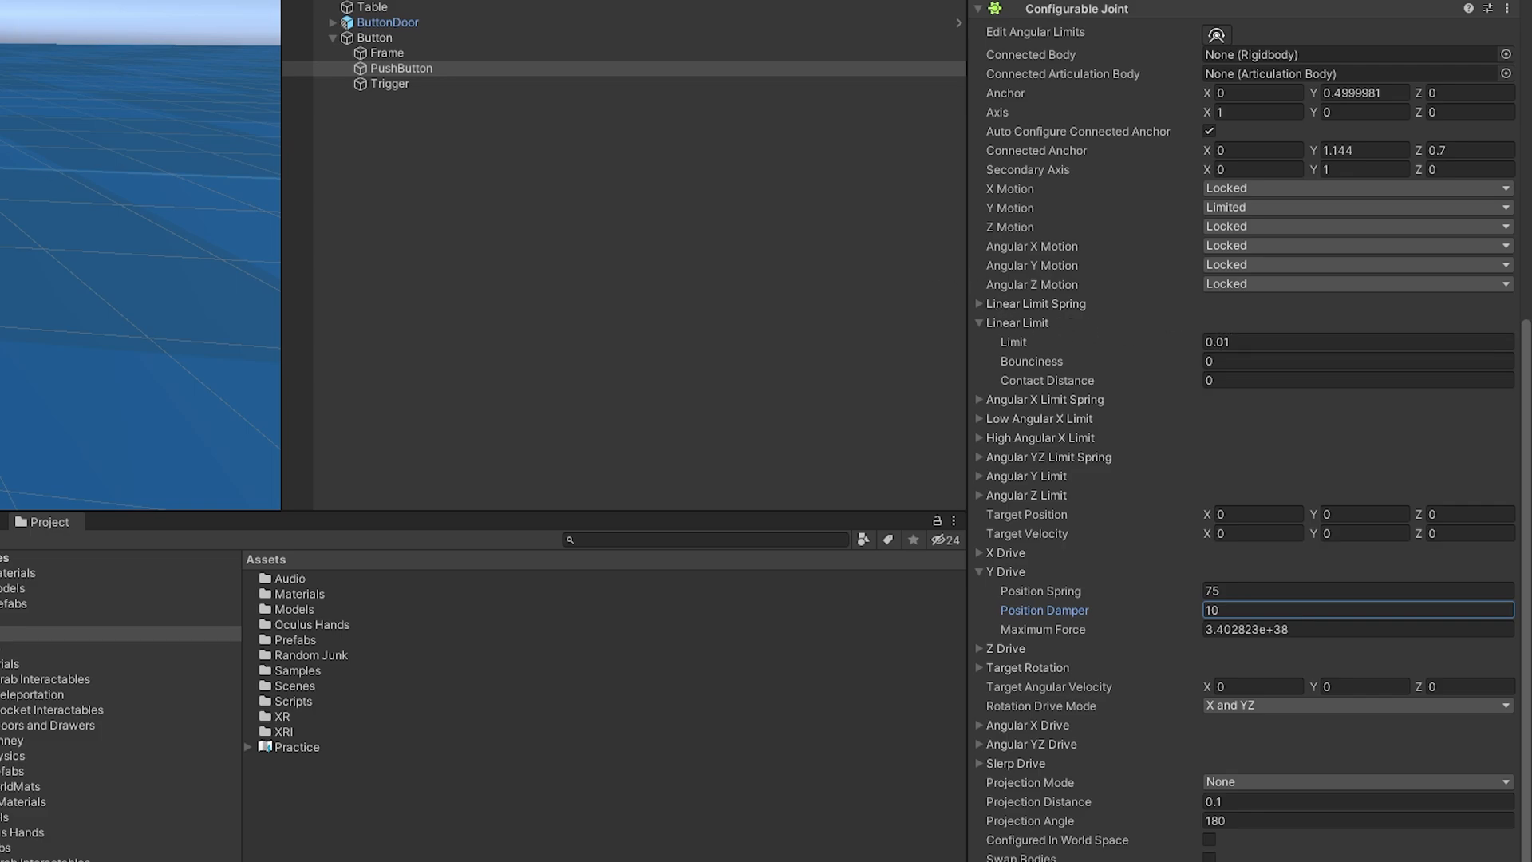
{"action": "mouse_move", "coordinate": [1010, 582]}
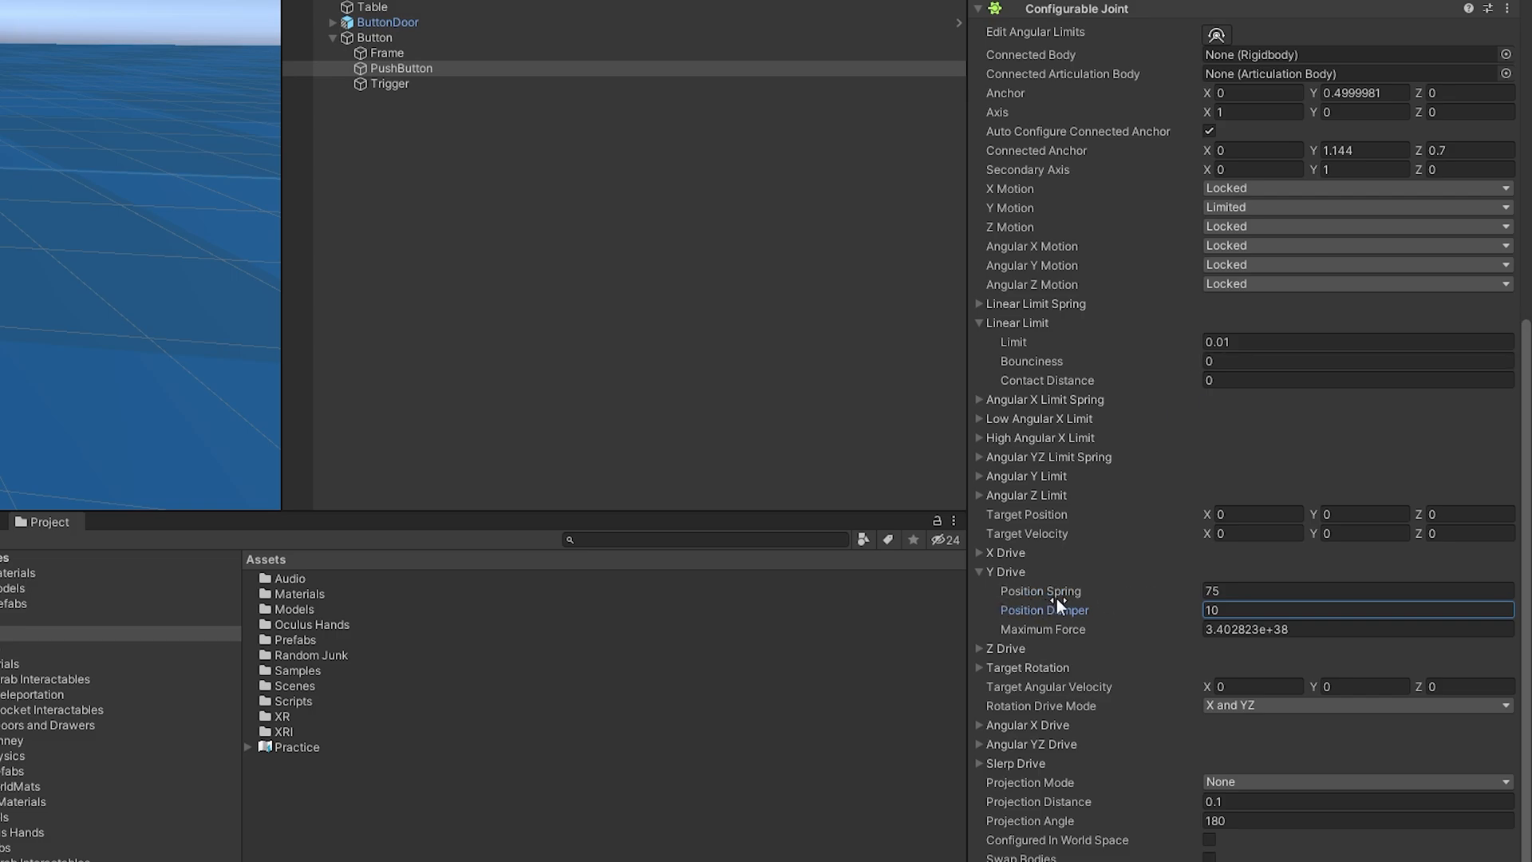
{"action": "left_click", "coordinate": [1356, 591]}
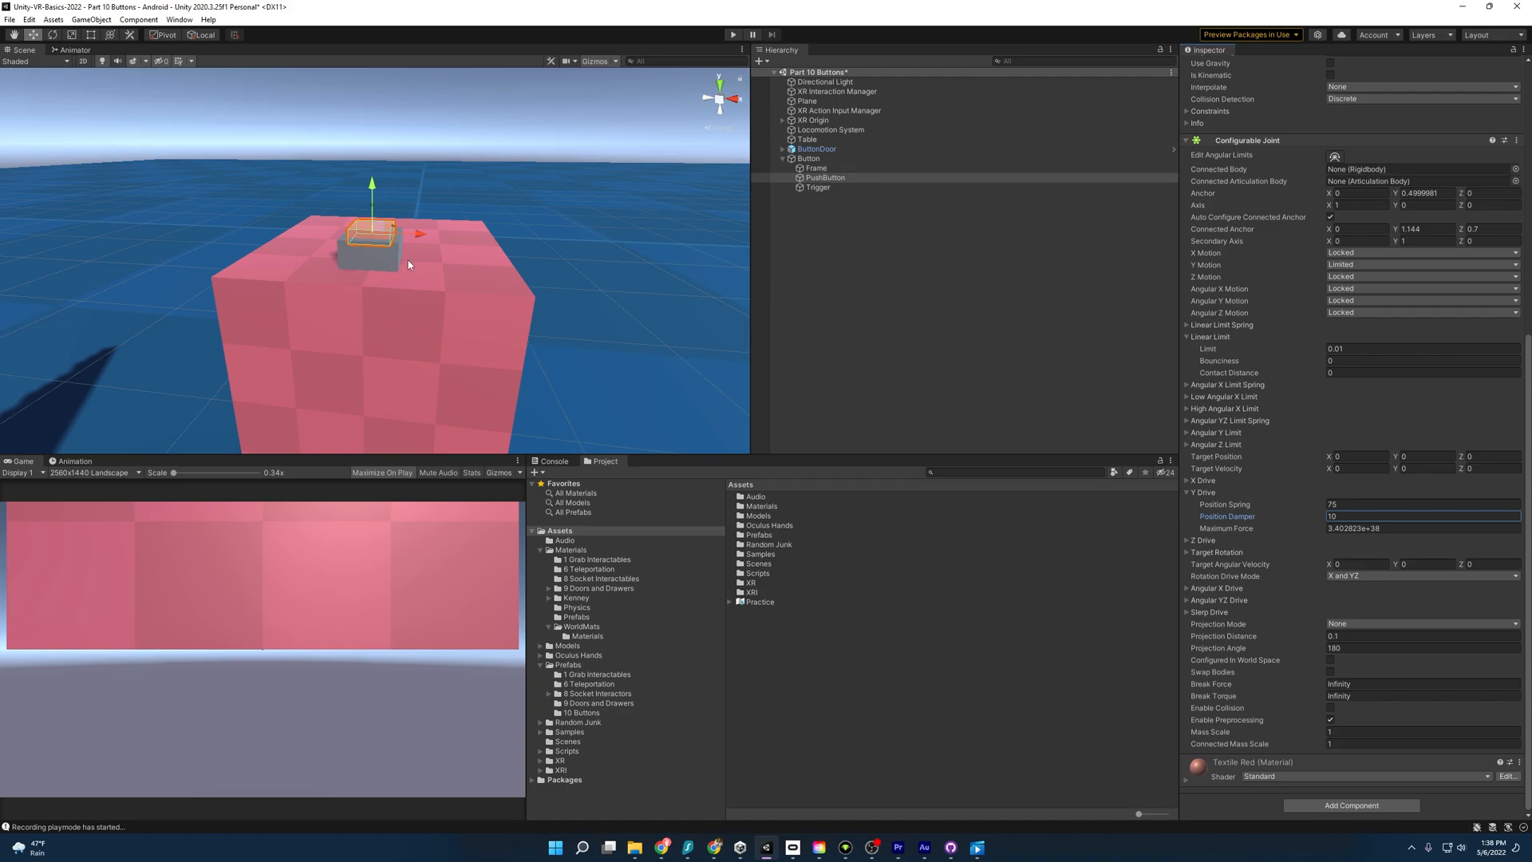
Give Frame a kinematic Rigidbody
{"action": "left_click", "coordinate": [815, 168]}
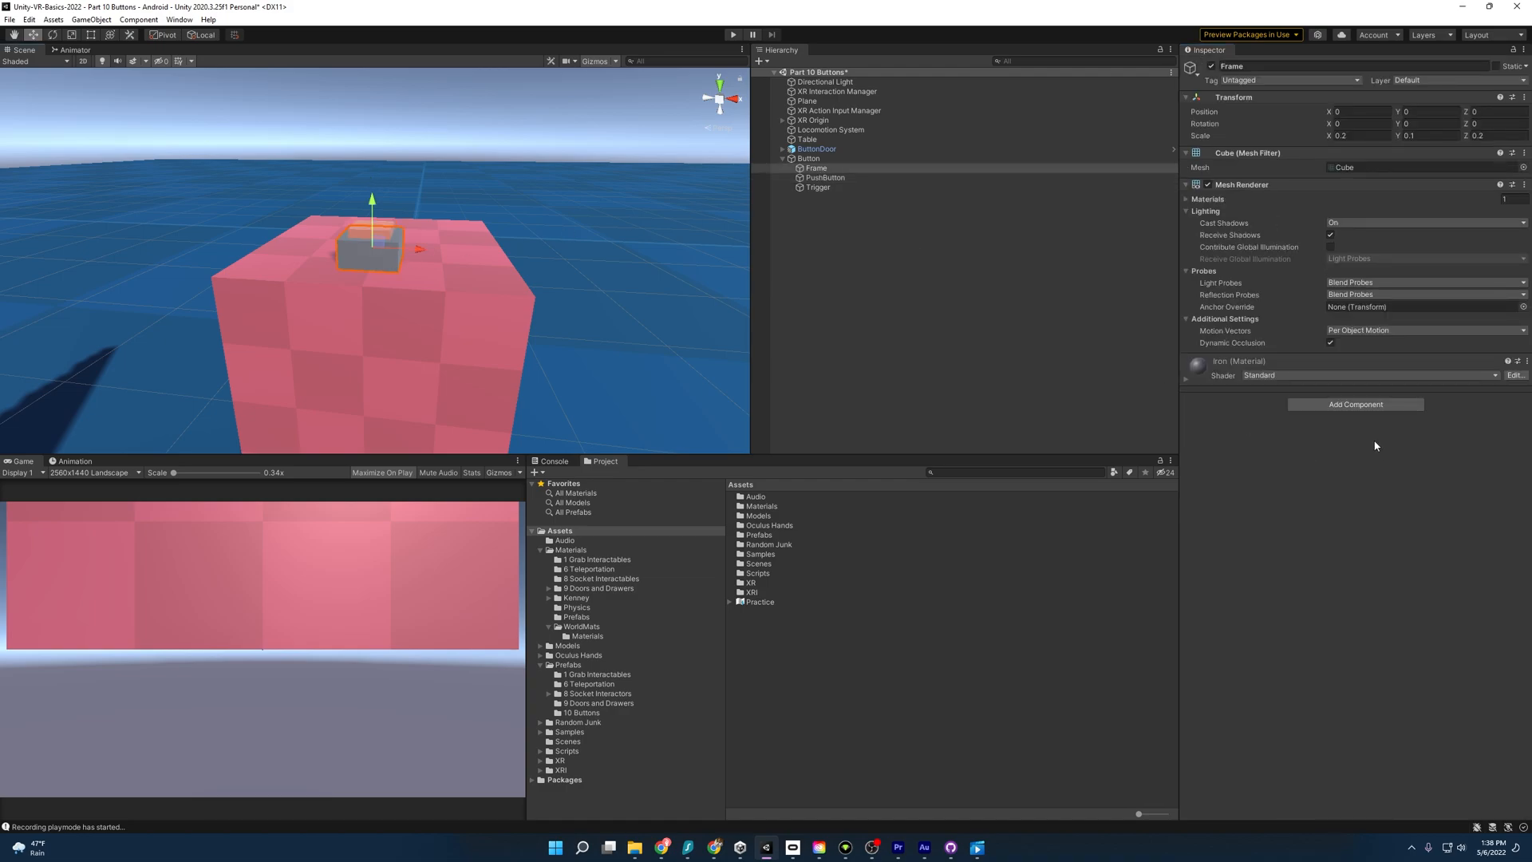
{"action": "left_click", "coordinate": [1354, 404]}
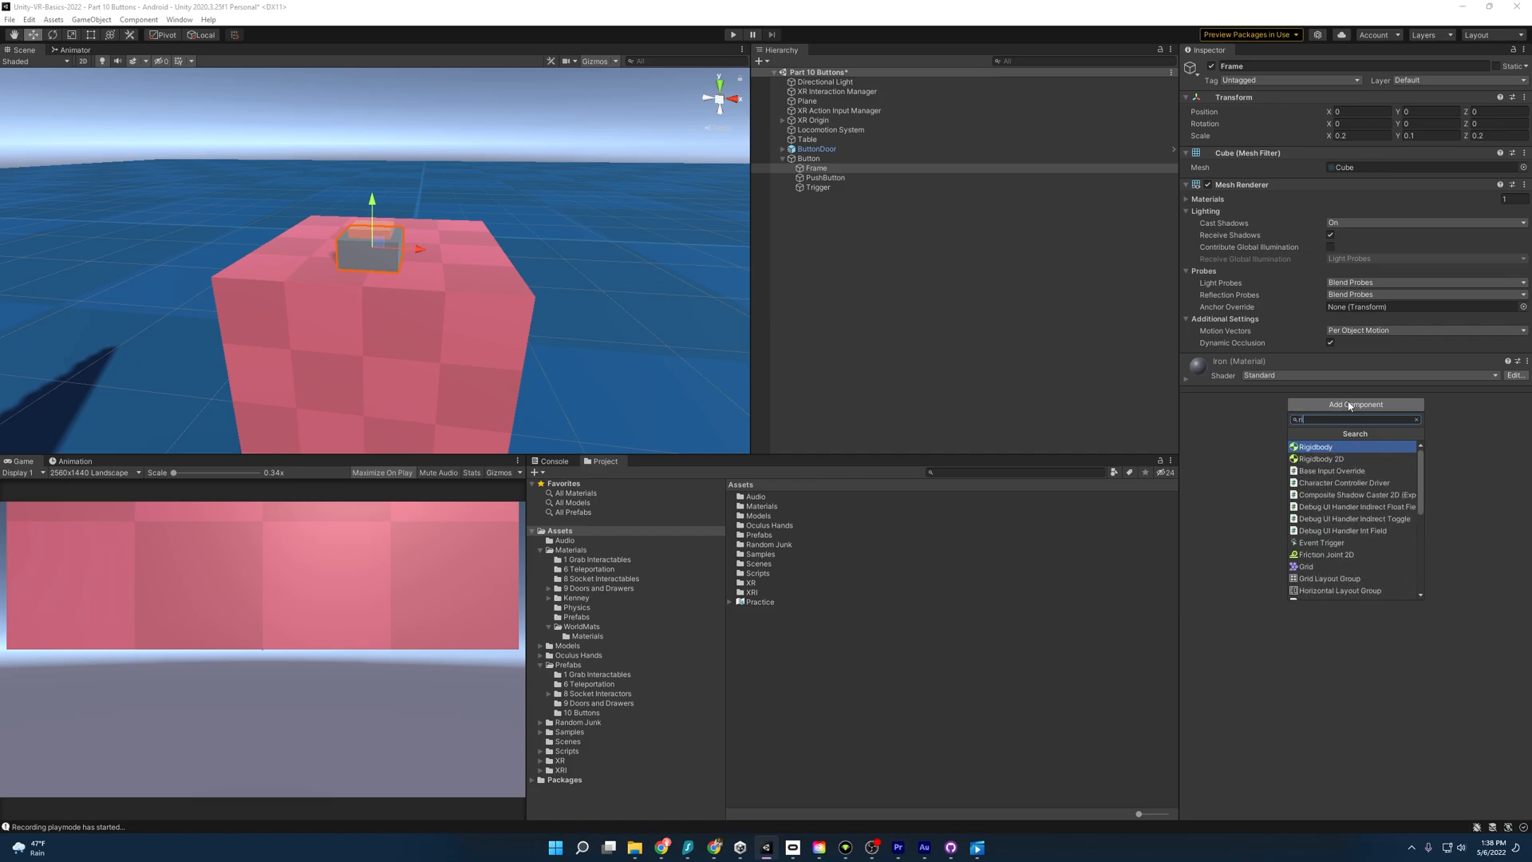
{"action": "left_click", "coordinate": [1313, 447]}
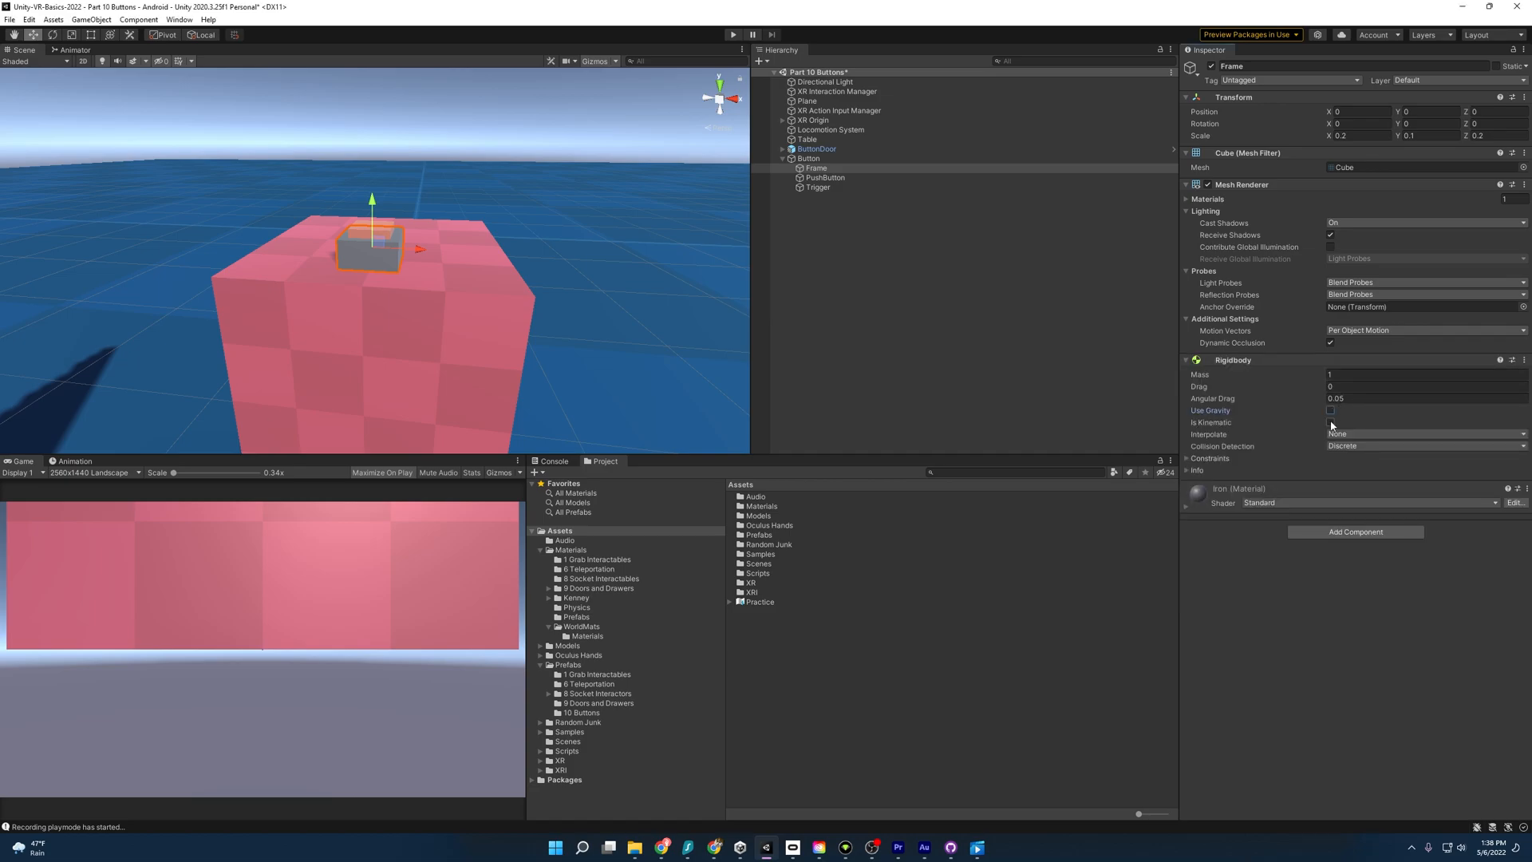
{"action": "left_click", "coordinate": [1330, 421]}
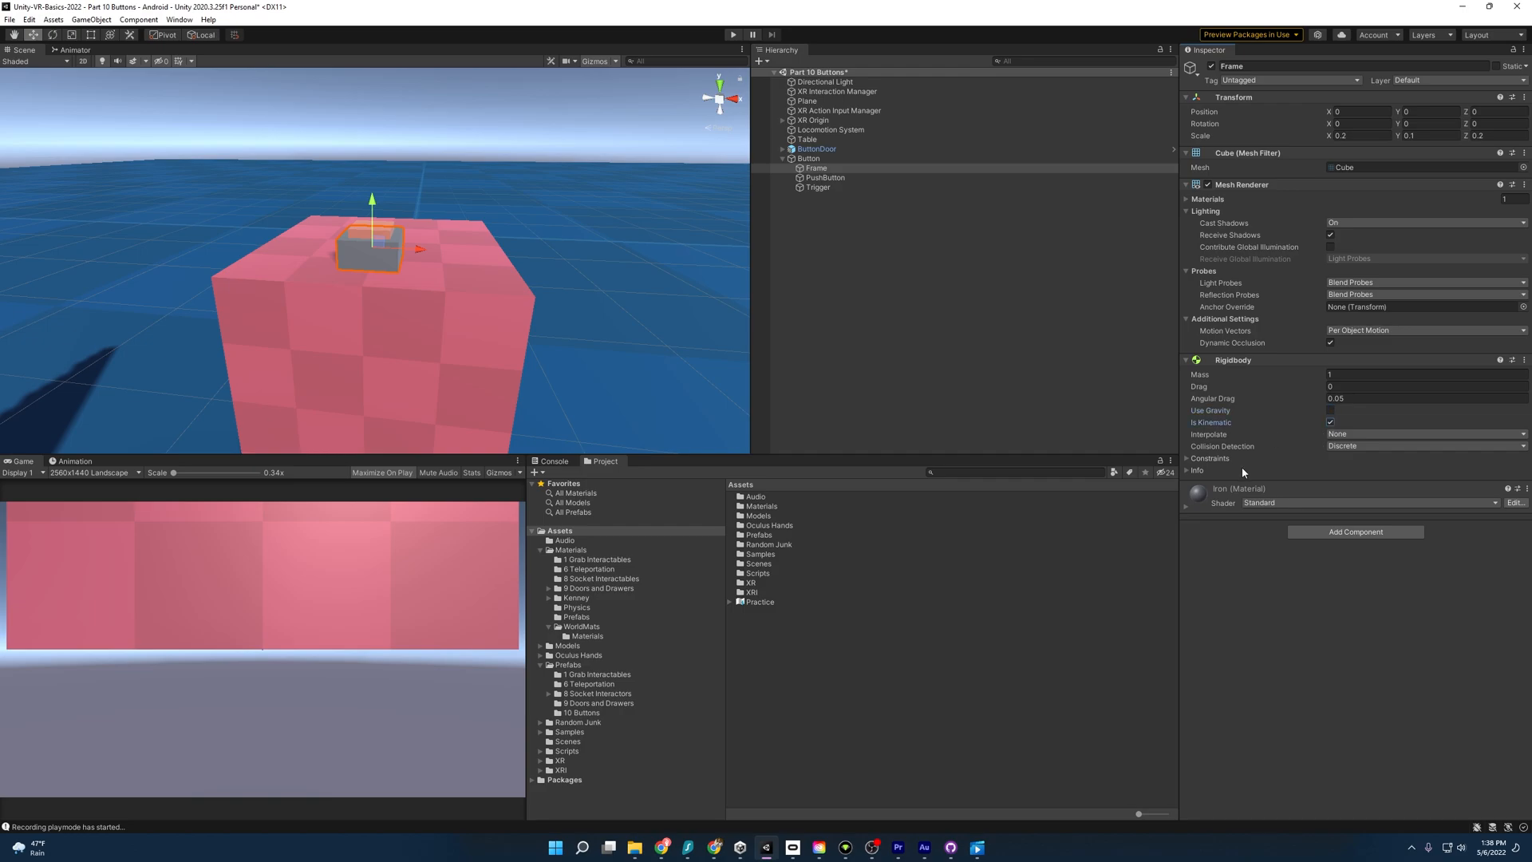
Set PushButton's joint Connected Body to Frame and test the spring in Play mode
{"action": "left_click", "coordinate": [826, 177]}
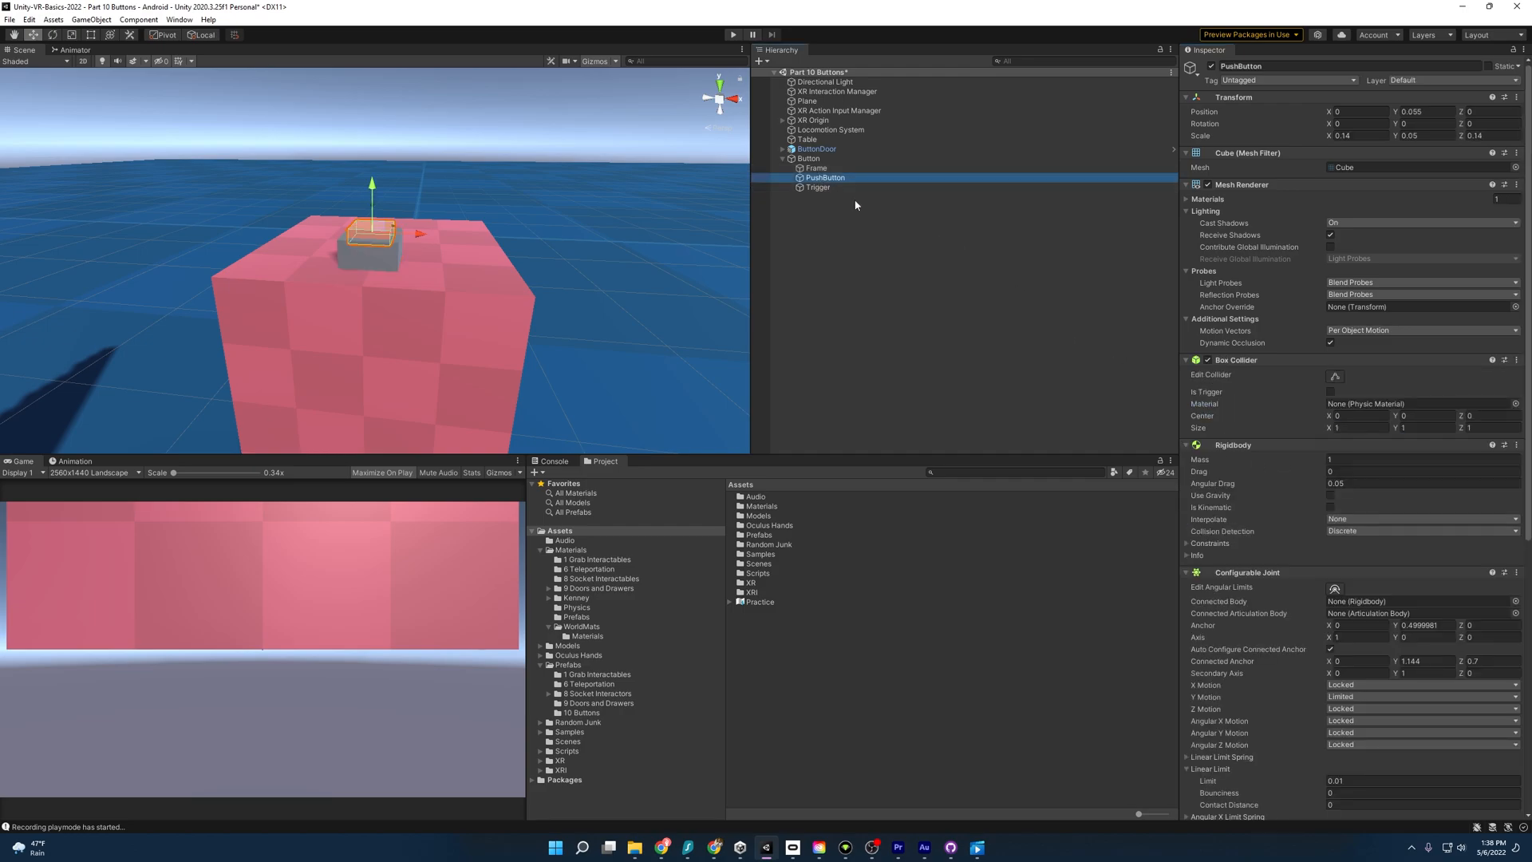
{"action": "scroll", "scroll_direction": "down", "scroll_amount": 3}
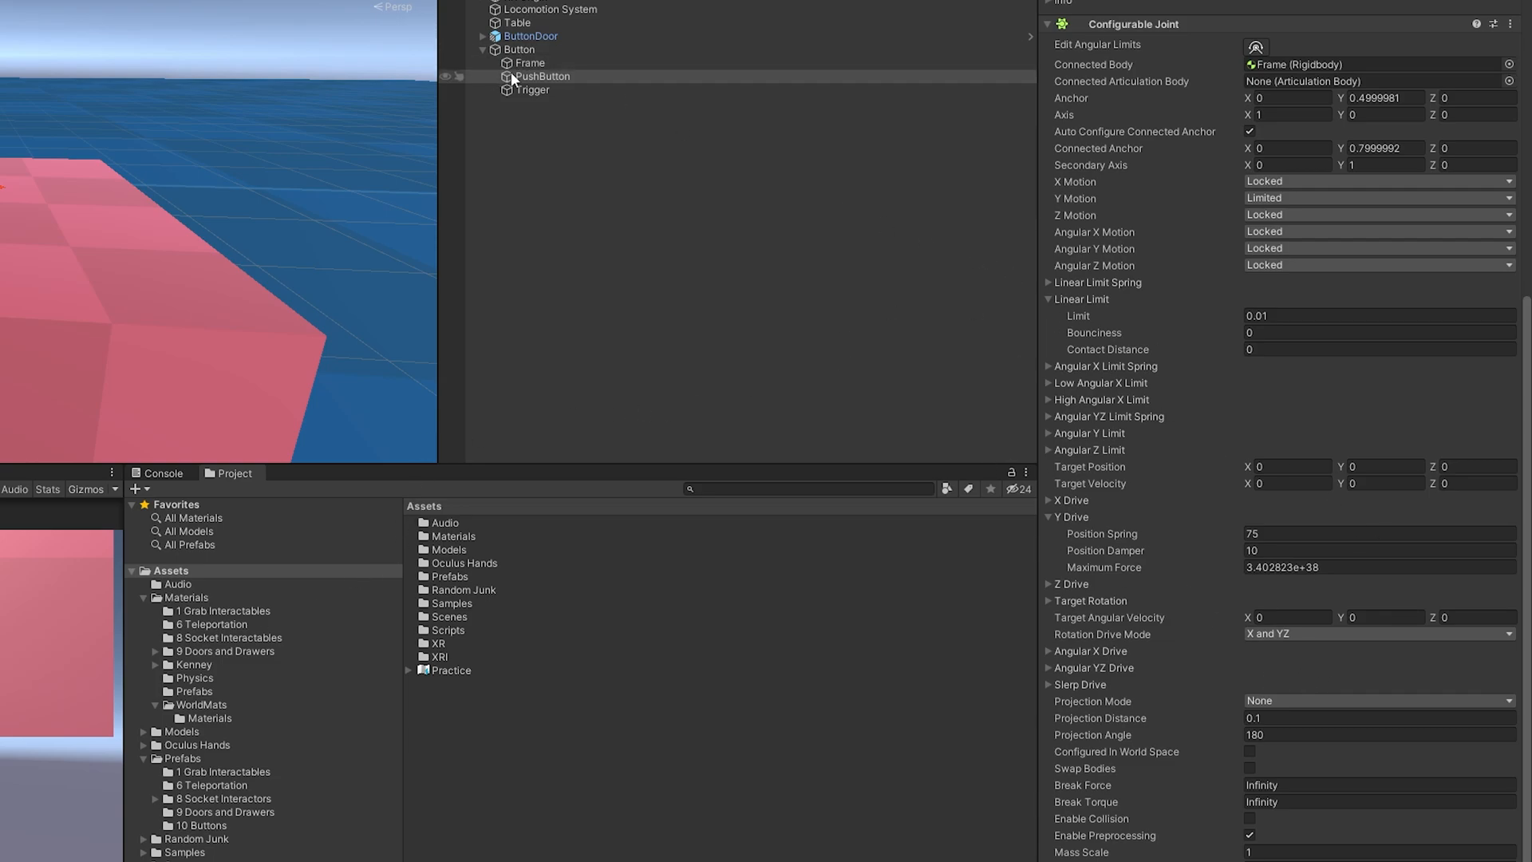
{"action": "left_click", "coordinate": [540, 77]}
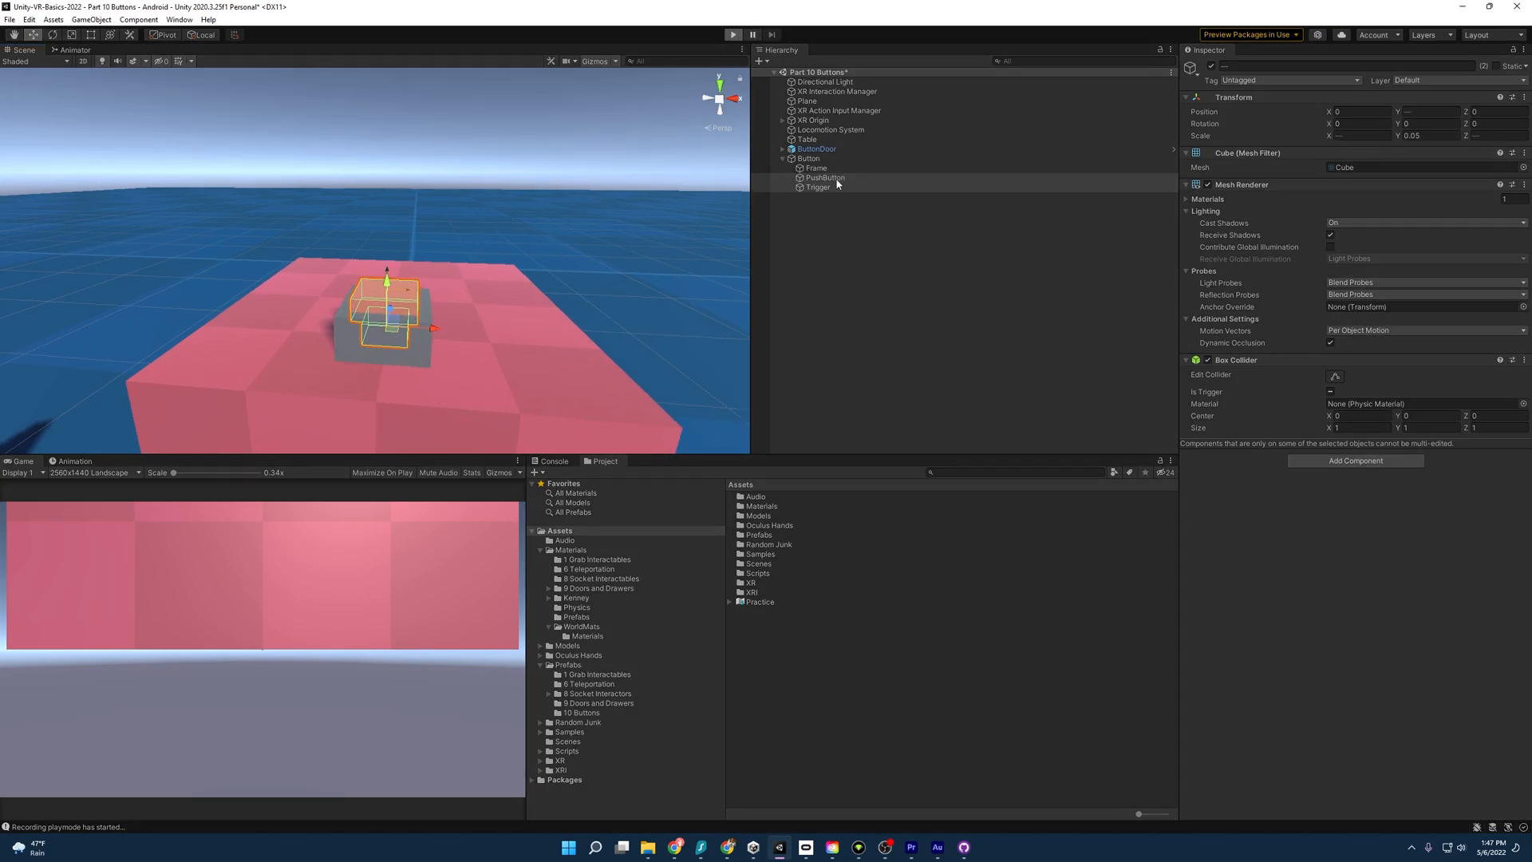
{"action": "mouse_move", "coordinate": [832, 183]}
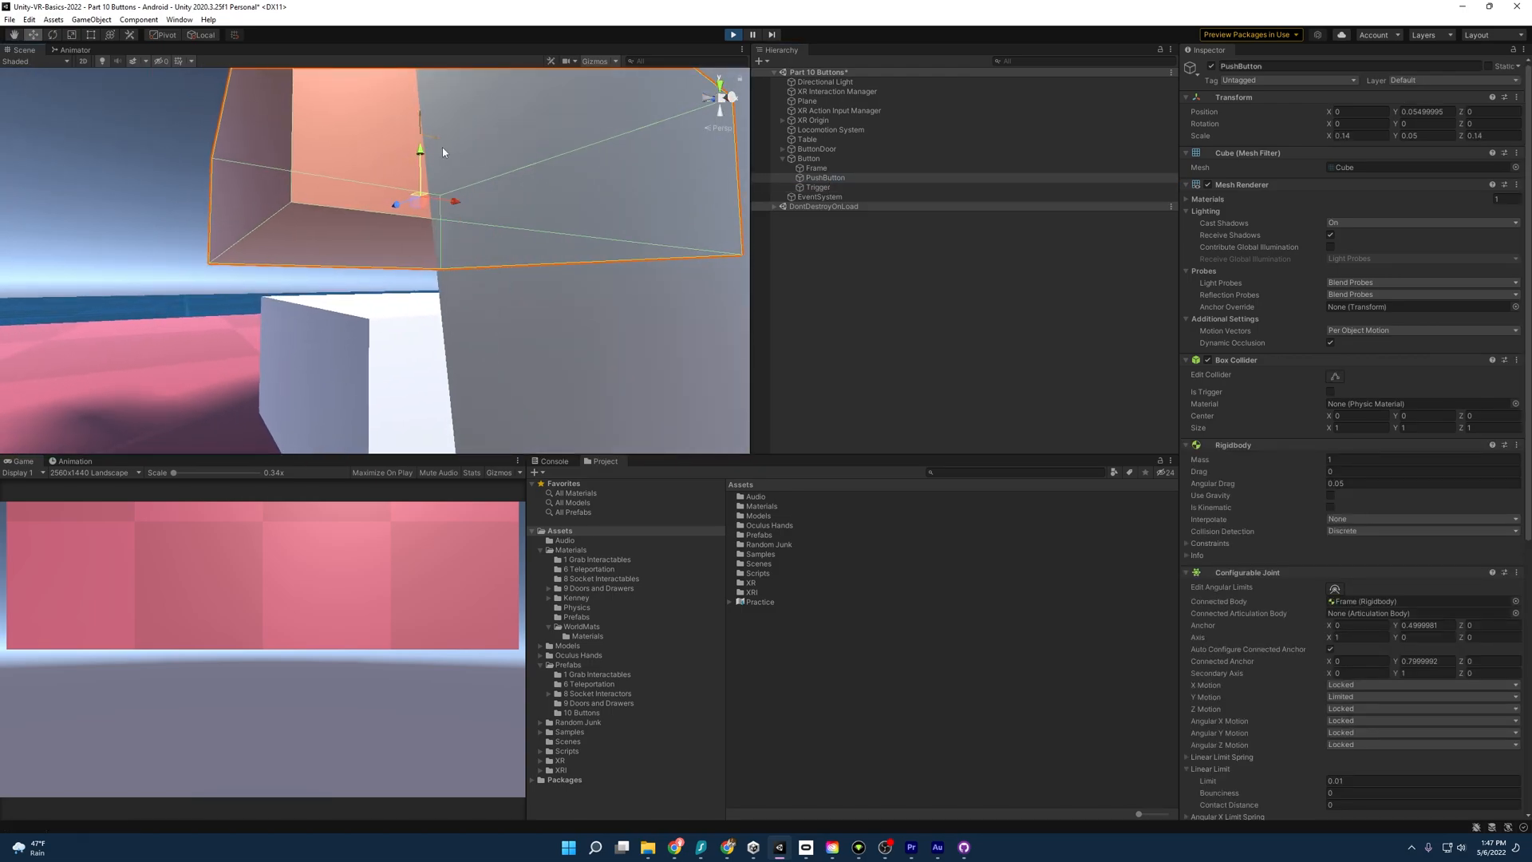
{"action": "left_click_drag", "start_coordinate": [420, 149], "coordinate": [421, 231]}
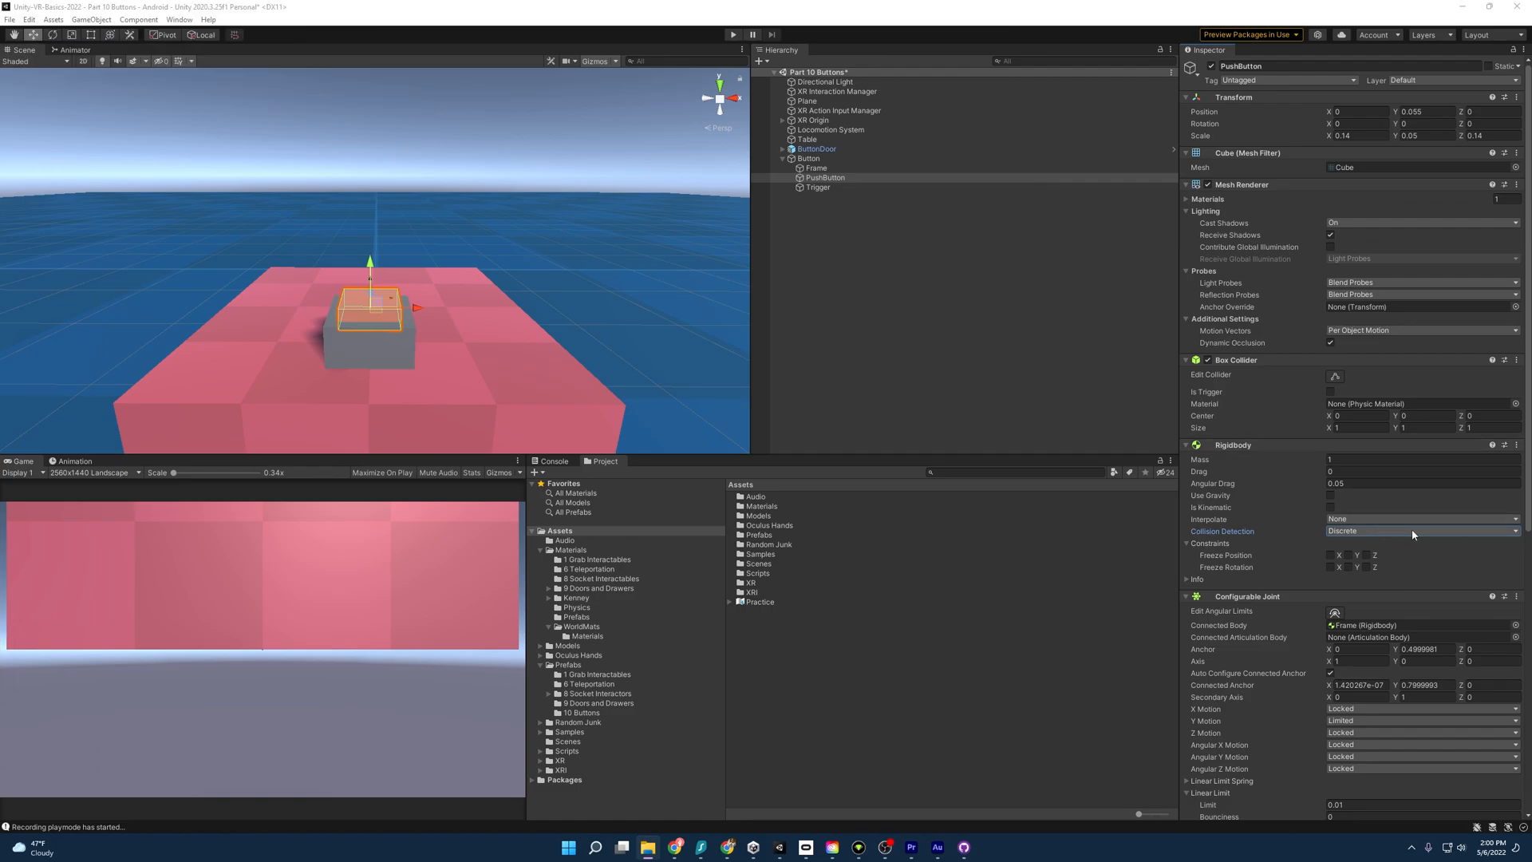
Set PushButton's Collision Detection to Continuous Dynamic and freeze rotation on X, Y and Z
{"action": "left_click", "coordinate": [1420, 530]}
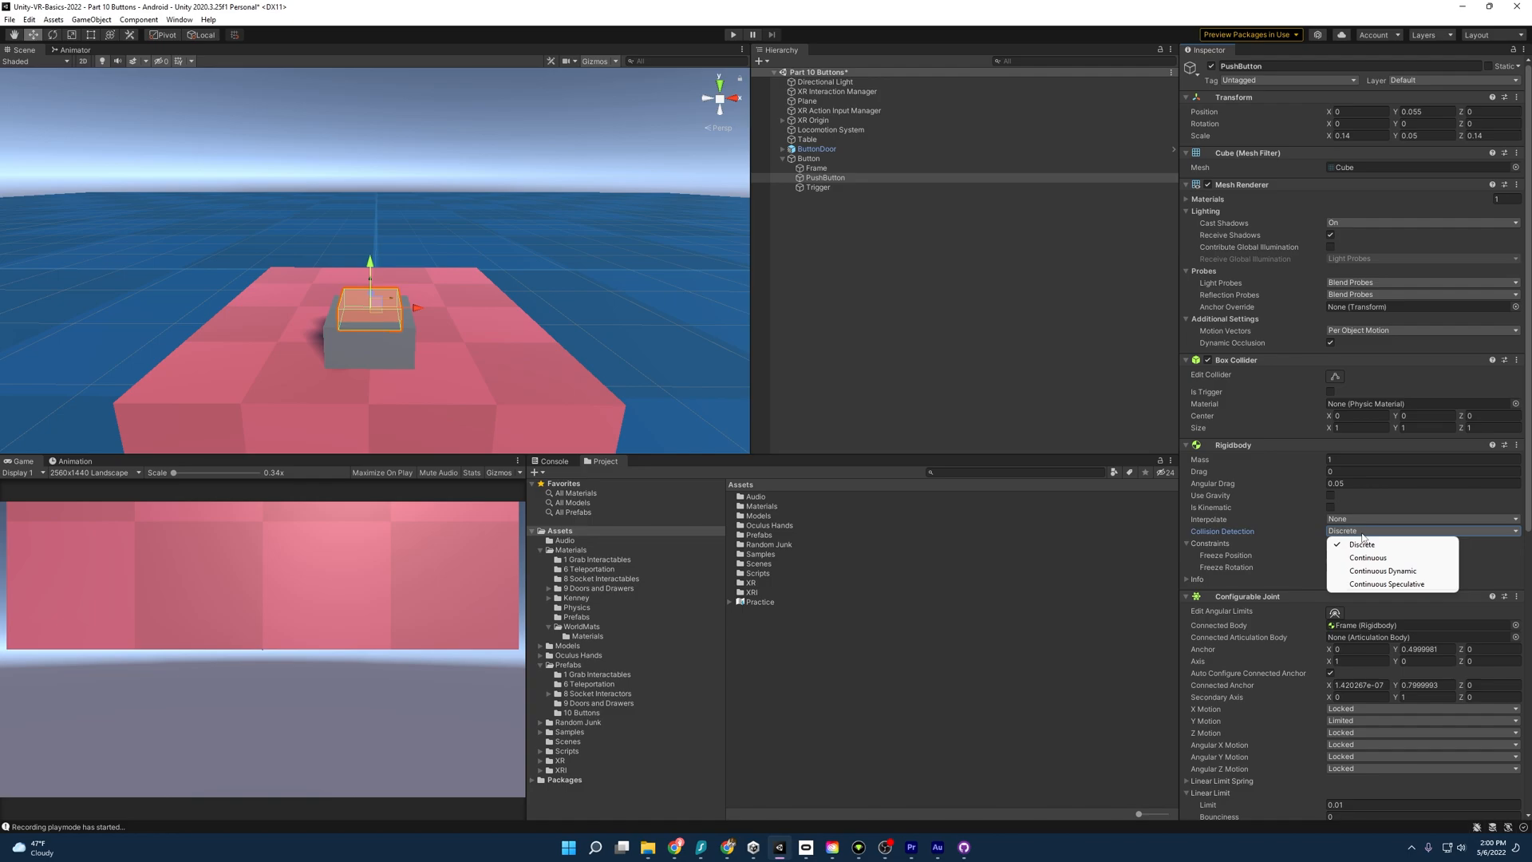
{"action": "left_click", "coordinate": [1382, 570]}
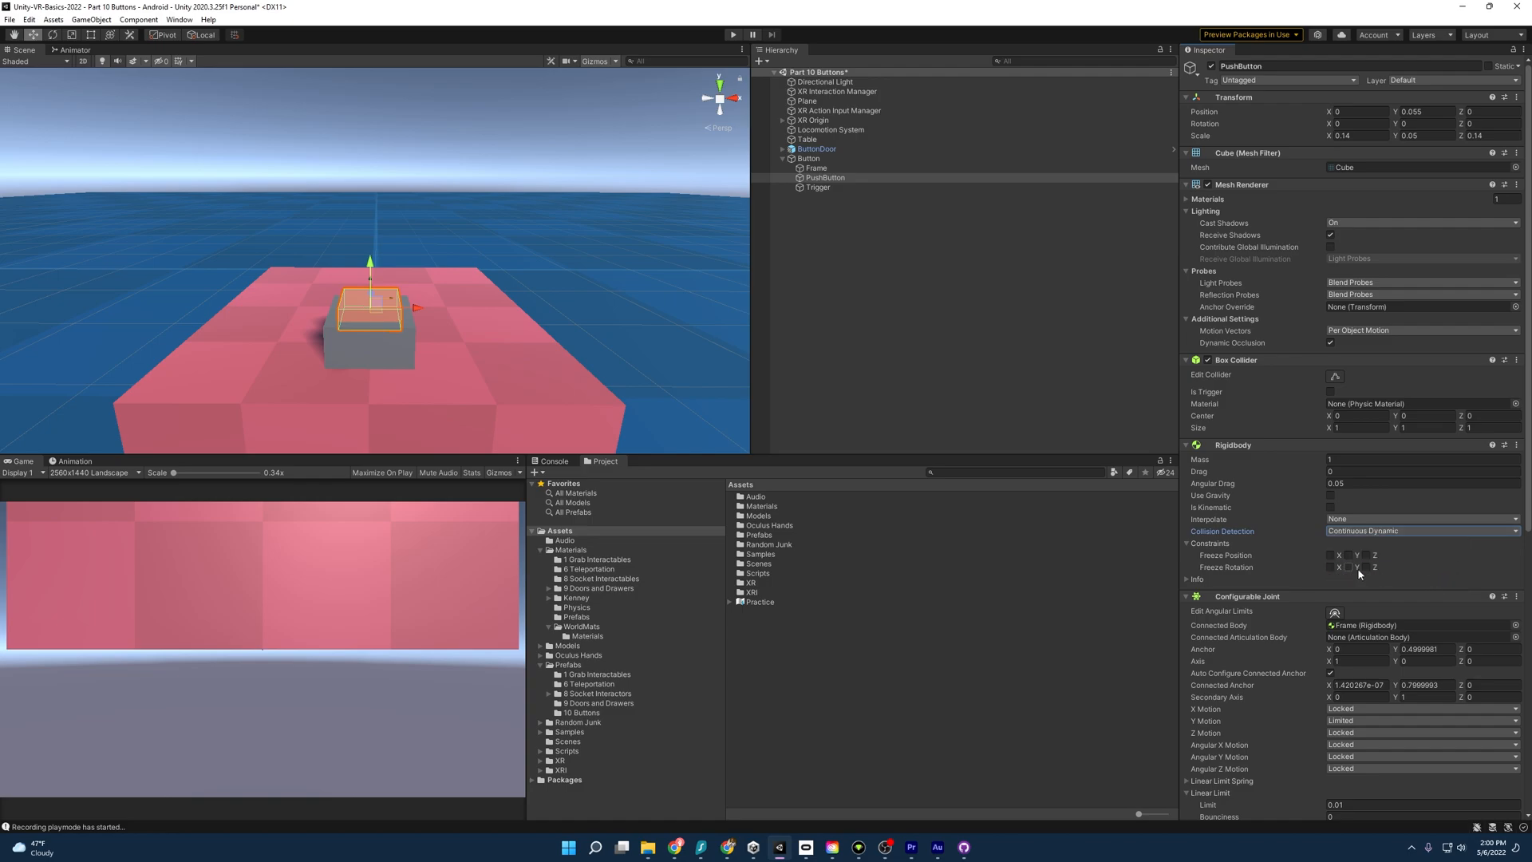
{"action": "left_click", "coordinate": [1336, 567]}
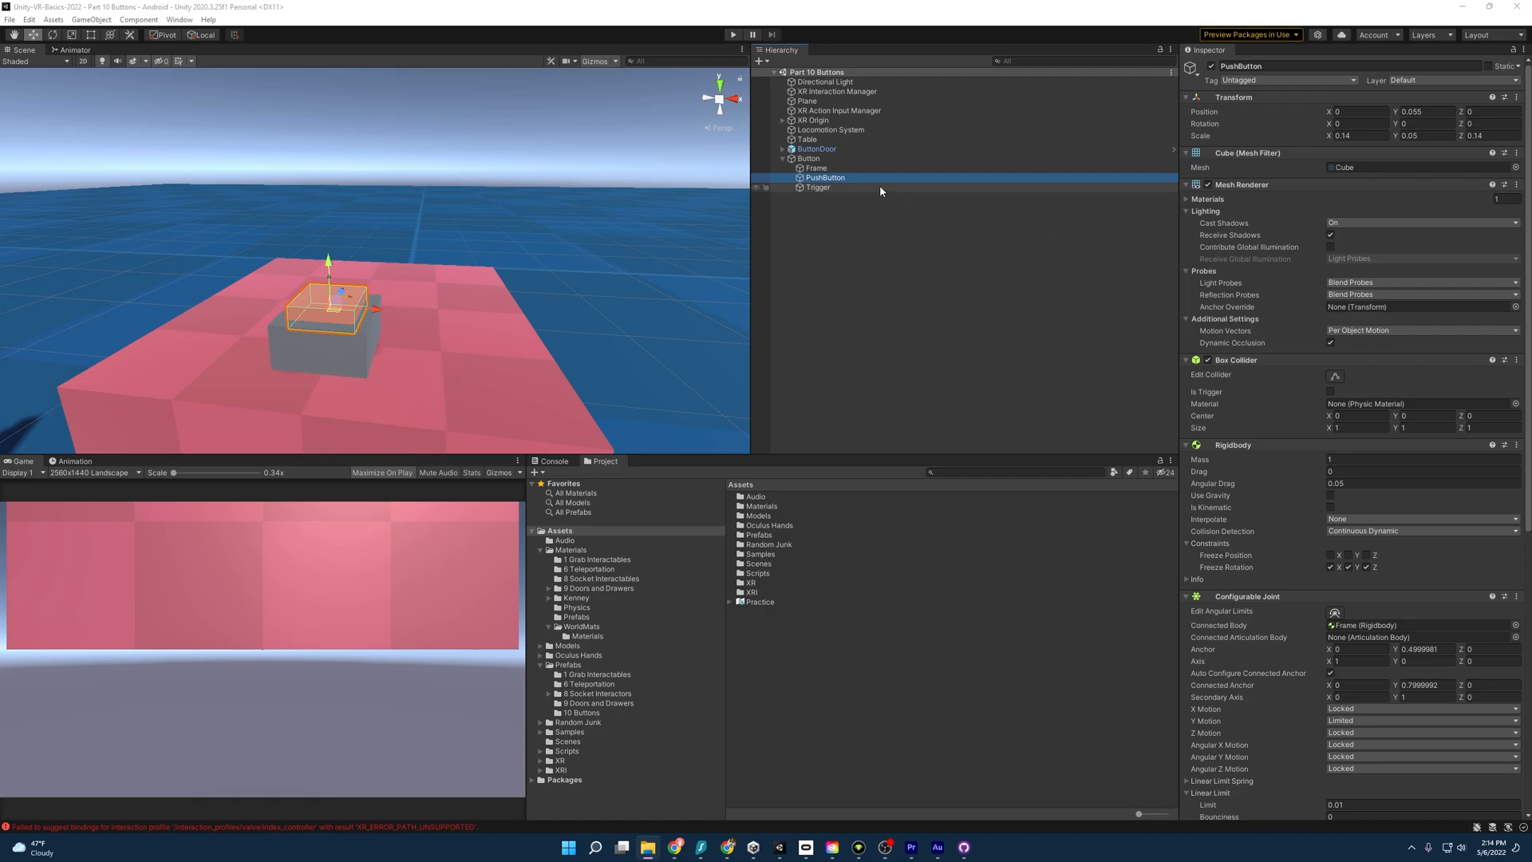
Add deadTime, onPressed/onReleased events, Button-tag trigger checks and a WaitForDeadTime coroutine to VRButton.cs
{"action": "left_click", "coordinate": [817, 187]}
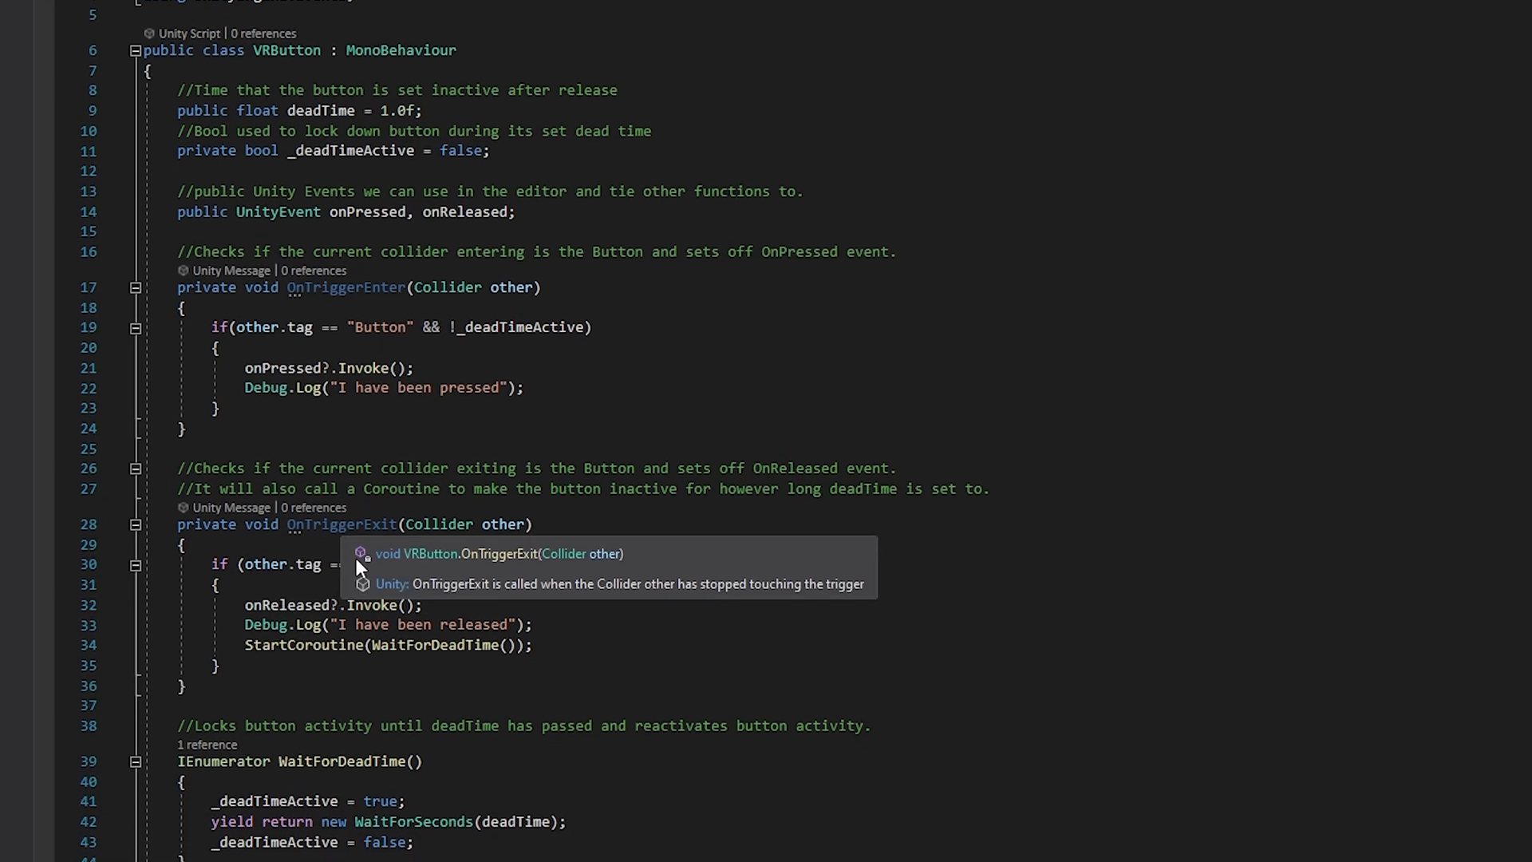
{"action": "scroll", "scroll_direction": "down", "scroll_amount": 3}
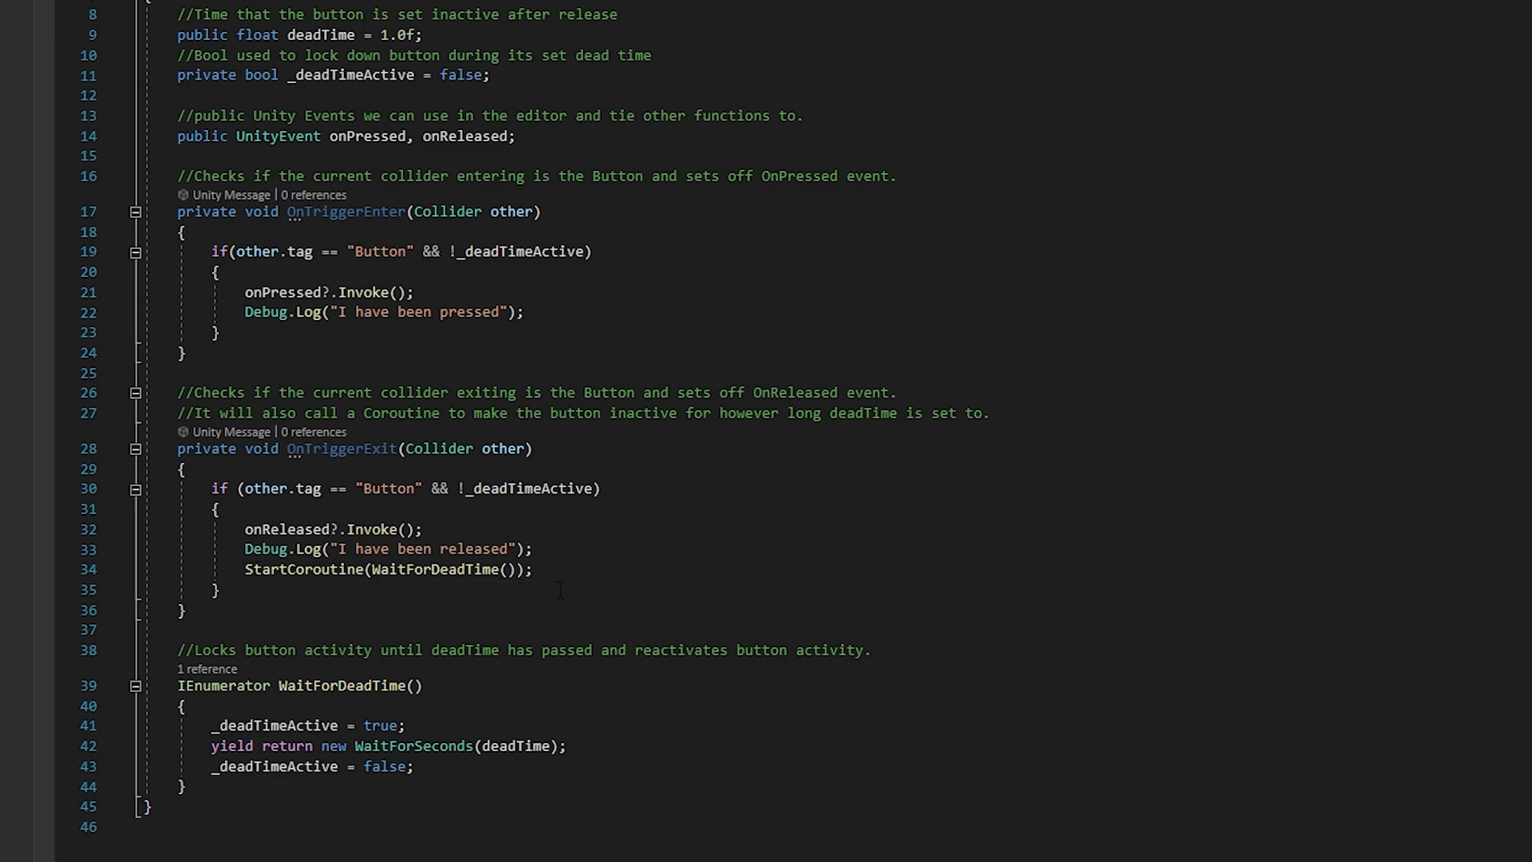
{"action": "mouse_move", "coordinate": [301, 569]}
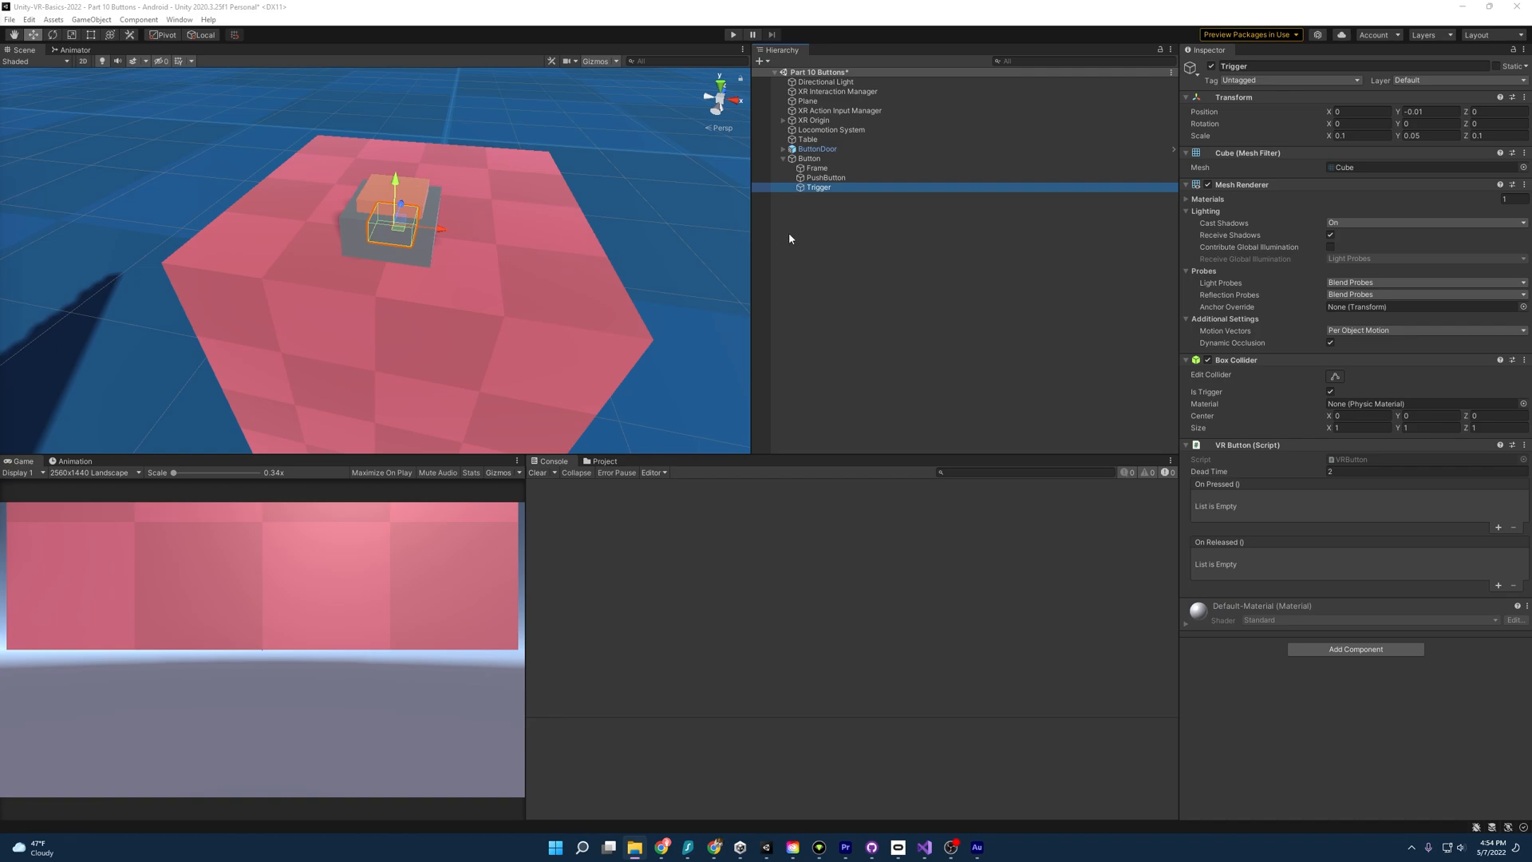
{"action": "mouse_move", "coordinate": [816, 248]}
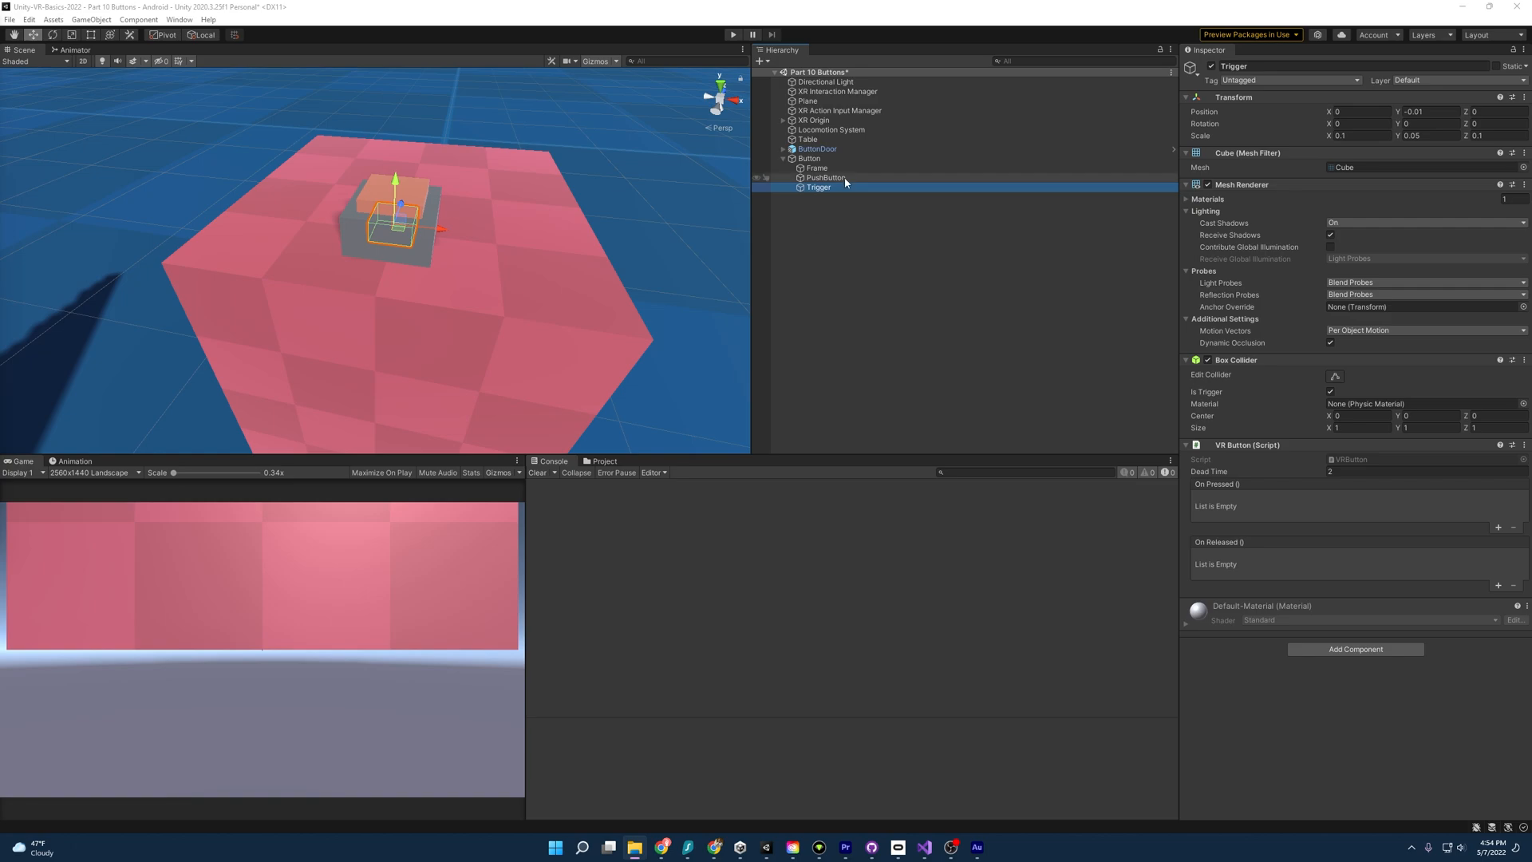
Tag the PushButton object as Button, then end the play-mode test
{"action": "left_click", "coordinate": [823, 178]}
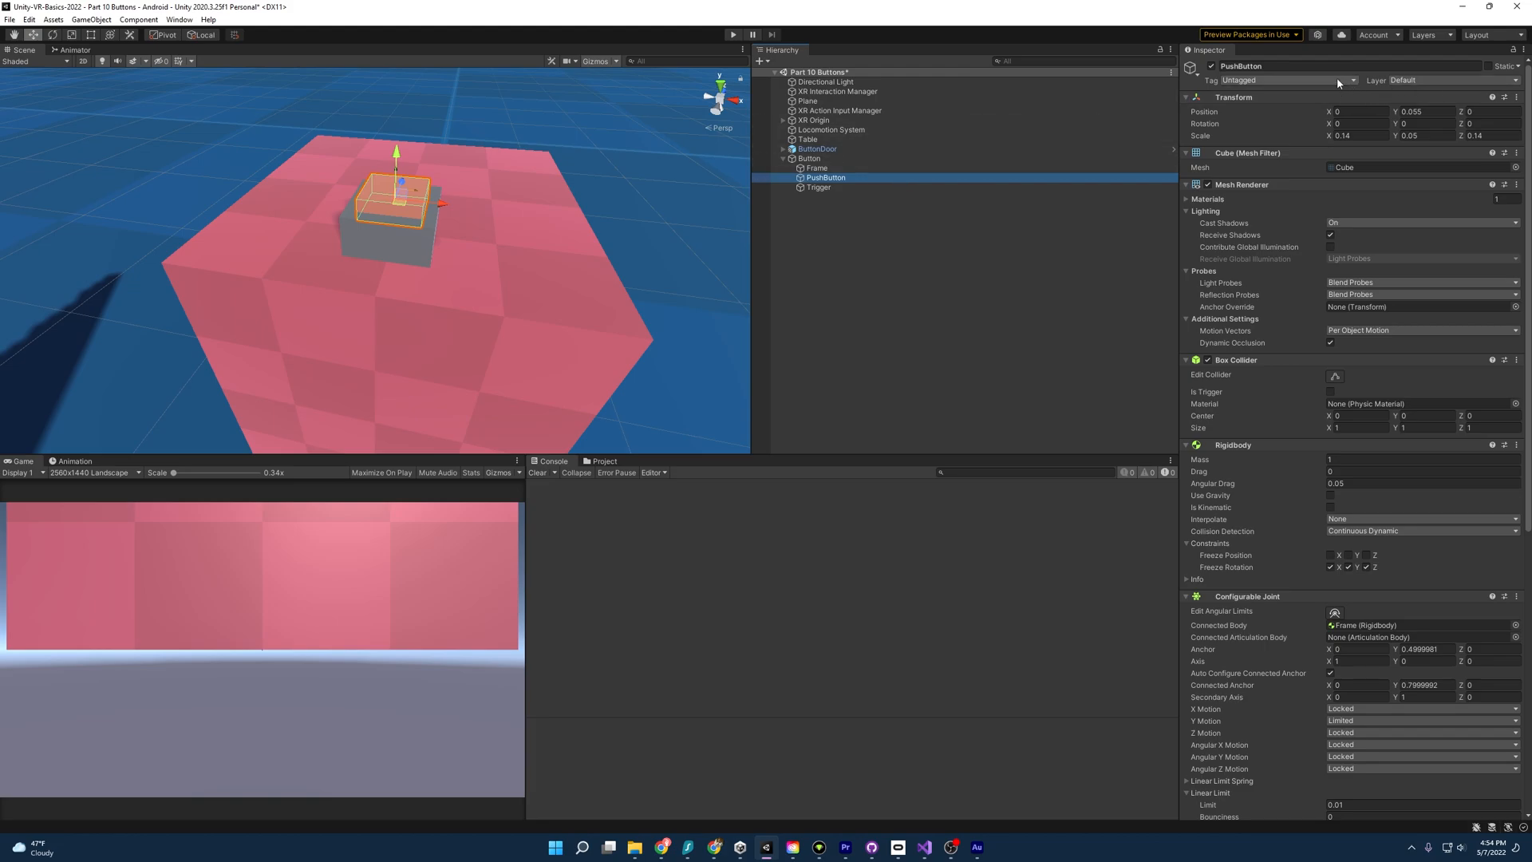
{"action": "left_click", "coordinate": [1289, 80]}
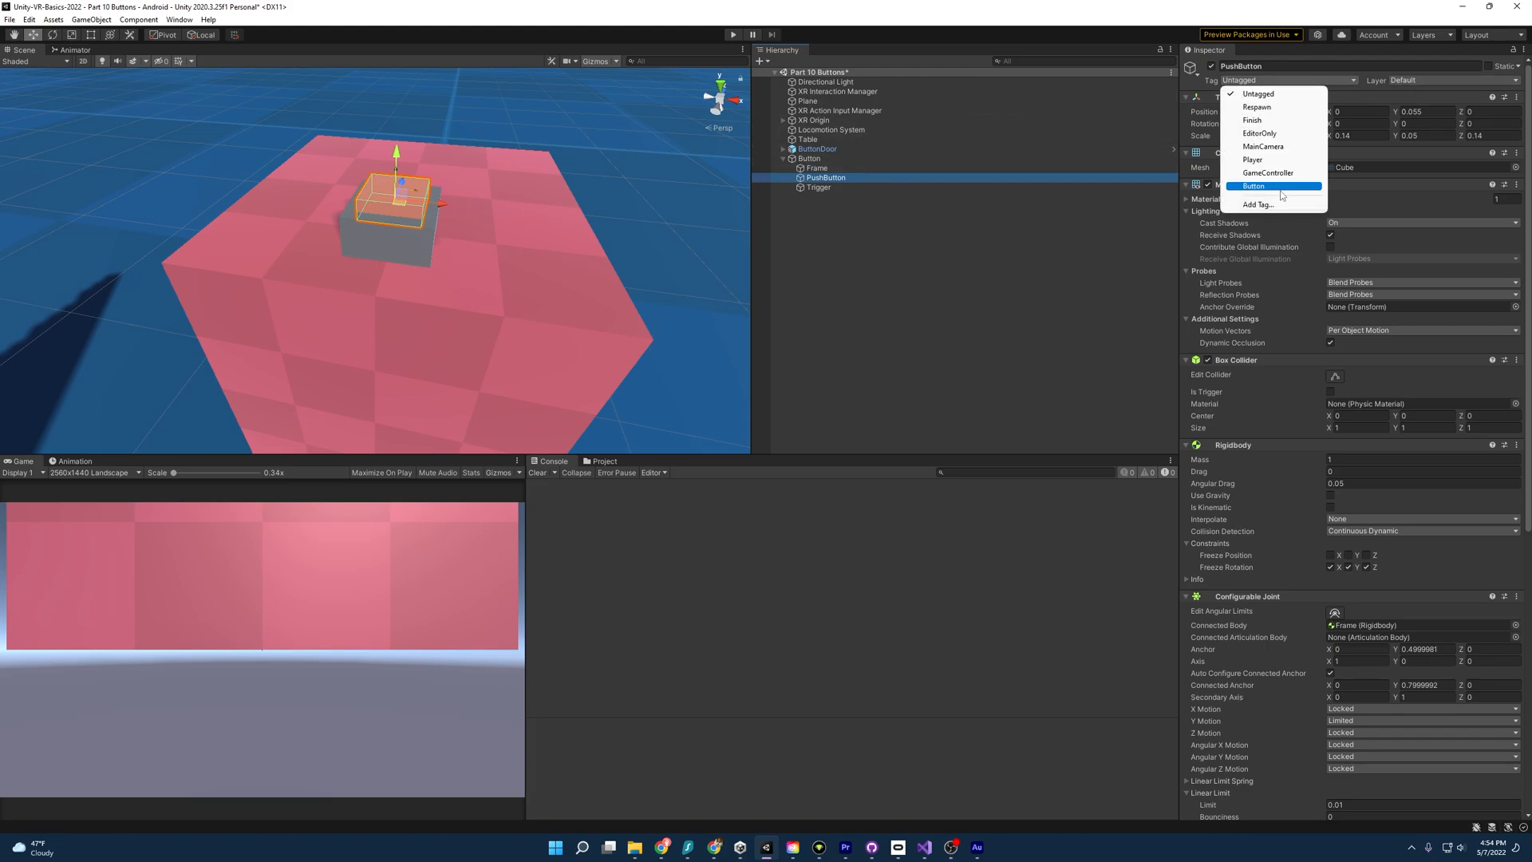
{"action": "left_click", "coordinate": [1253, 186]}
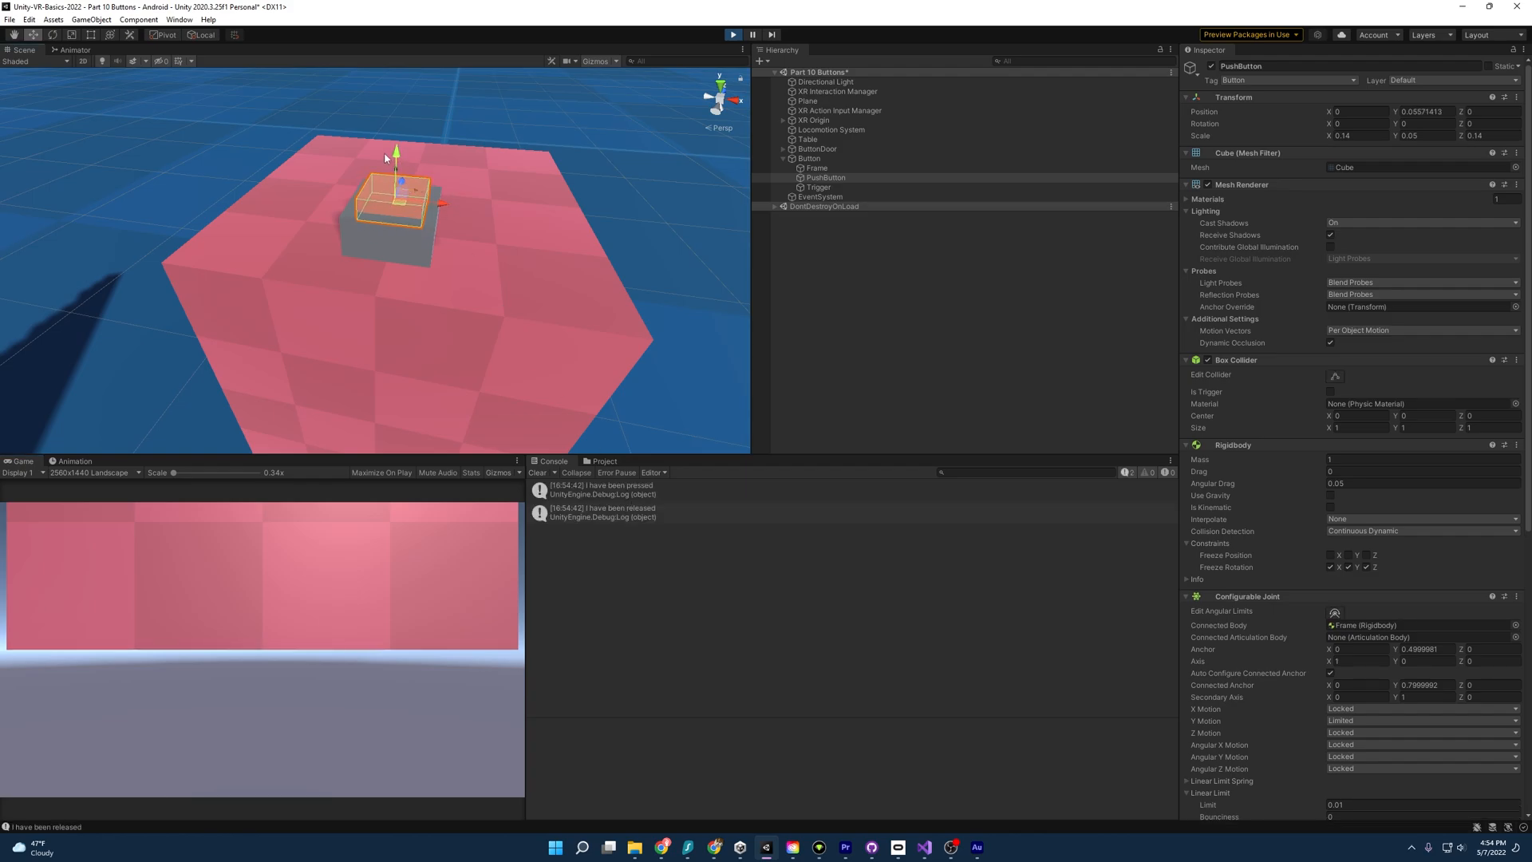
{"action": "left_click", "coordinate": [391, 196]}
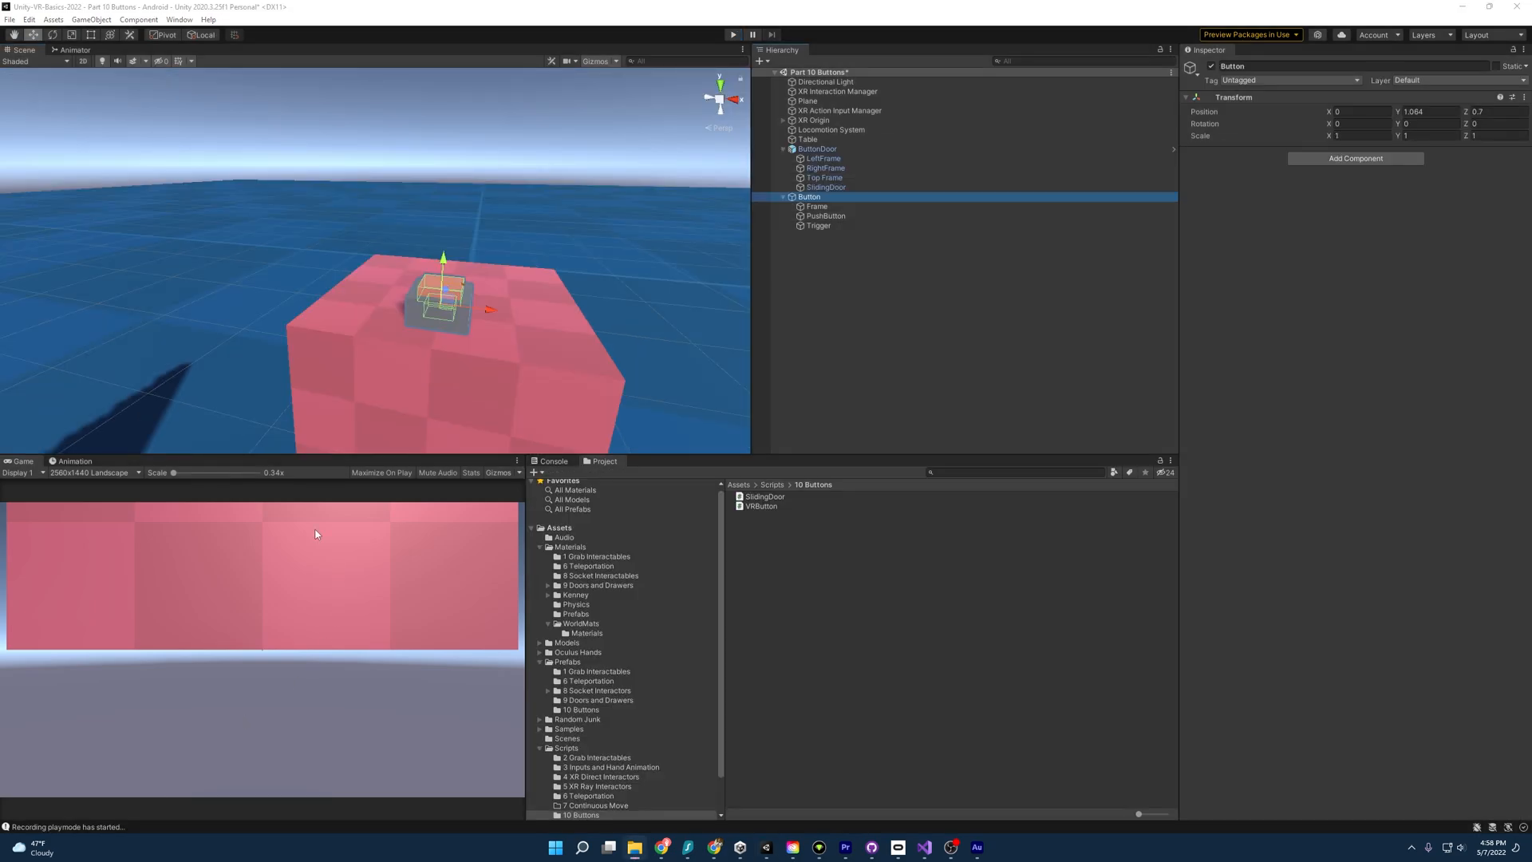
Select the Trigger and inspect the SlidingDoor's script settings
{"action": "left_click", "coordinate": [824, 215]}
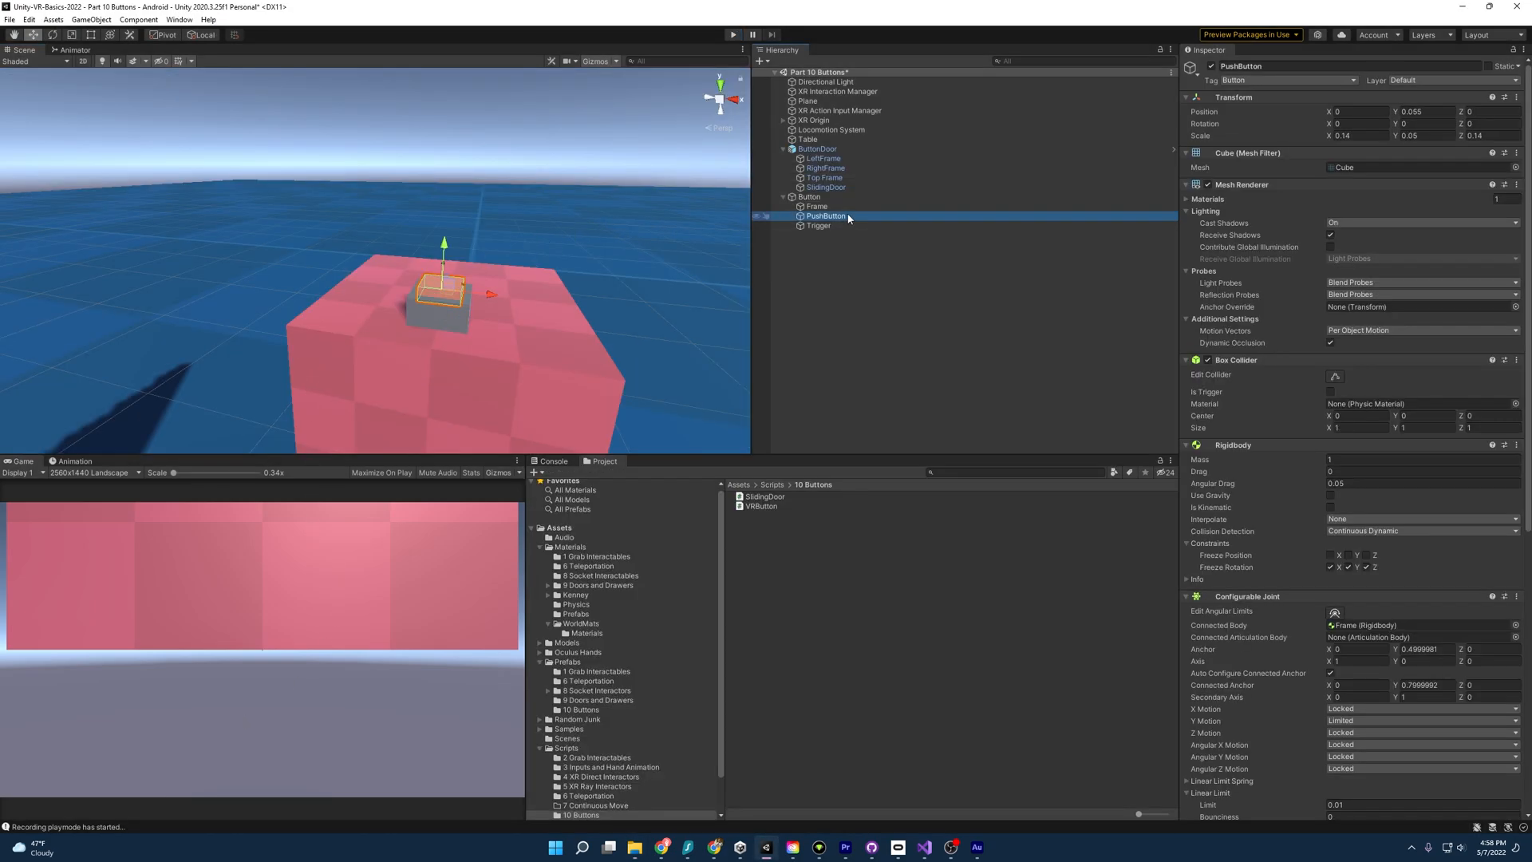
{"action": "left_click", "coordinate": [817, 206]}
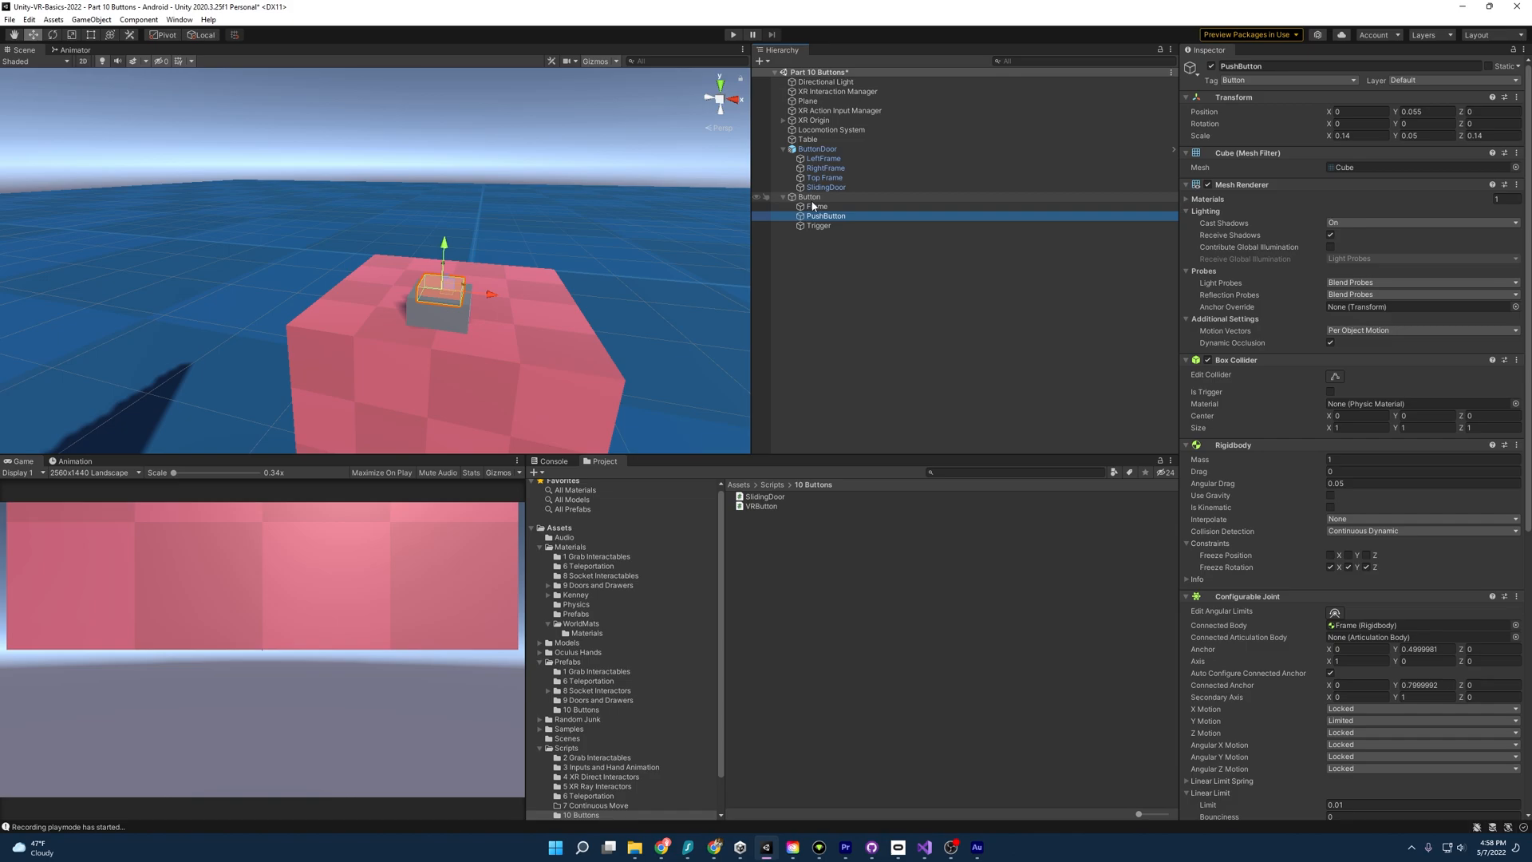
{"action": "left_click", "coordinate": [817, 225]}
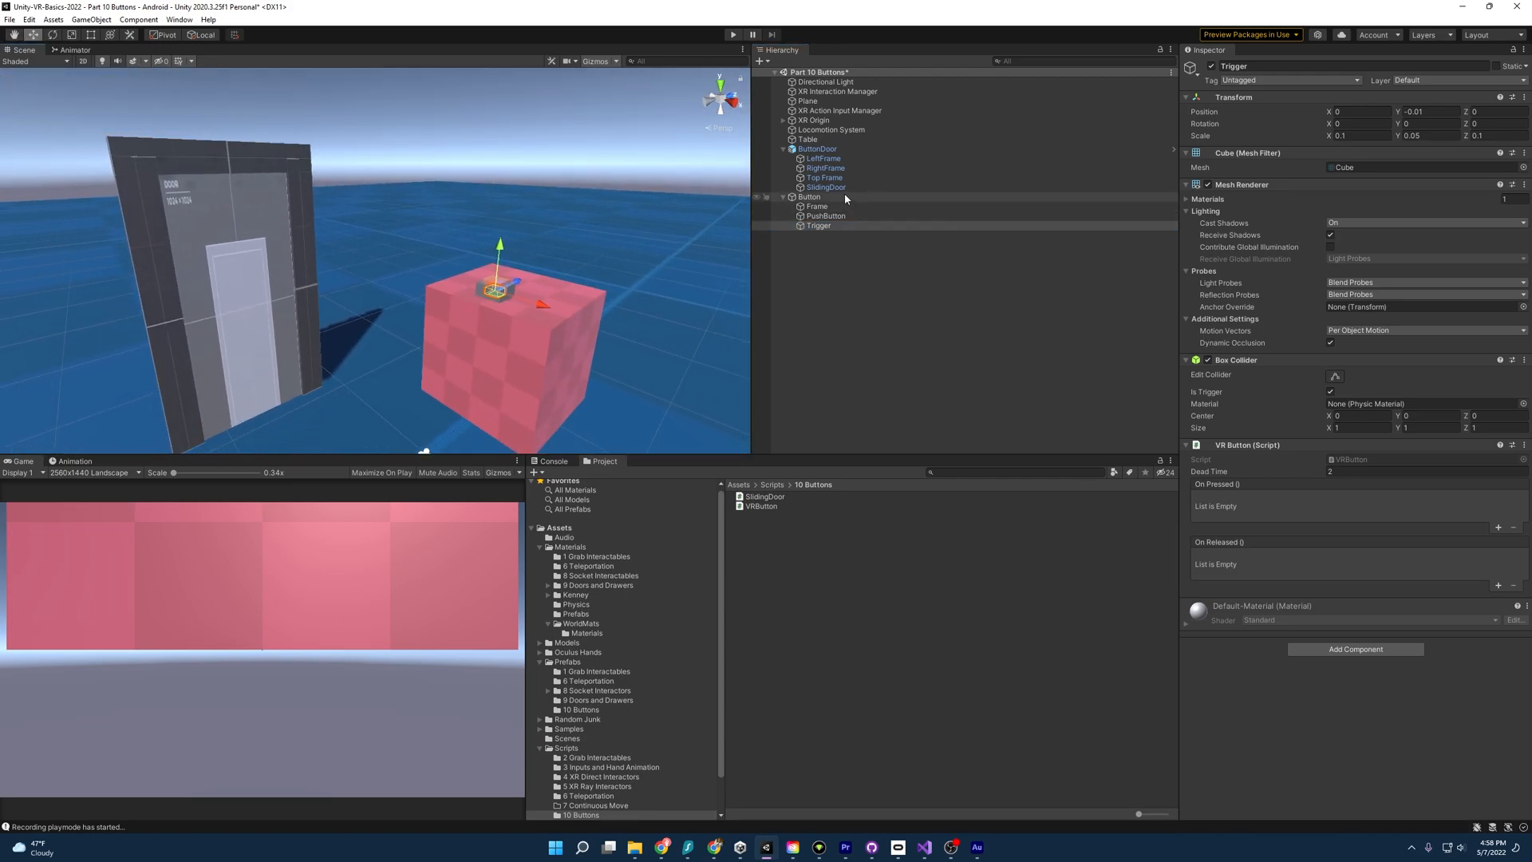
{"action": "left_click", "coordinate": [825, 187]}
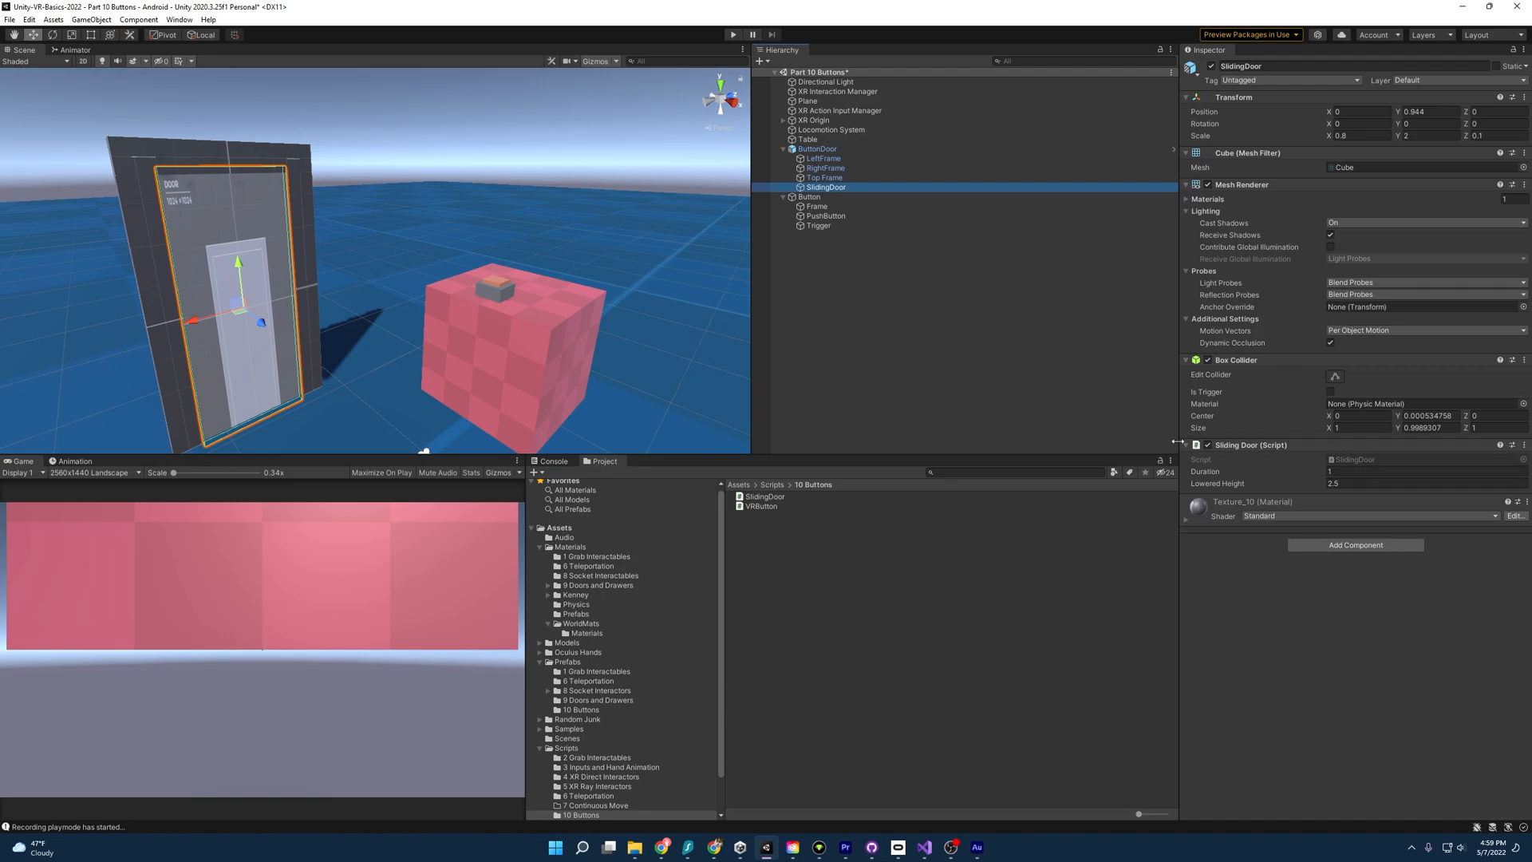
{"action": "mouse_move", "coordinate": [966, 244]}
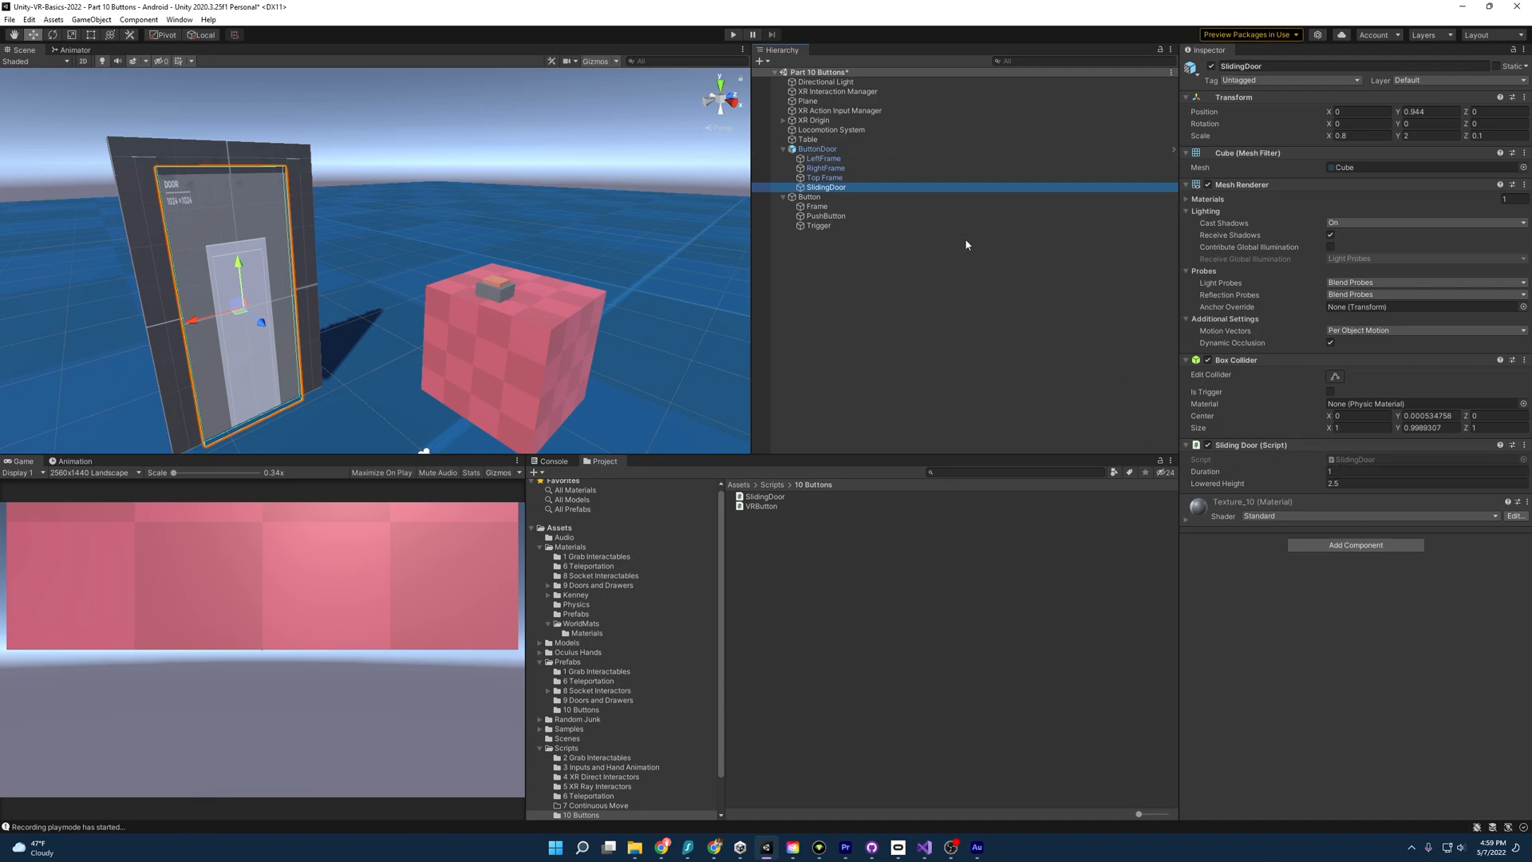
Add an On Pressed entry on the Trigger calling SlidingDoor.ToggleDoorOpen()
{"action": "left_click", "coordinate": [818, 226]}
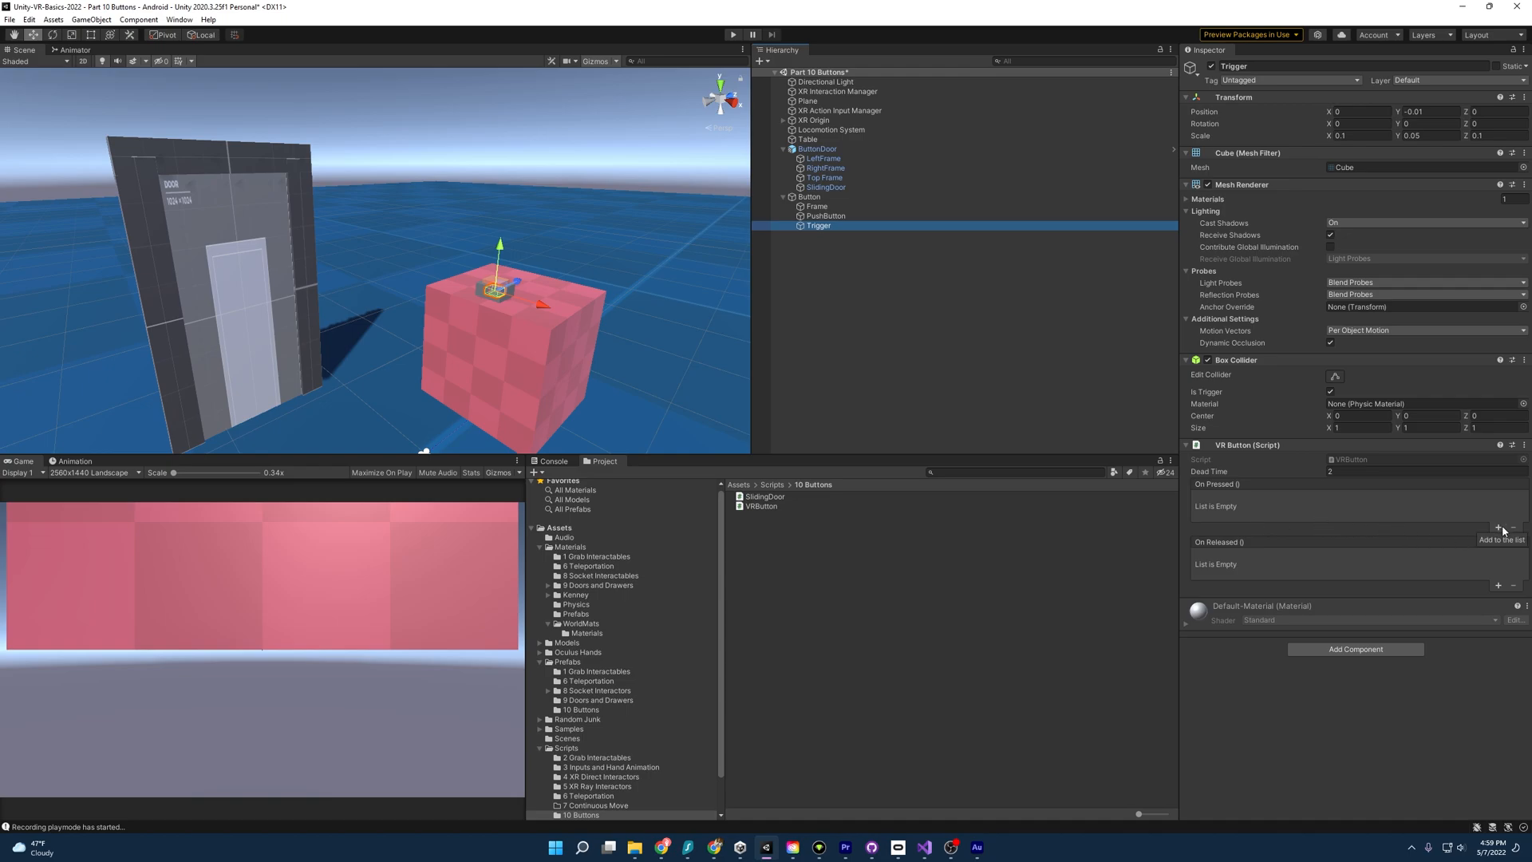
{"action": "left_click", "coordinate": [1498, 528]}
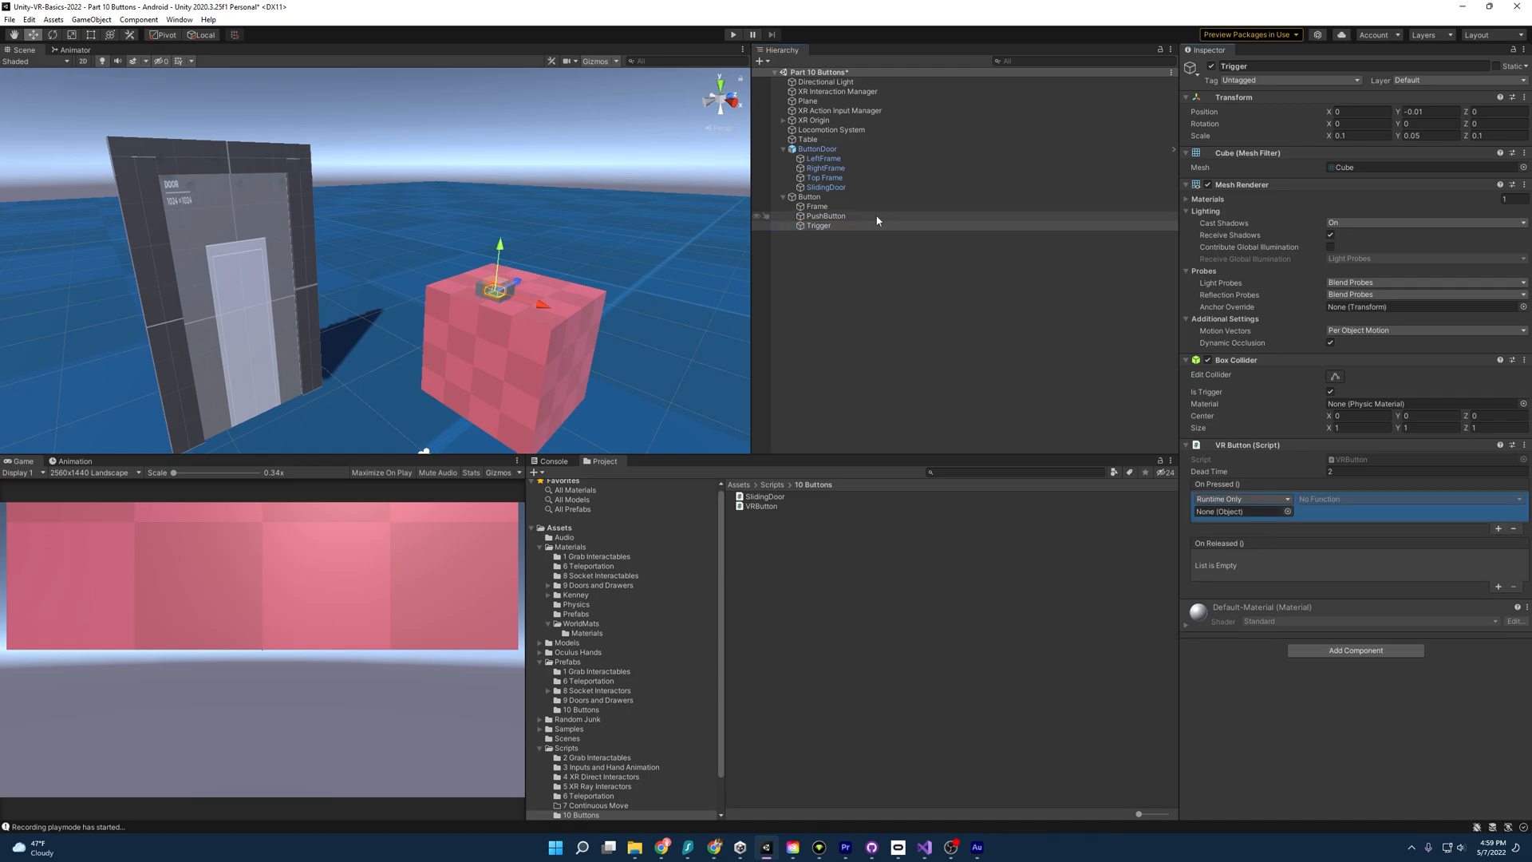
{"action": "left_click", "coordinate": [826, 187]}
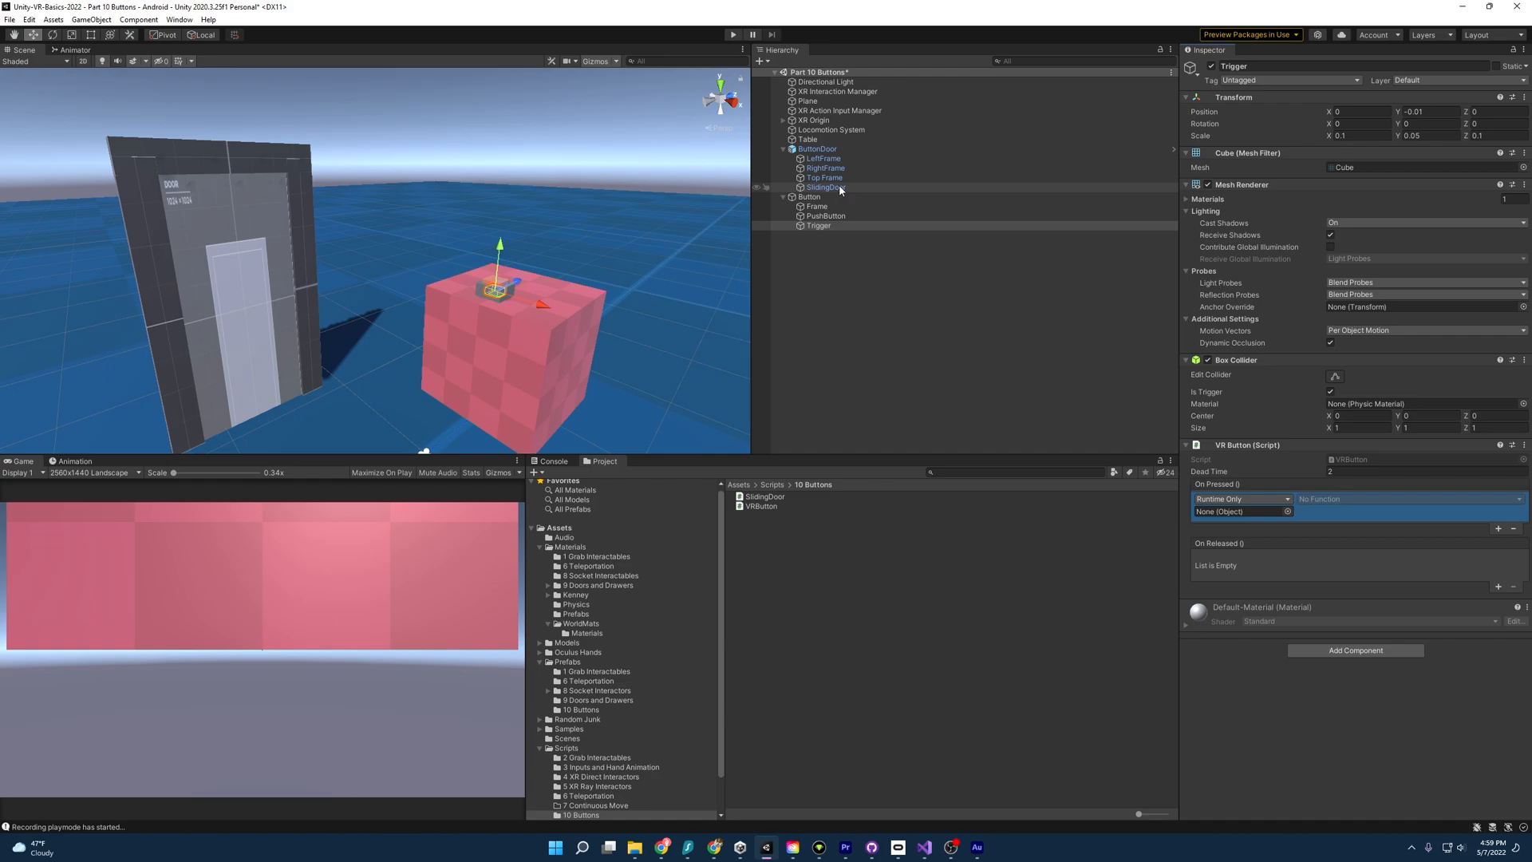
{"action": "left_click", "coordinate": [826, 186]}
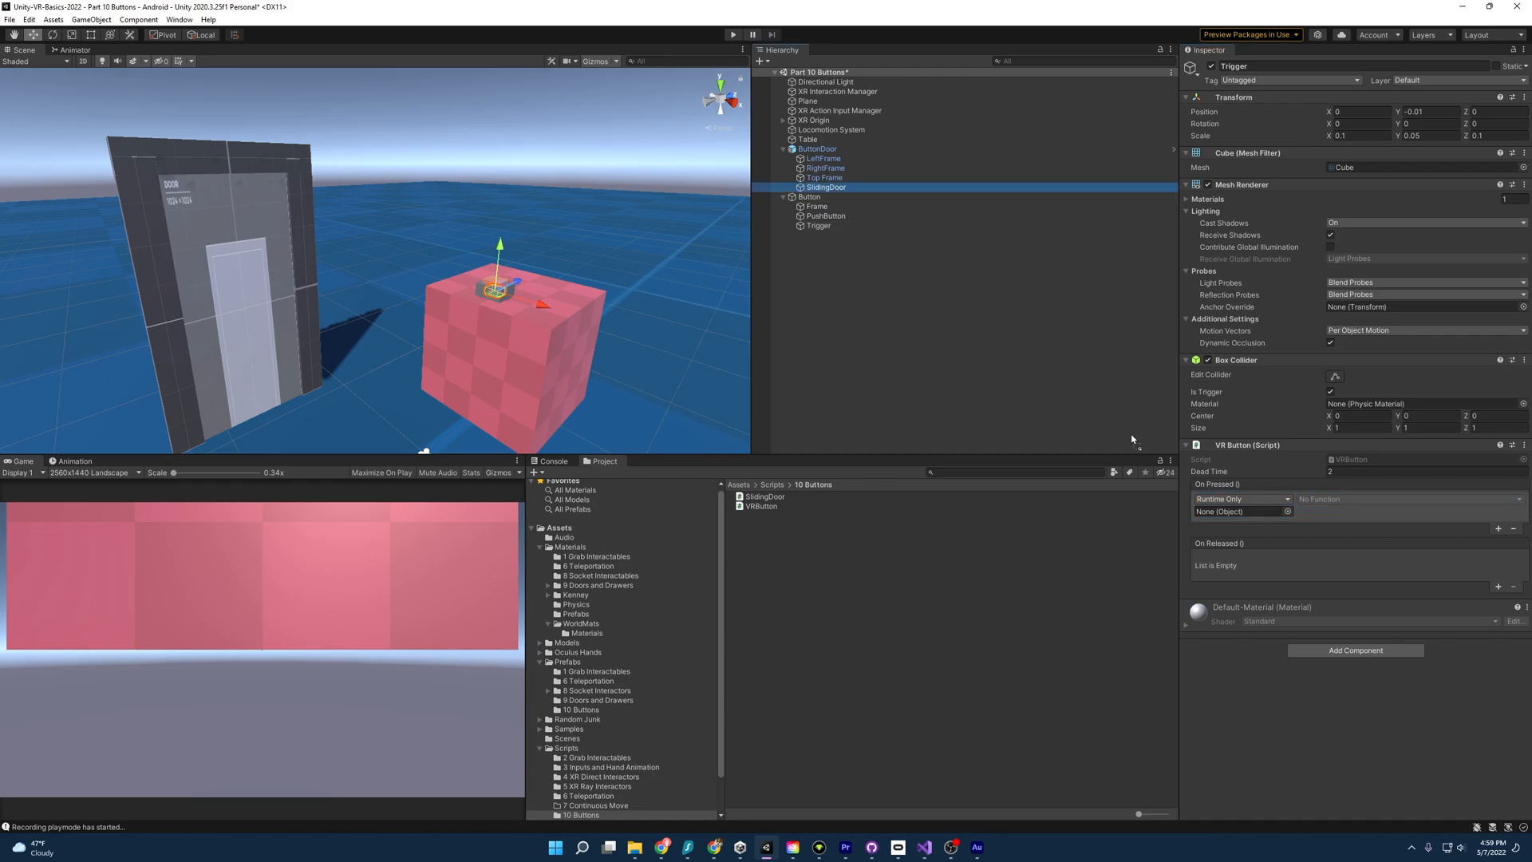
{"action": "left_click", "coordinate": [1240, 510]}
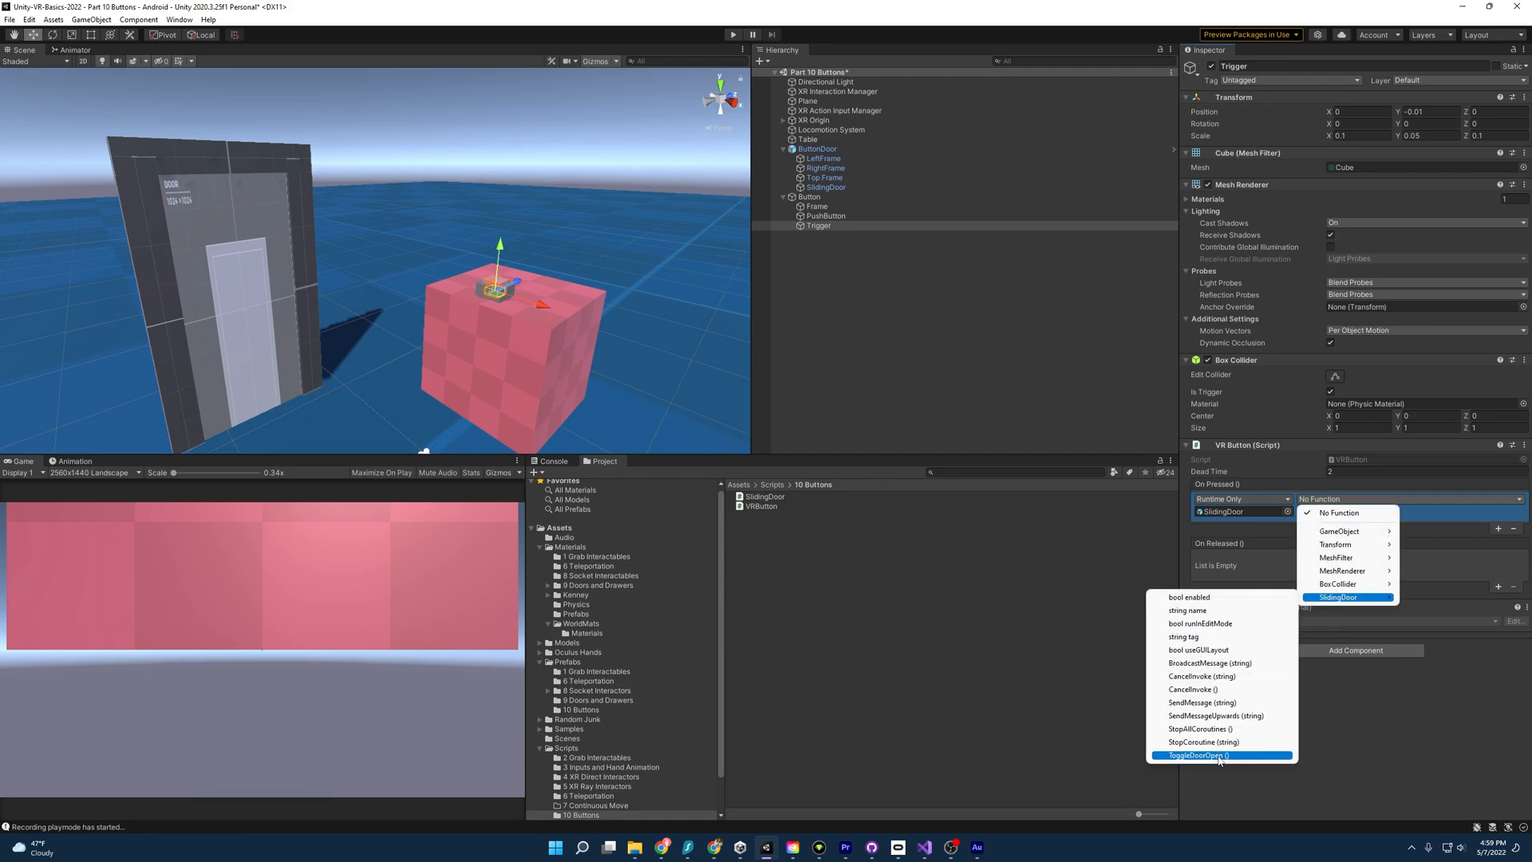
{"action": "left_click", "coordinate": [1193, 755]}
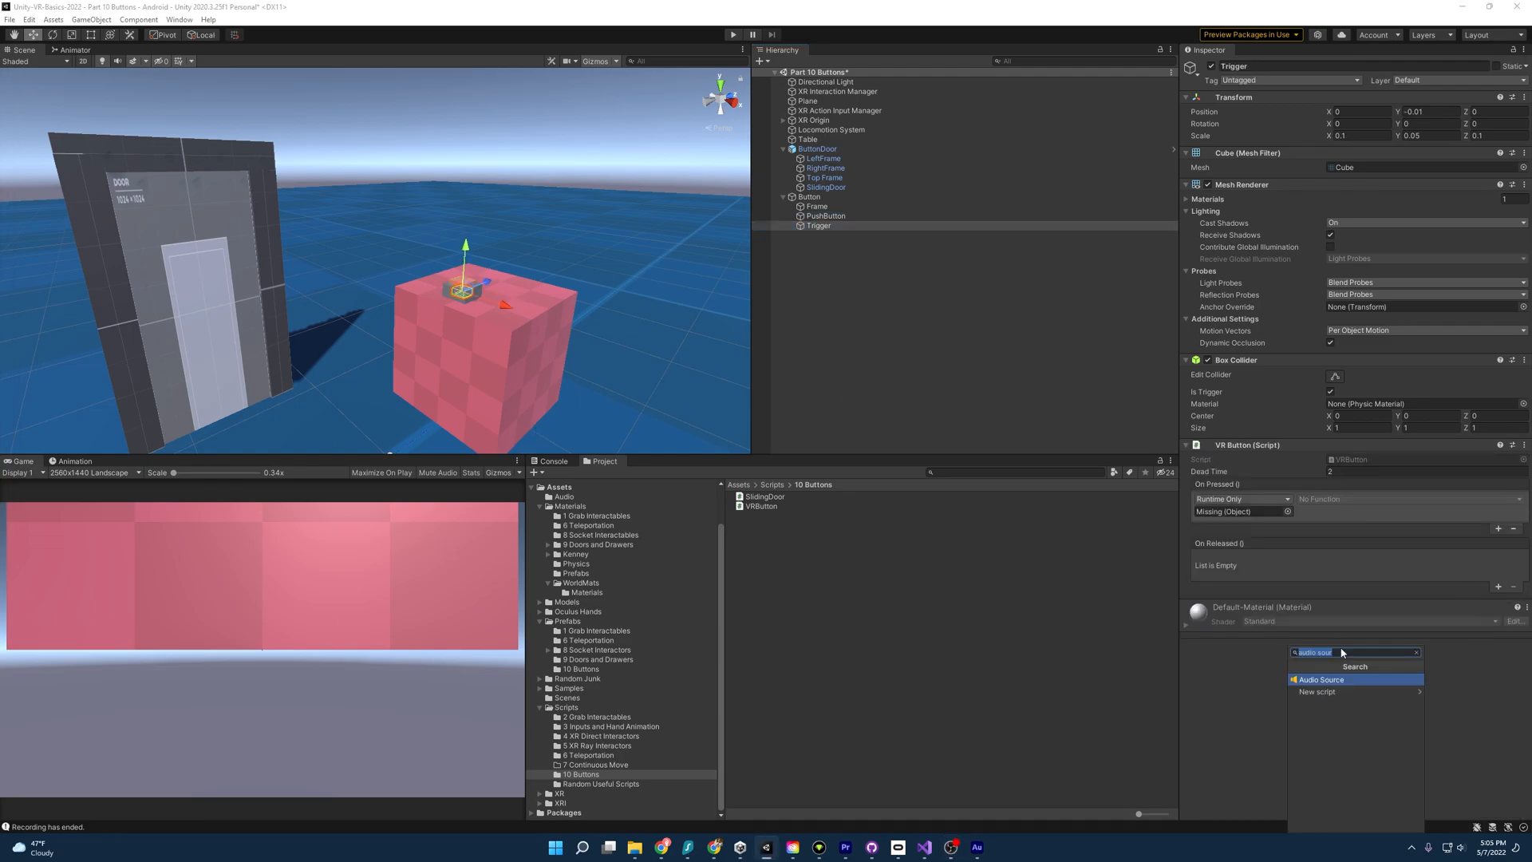
Add a fully 3D Audio Source to the Trigger using the buttonclick clip
{"action": "left_click", "coordinate": [1318, 679]}
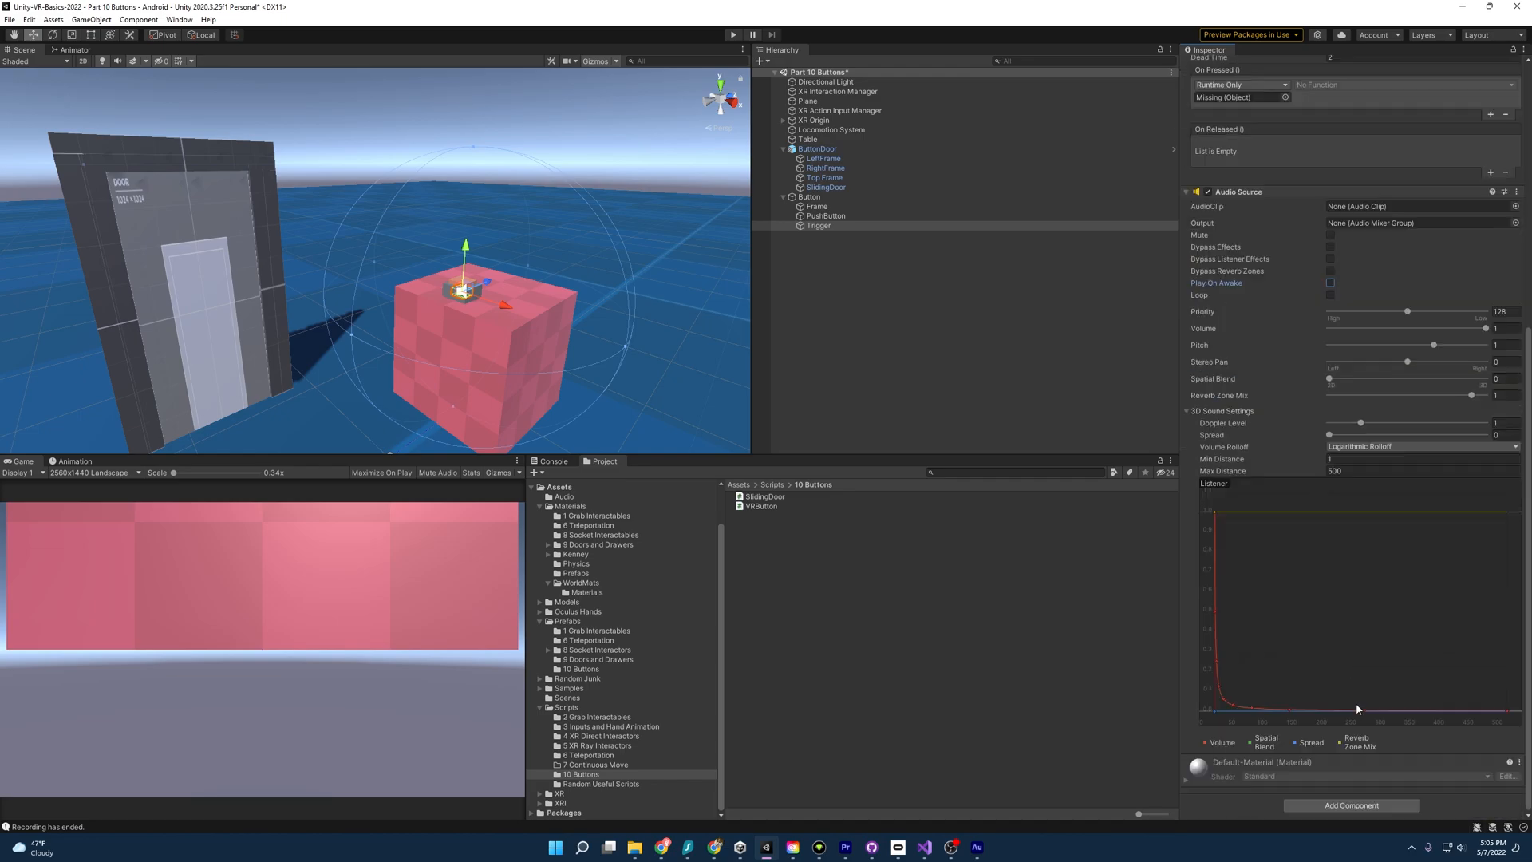
{"action": "left_click_drag", "start_coordinate": [1328, 378], "coordinate": [1347, 378]}
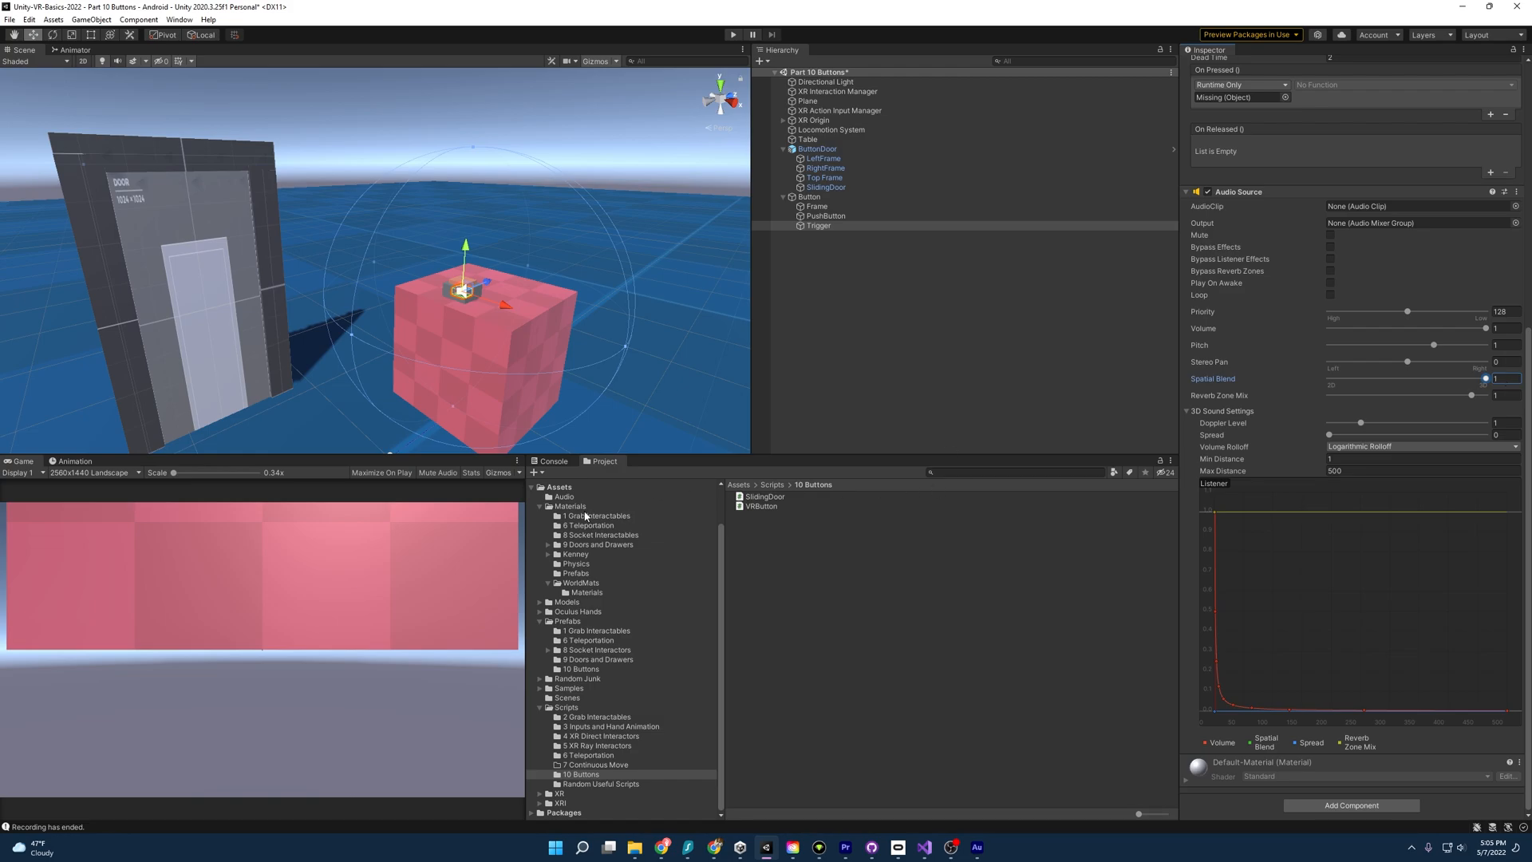
{"action": "left_click", "coordinate": [564, 532]}
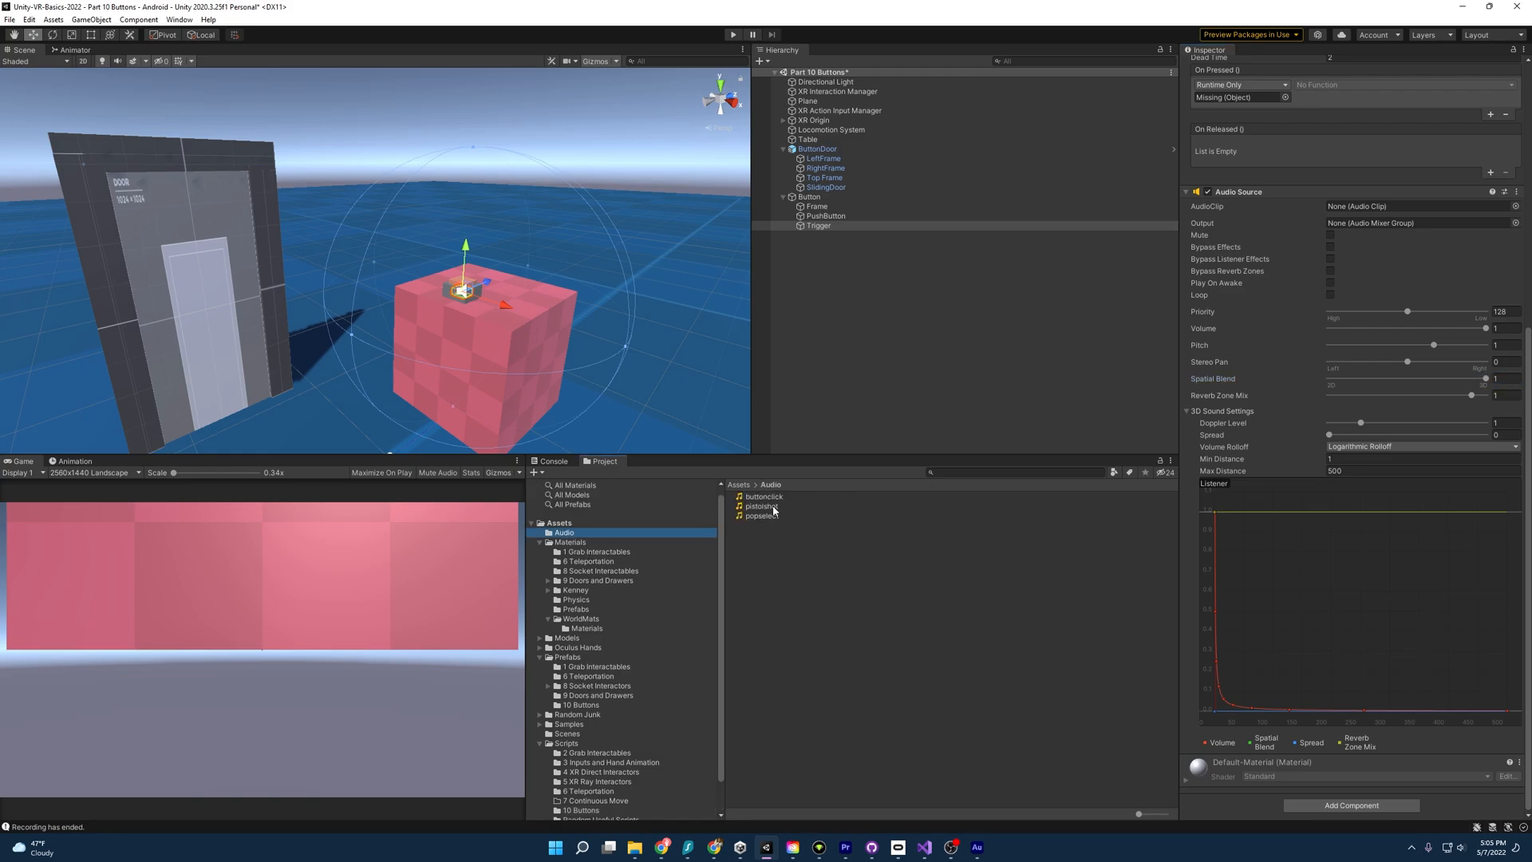
{"action": "left_click_drag", "start_coordinate": [763, 496], "coordinate": [1417, 206]}
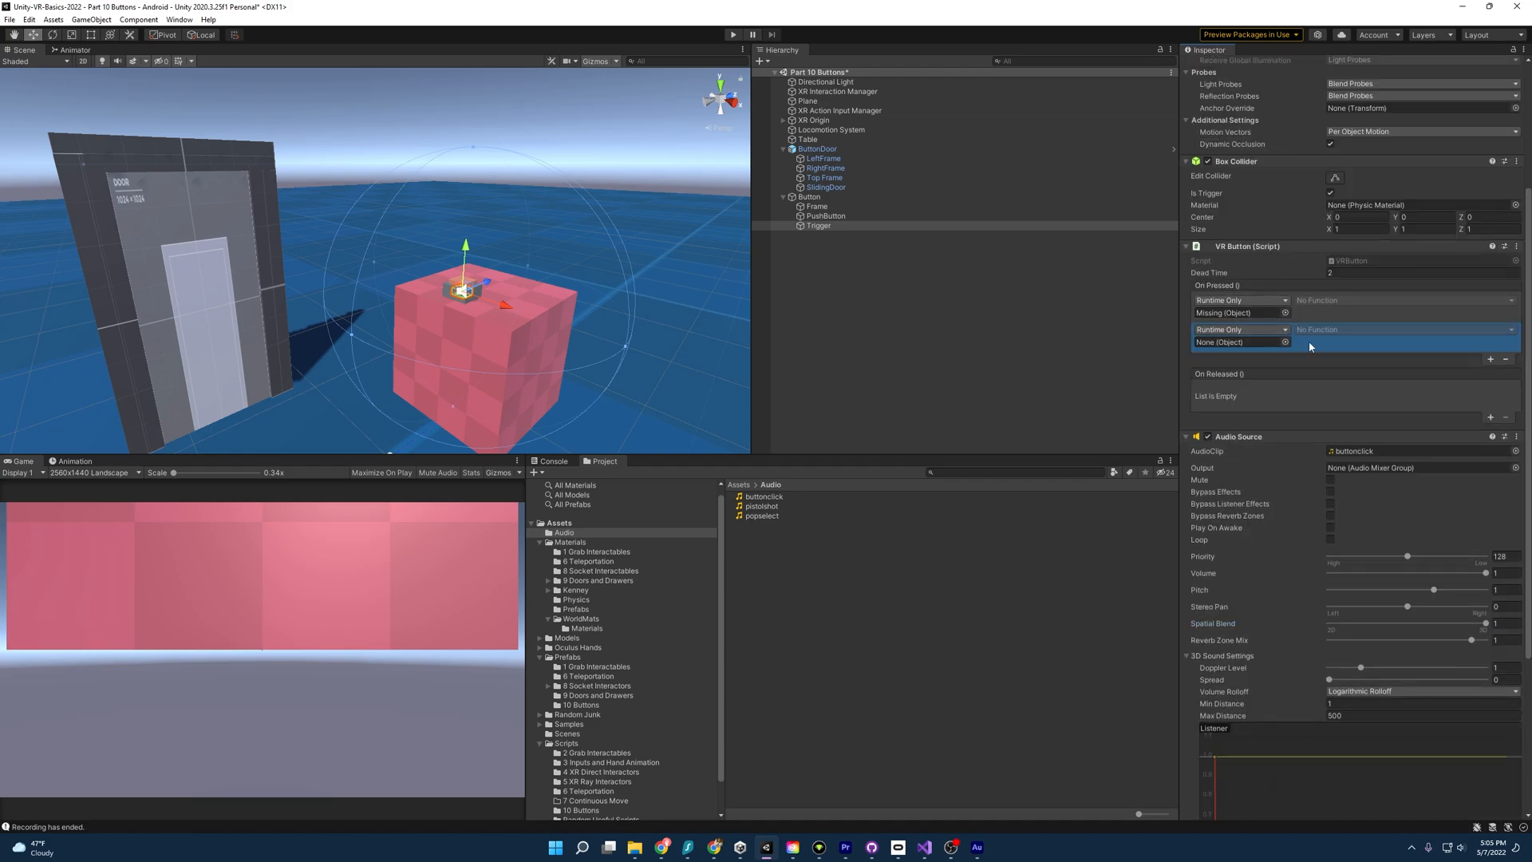
Add an On Pressed entry calling AudioSource.Play on the Trigger, then start a play test
{"action": "left_click", "coordinate": [1240, 342]}
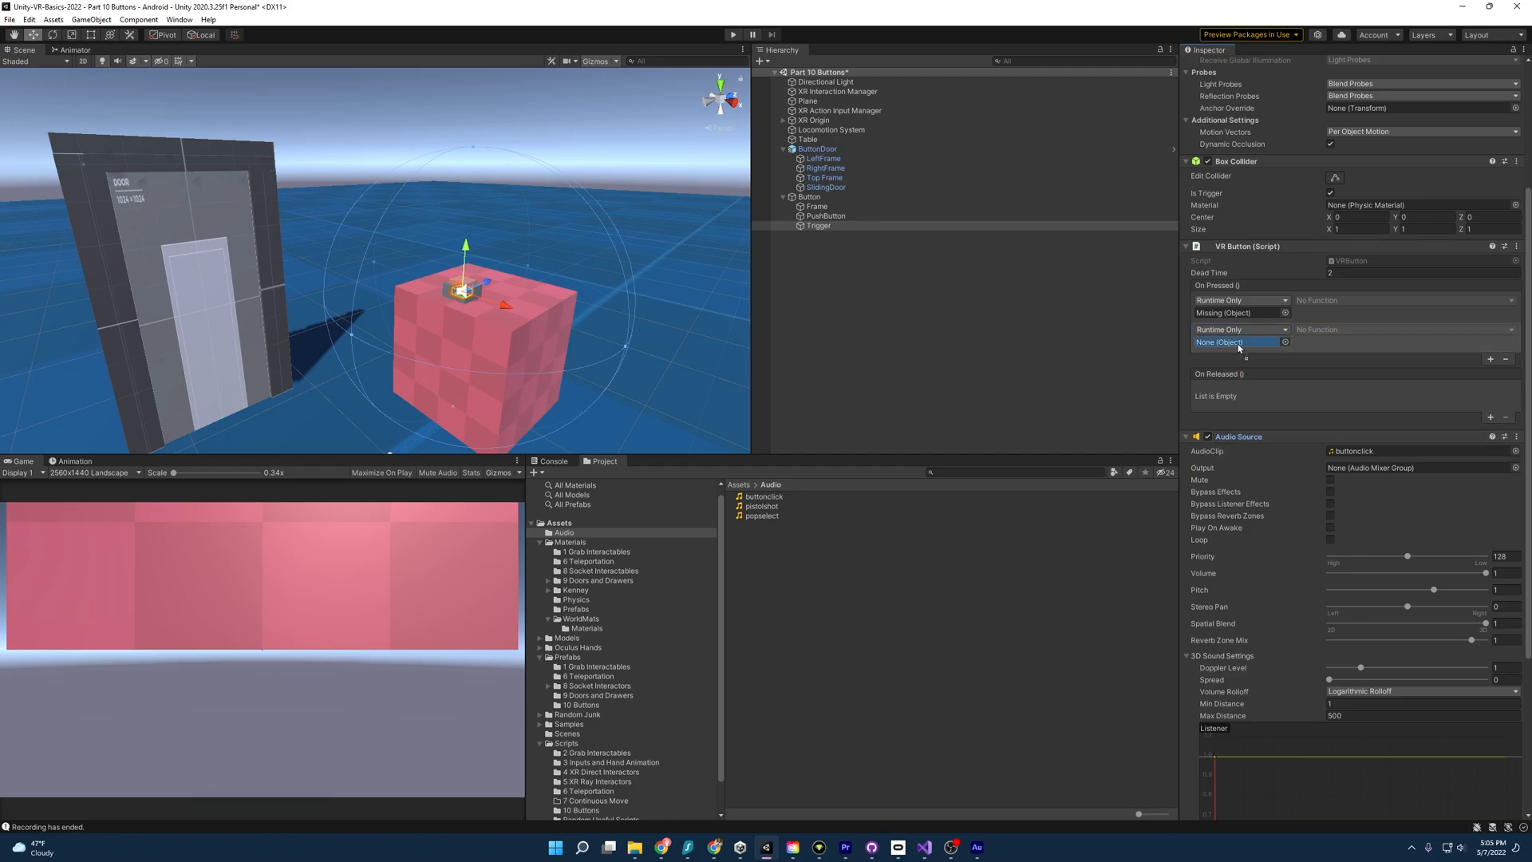
{"action": "left_click", "coordinate": [1402, 330]}
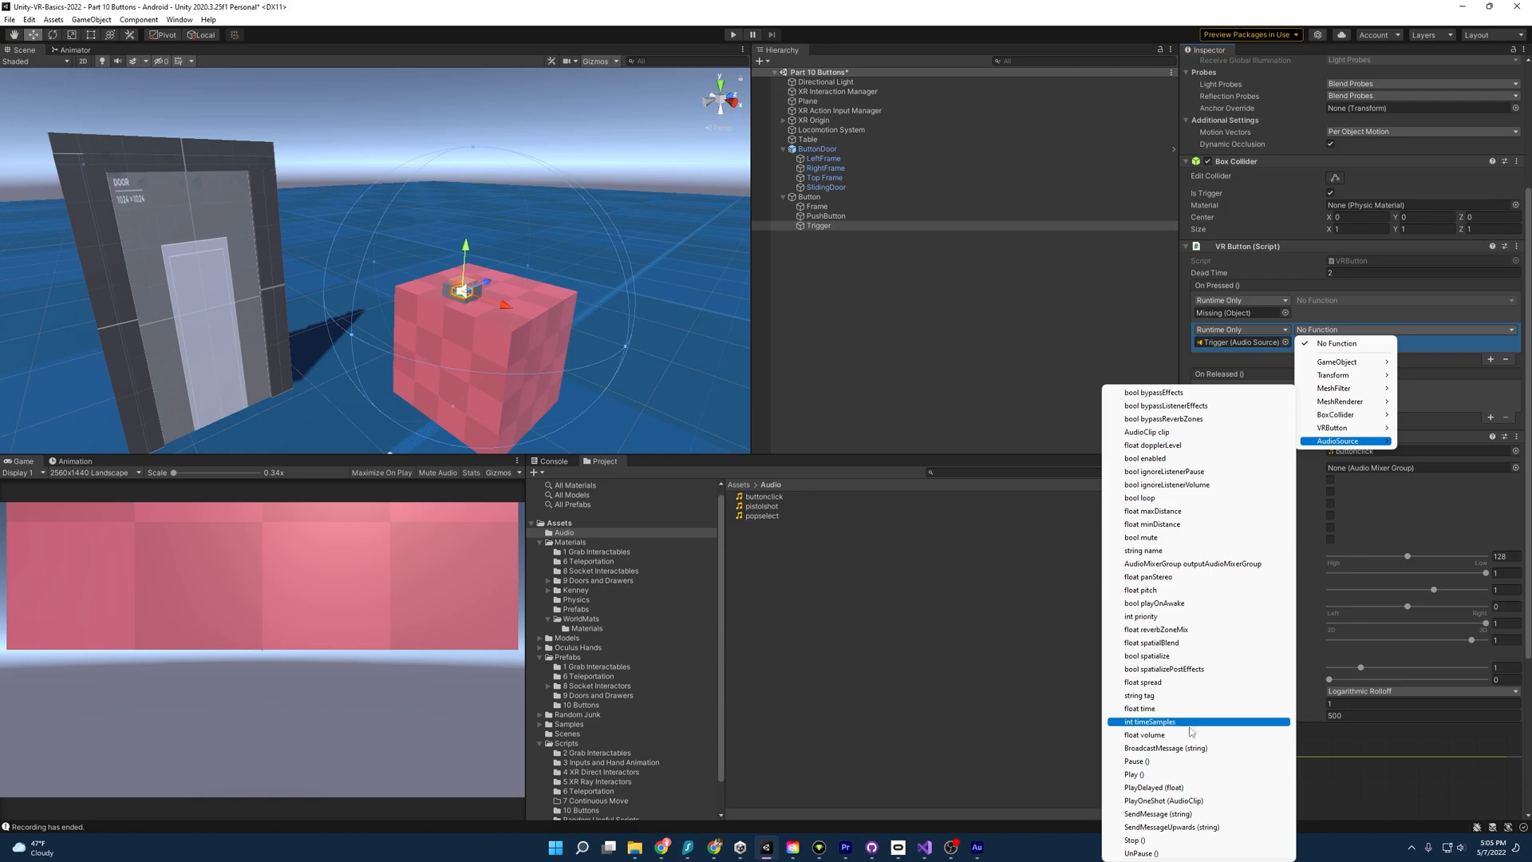
{"action": "left_click", "coordinate": [1135, 773]}
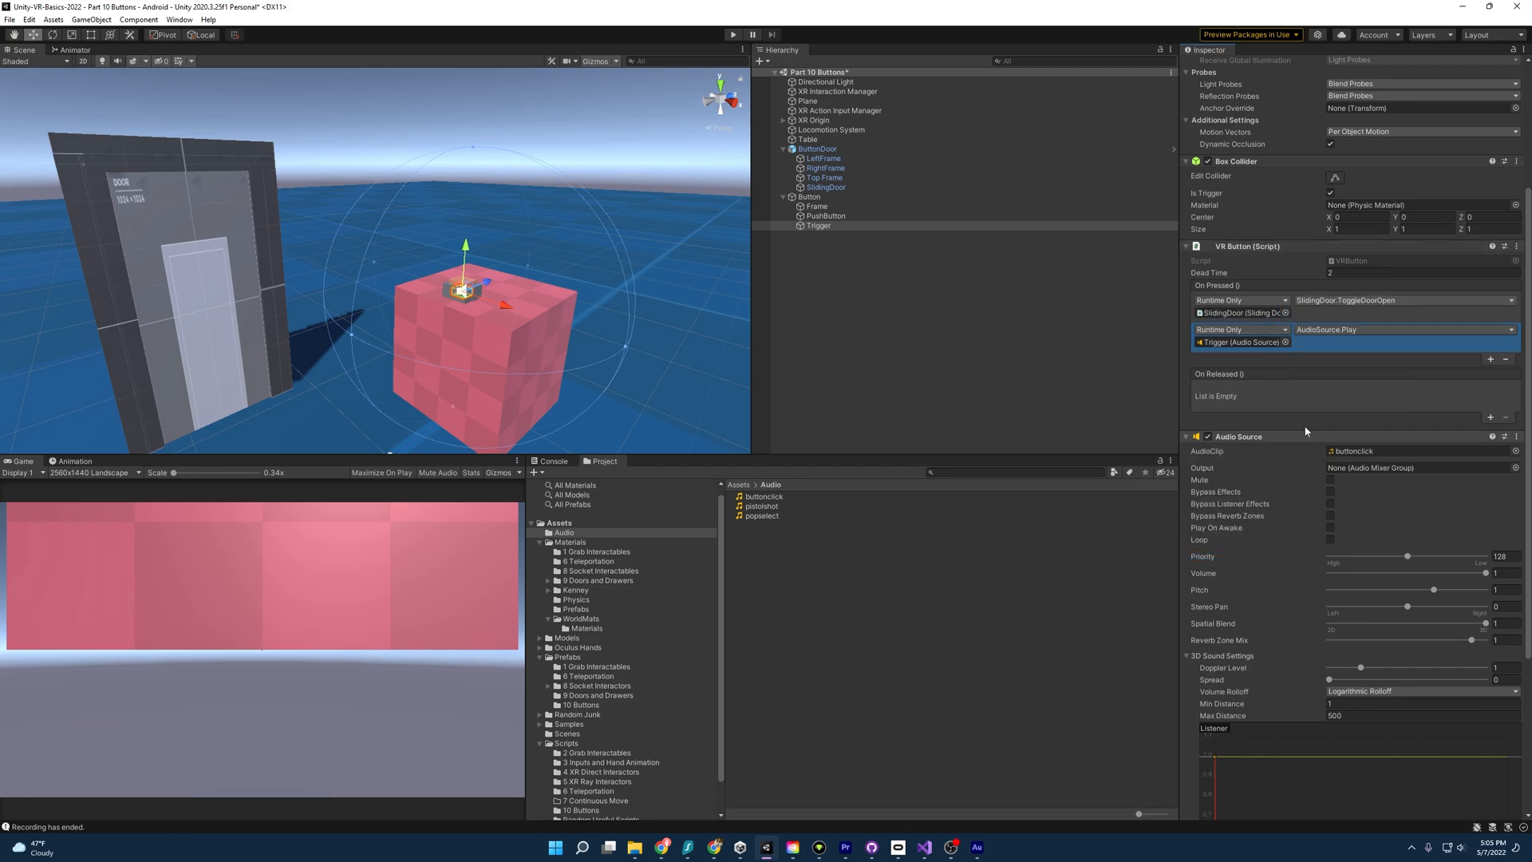
{"action": "left_click", "coordinate": [731, 34]}
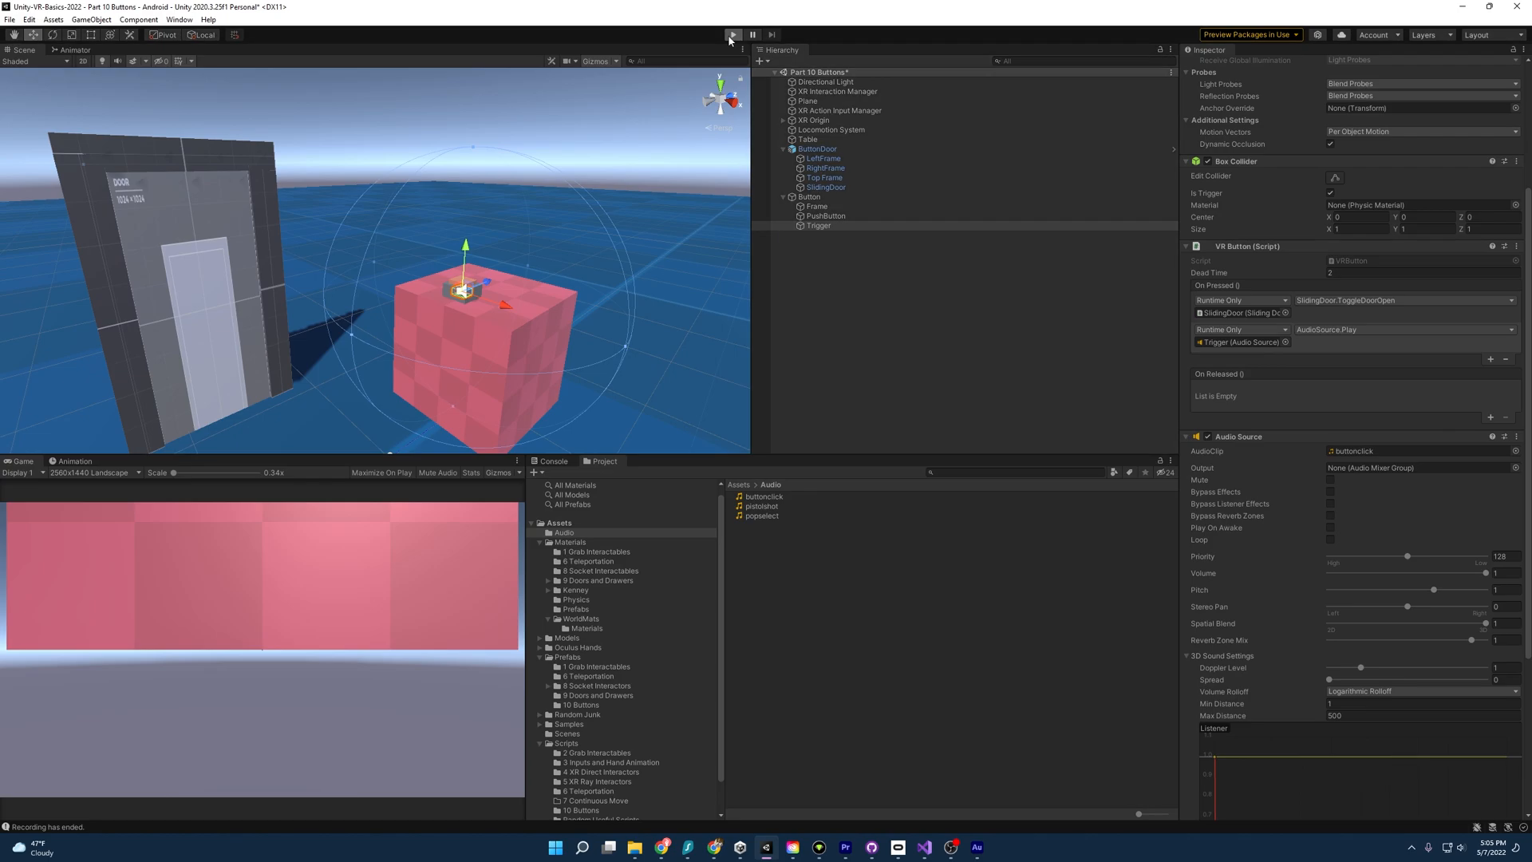